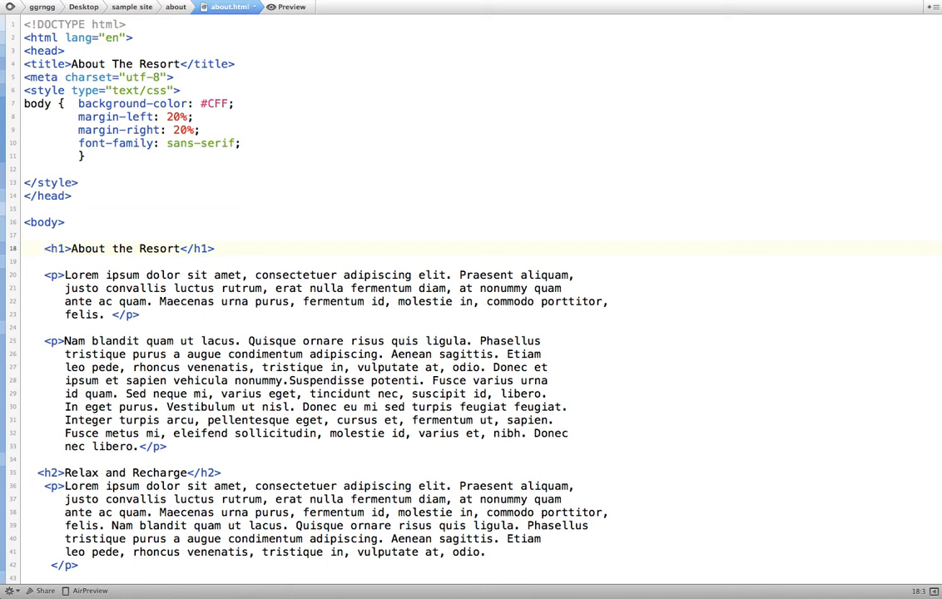
# Step: Select the <body> tag in about.html and preview the rendered About the Resort page
pyautogui.click(44, 248)
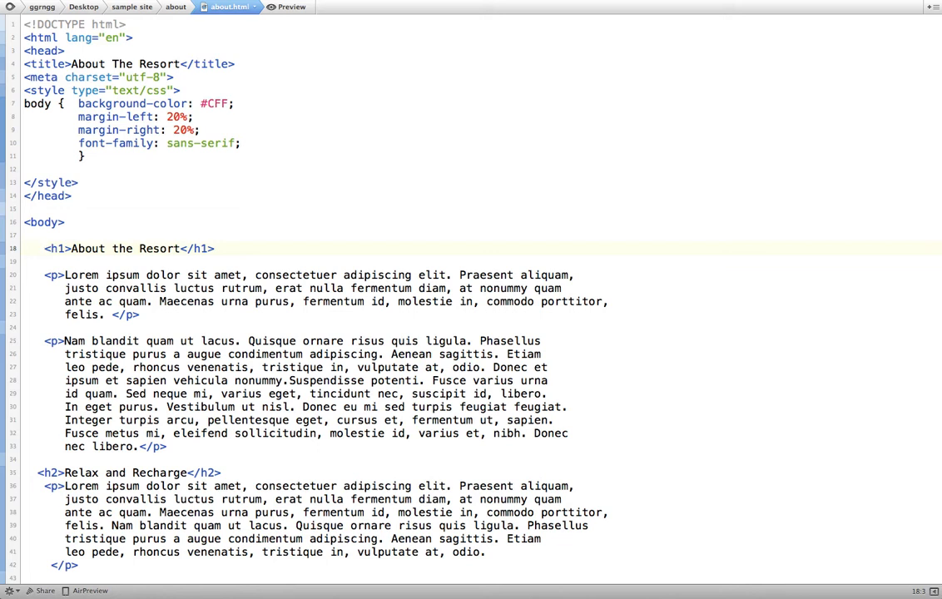
pyautogui.moveTo(623, 210)
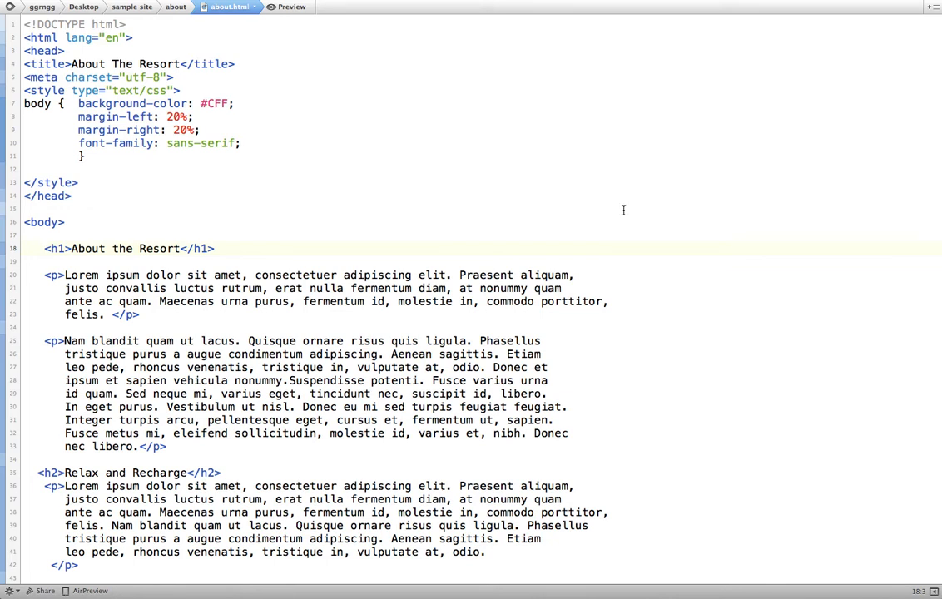
pyautogui.click(43, 248)
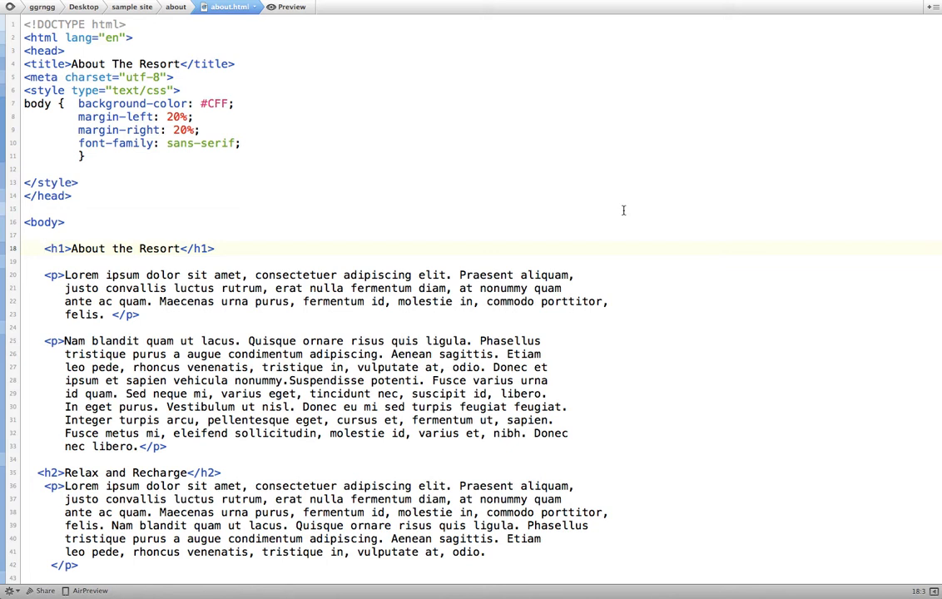
pyautogui.moveTo(181, 224)
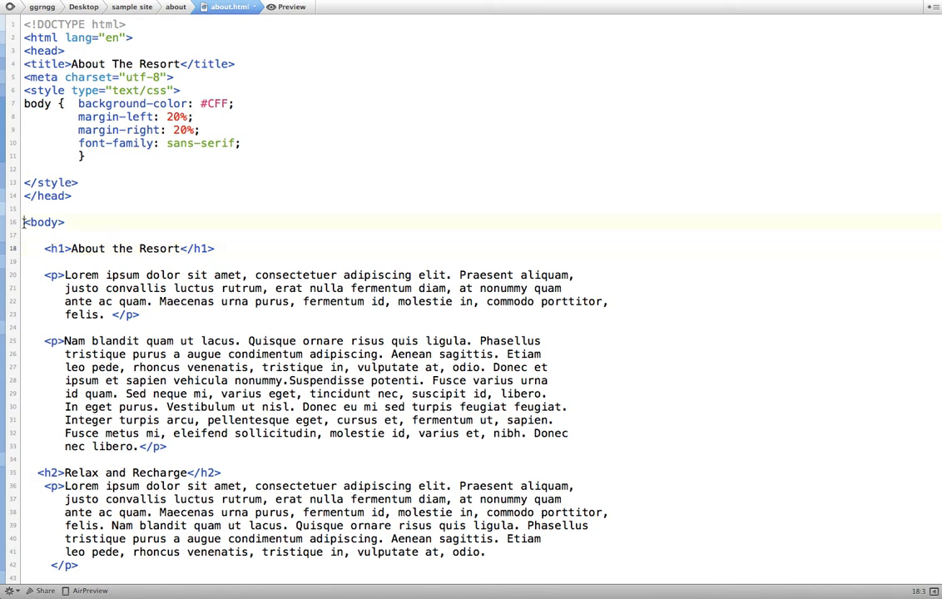
pyautogui.doubleClick(44, 222)
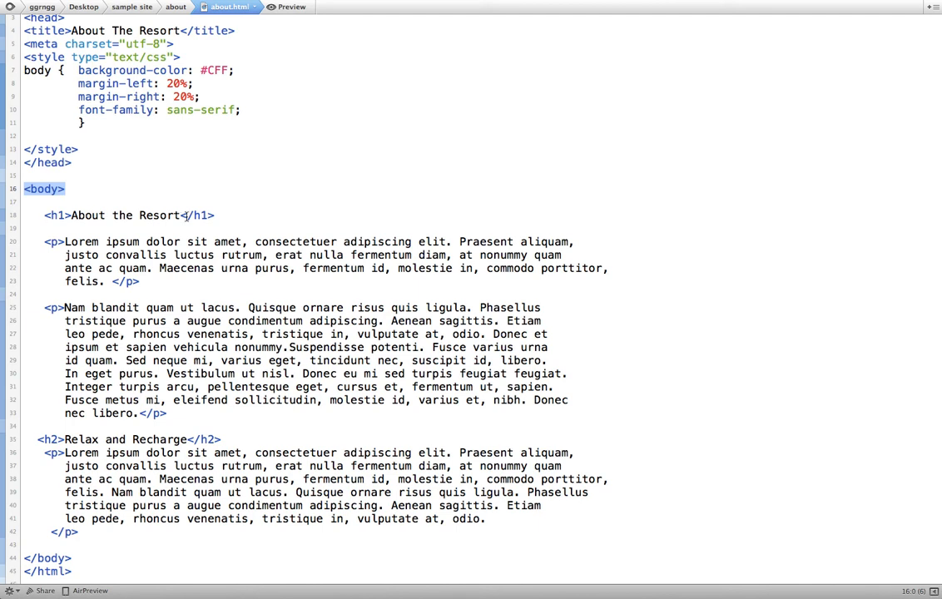
pyautogui.moveTo(59, 242)
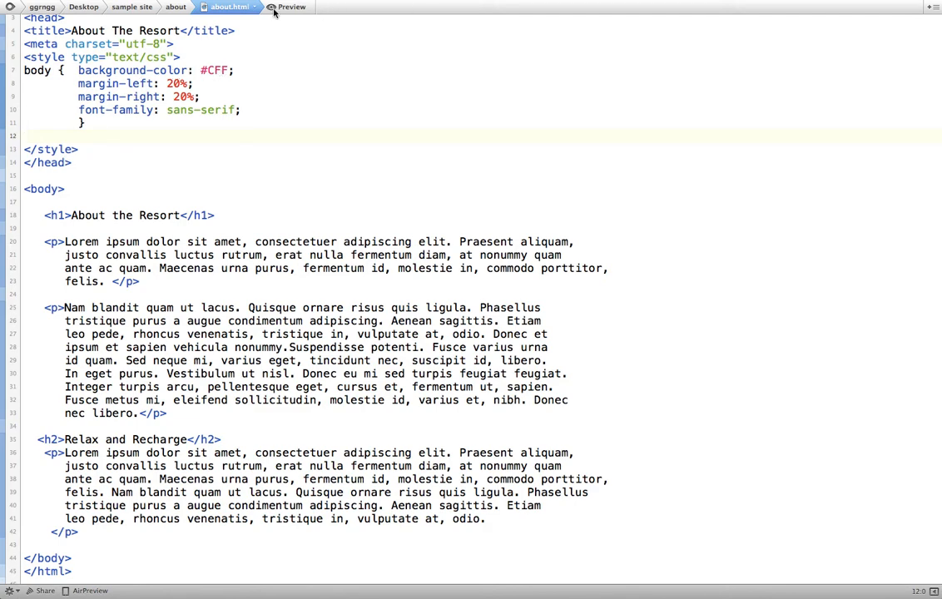
pyautogui.click(287, 7)
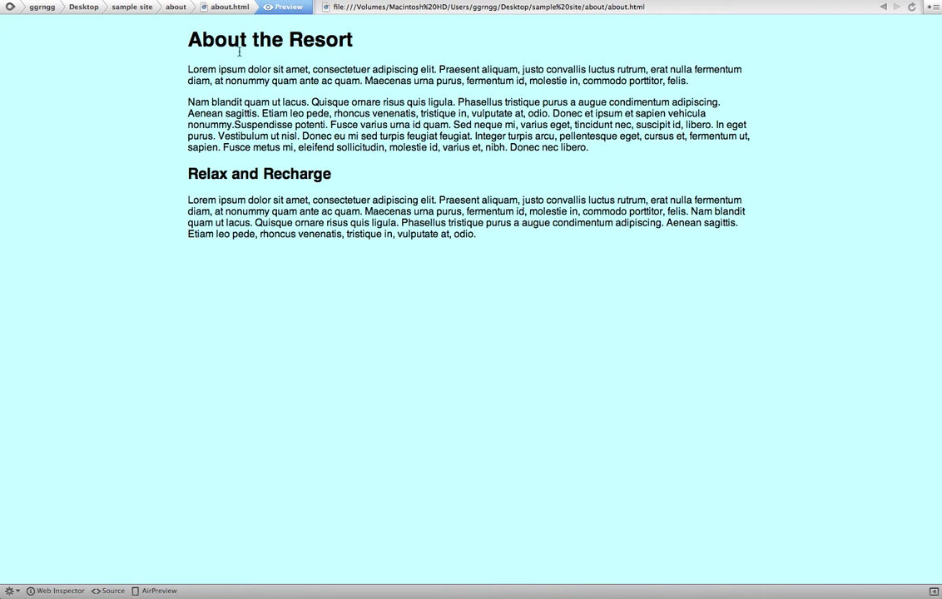
pyautogui.moveTo(120, 128)
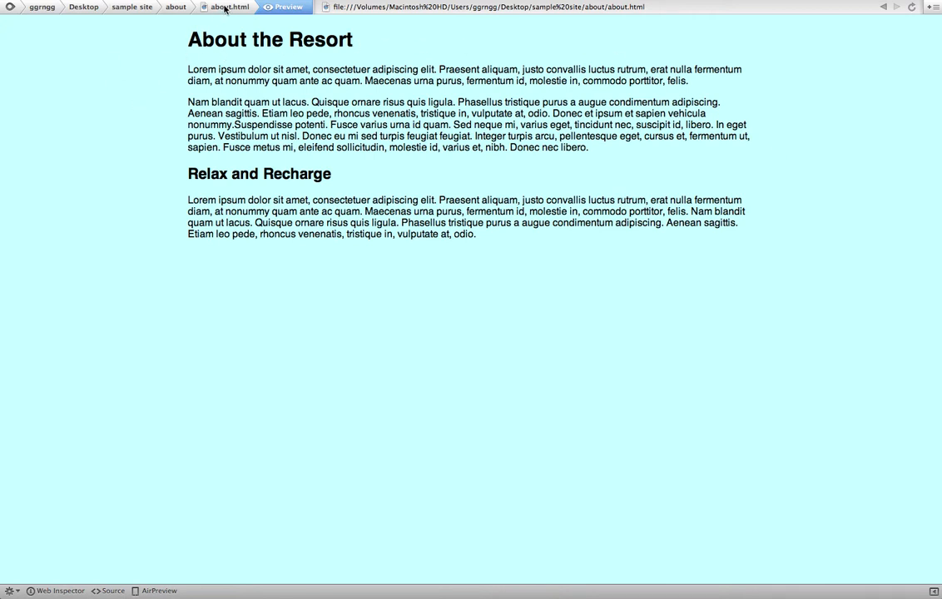
# Step: Add background-color rules: green for h1, fuchsia for h2, white for p
pyautogui.click(114, 590)
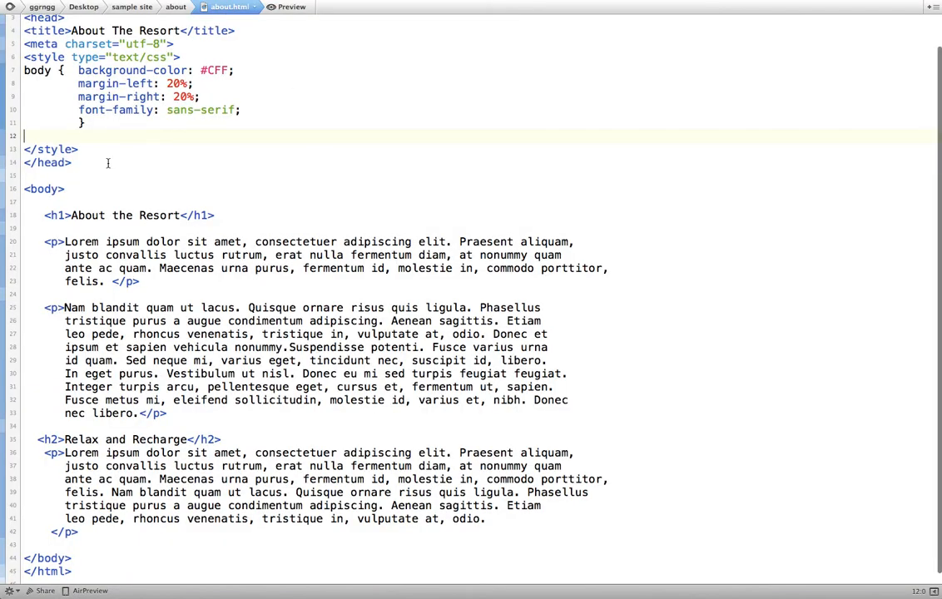
pyautogui.write('h1')
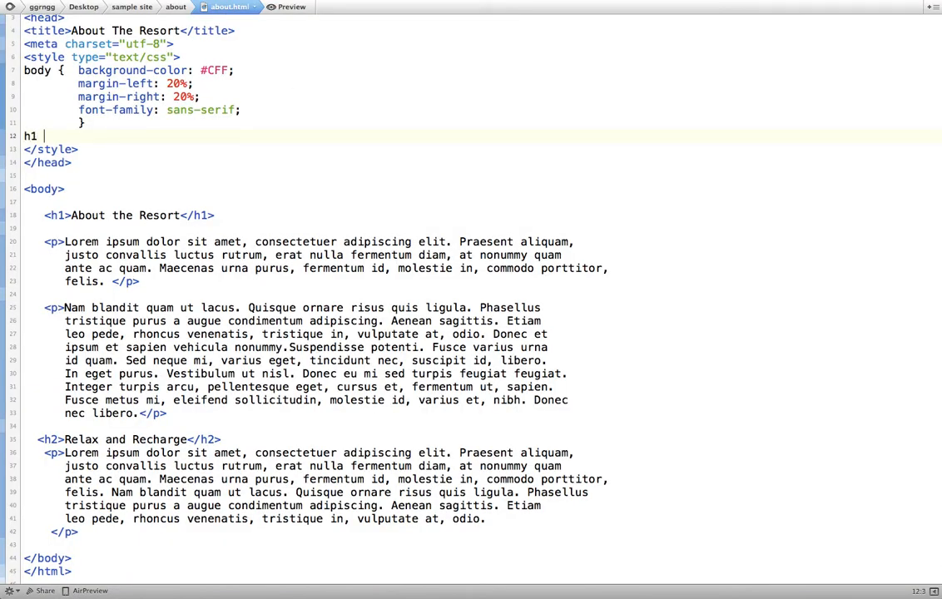
pyautogui.write('{background-color: green')
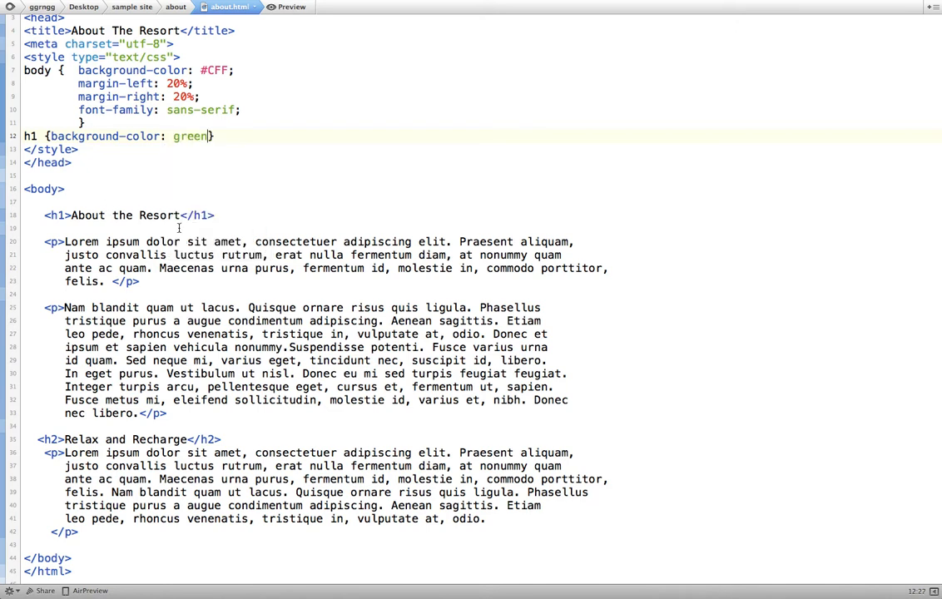
pyautogui.write(';')
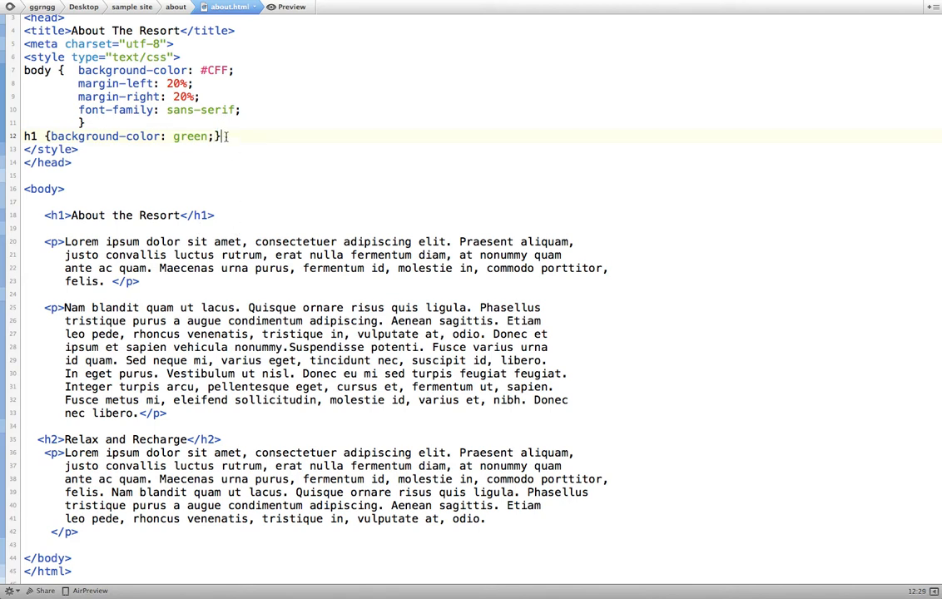
pyautogui.write('h2 {background-color:fuchsia;')
pyautogui.write('p')
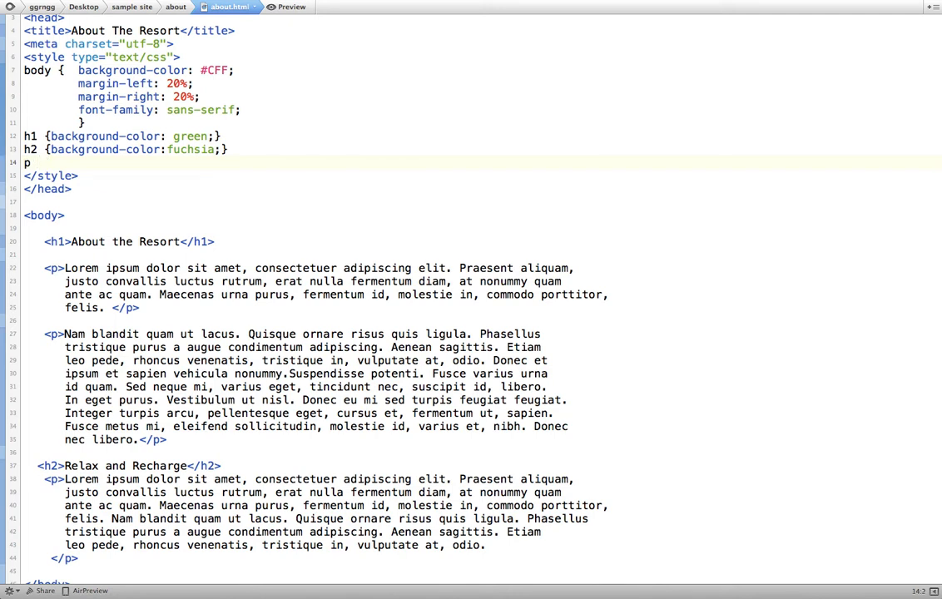
pyautogui.write('{background-color:')
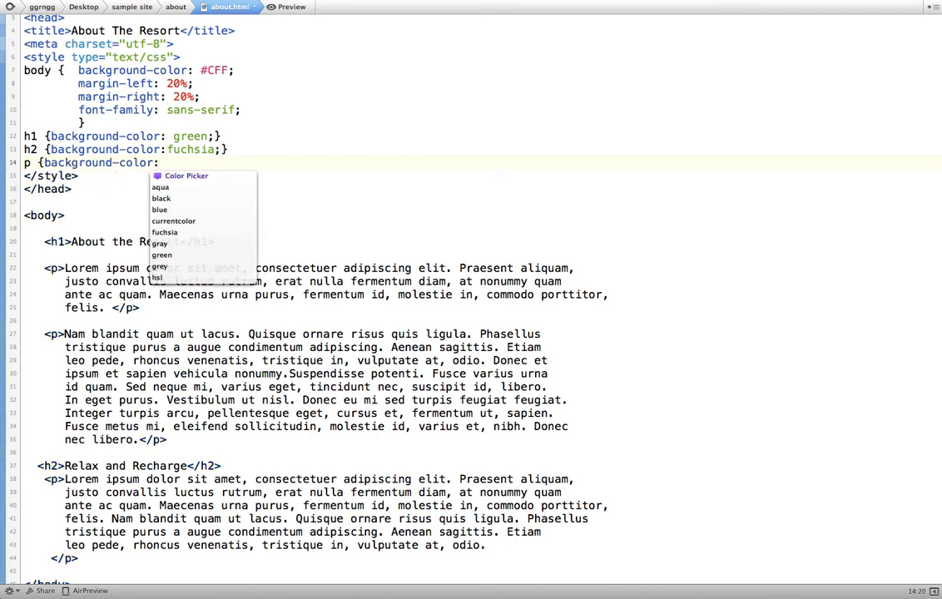
pyautogui.write('white;')
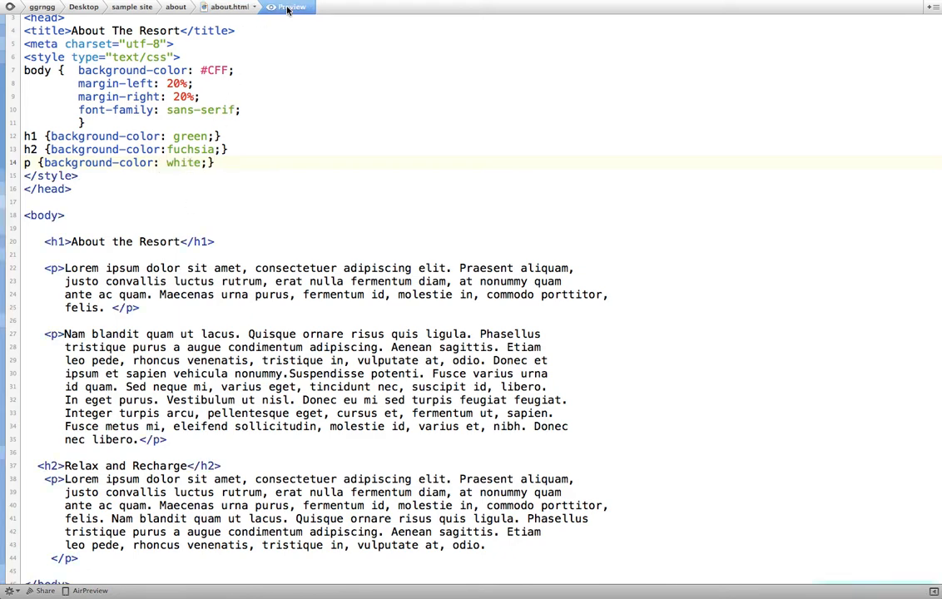
# Step: Preview the green h1, fuchsia h2 and white paragraph backgrounds, then return to the source
pyautogui.click(288, 6)
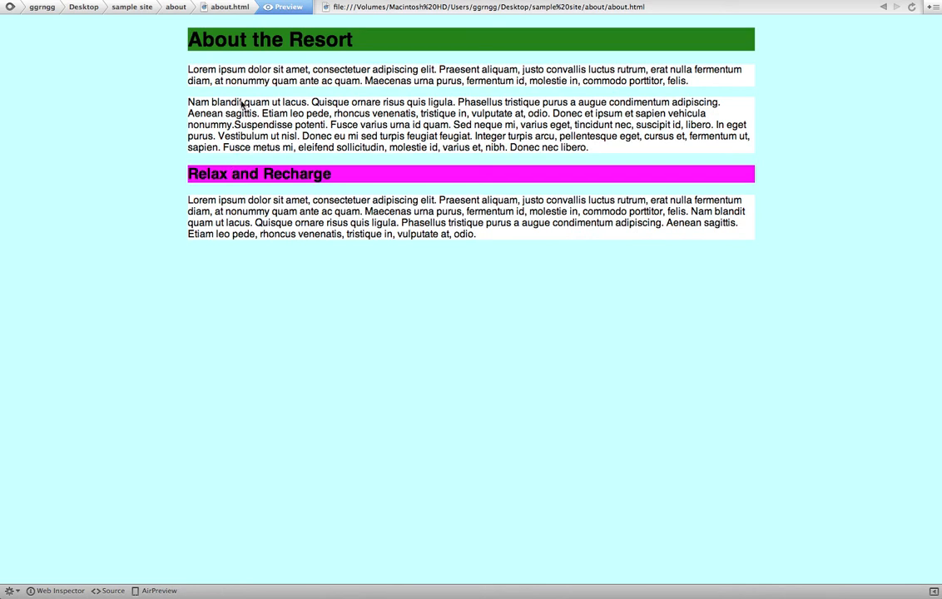
pyautogui.moveTo(130, 80)
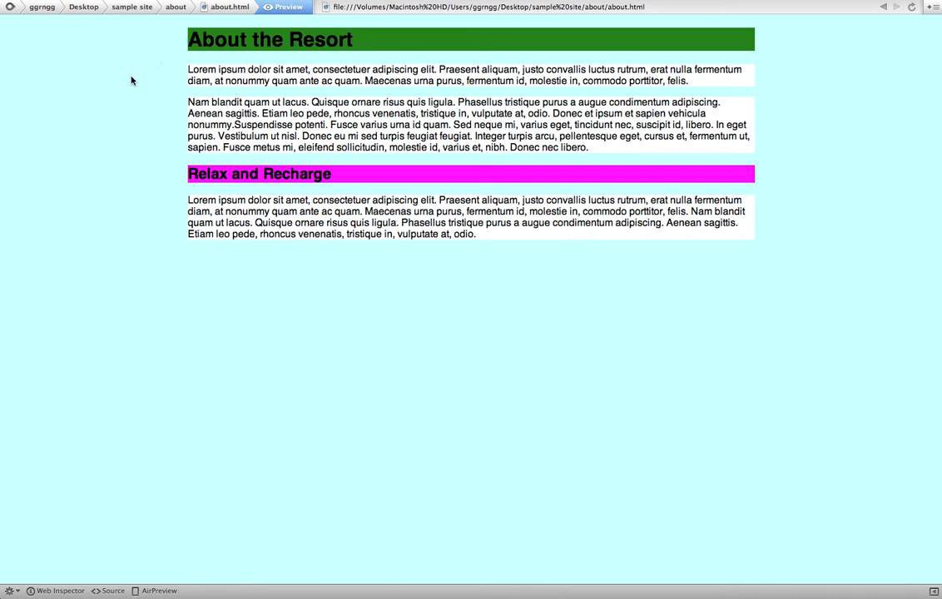
pyautogui.moveTo(518, 466)
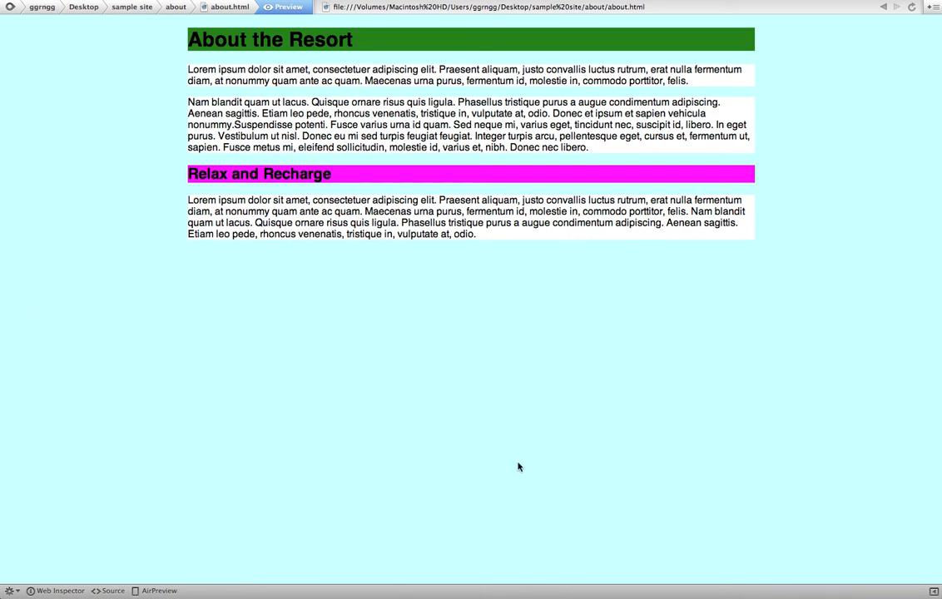
pyautogui.moveTo(838, 268)
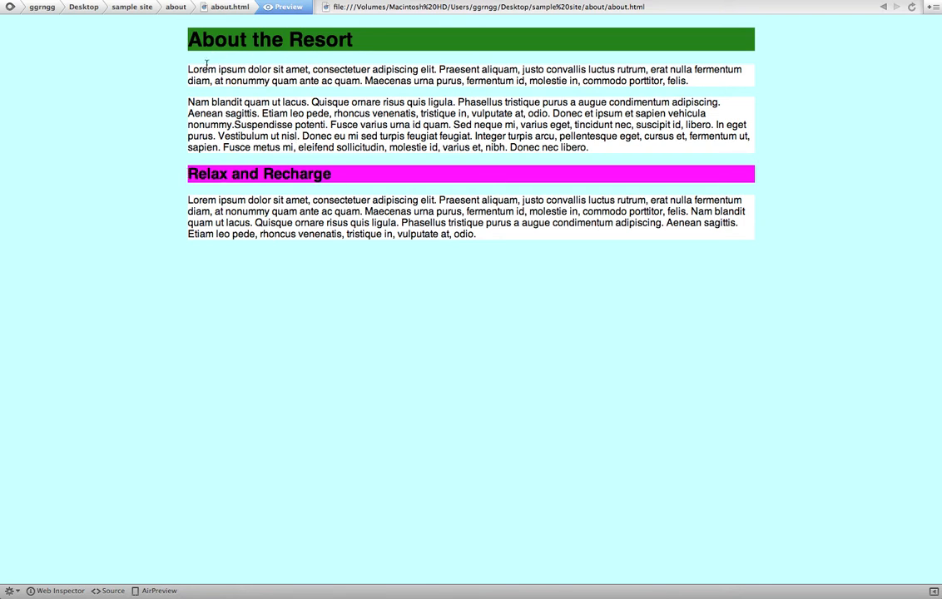
pyautogui.moveTo(198, 91)
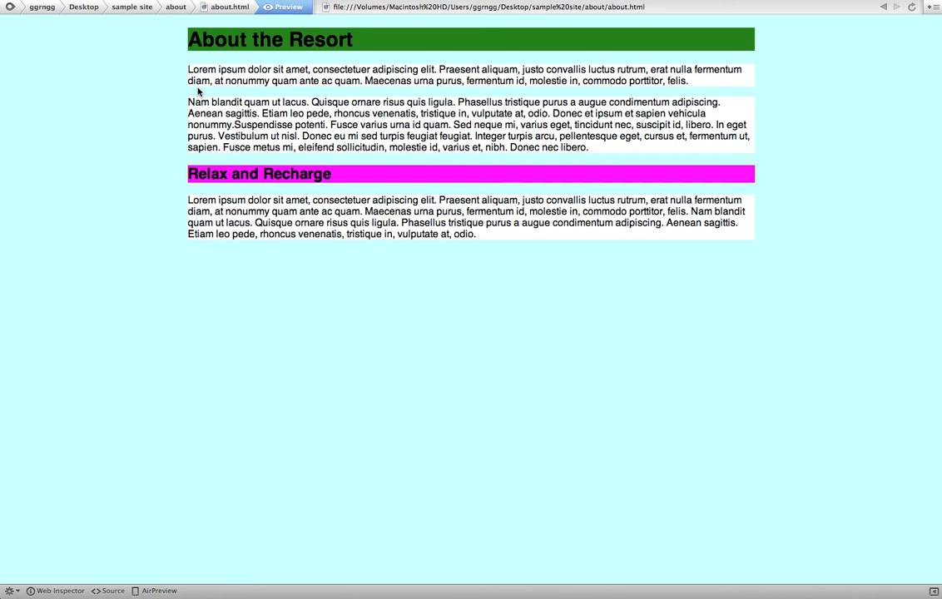
pyautogui.click(229, 6)
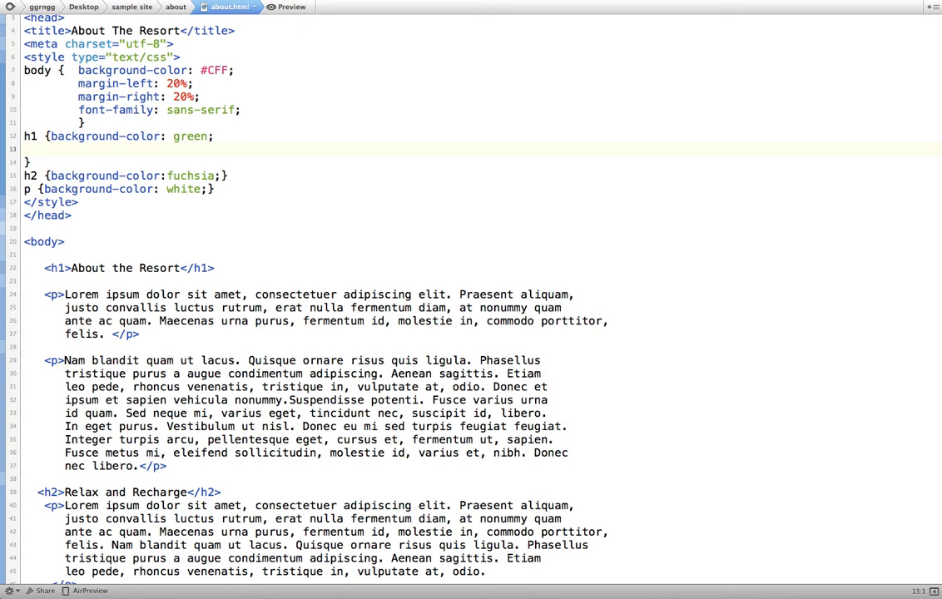
# Step: Give the h1 rule a black thick solid border and check it in Preview
pyautogui.write('border:')
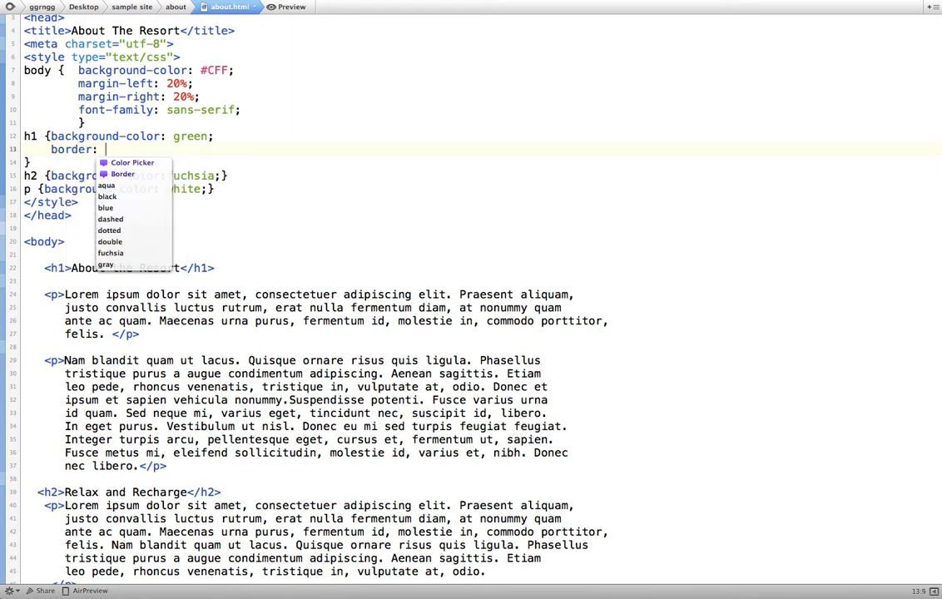
pyautogui.write('black thick solid;')
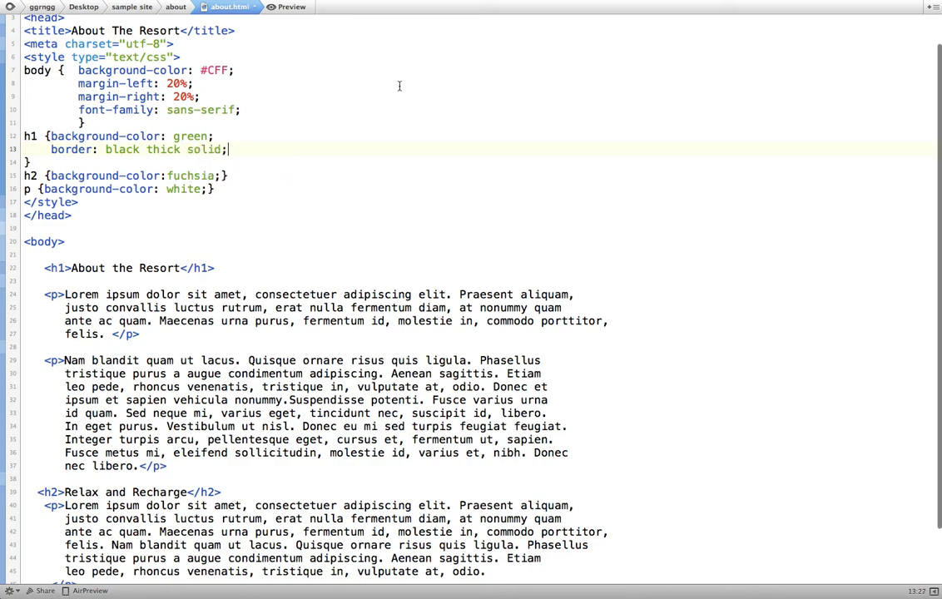
pyautogui.click(286, 7)
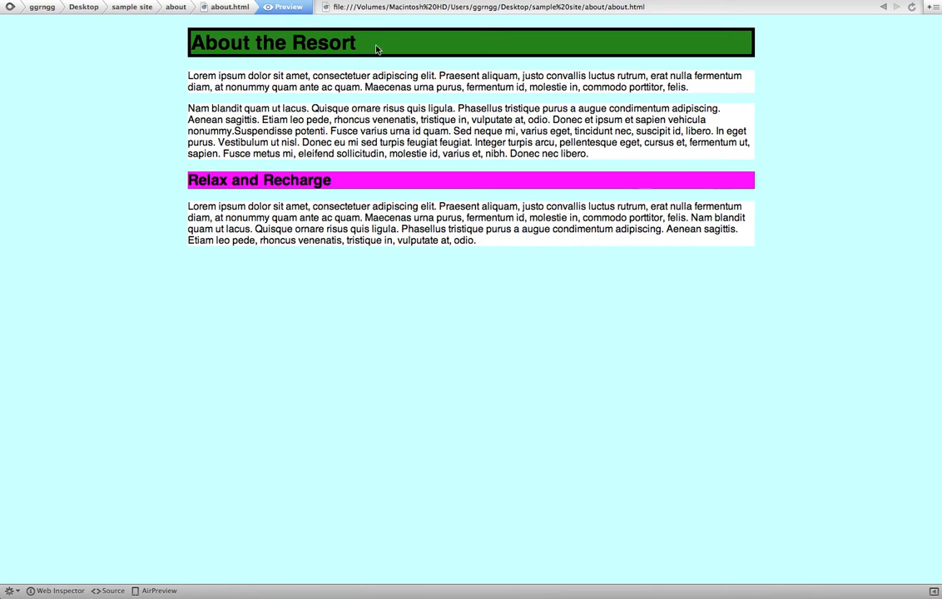
pyautogui.moveTo(266, 65)
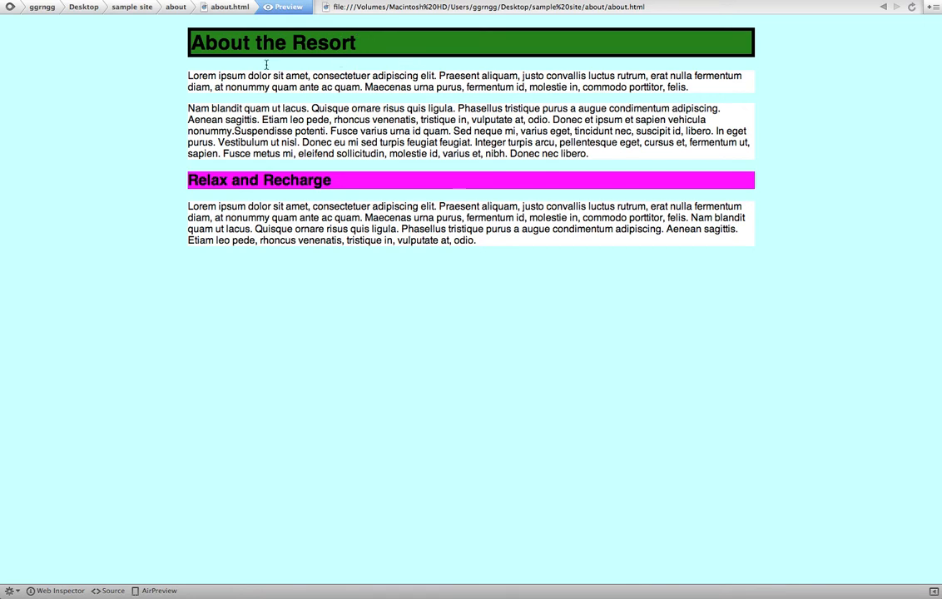
pyautogui.click(229, 7)
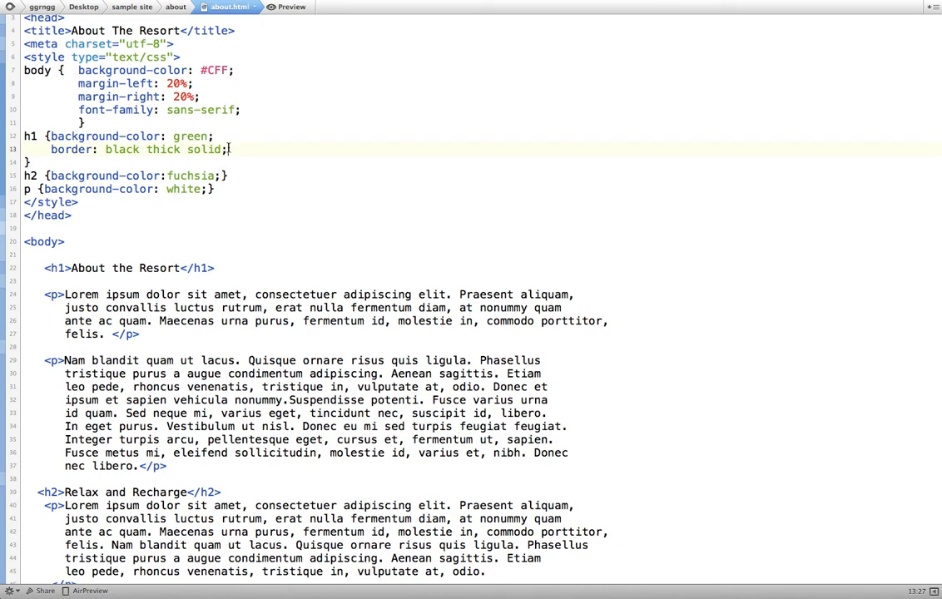
pyautogui.press('Return')
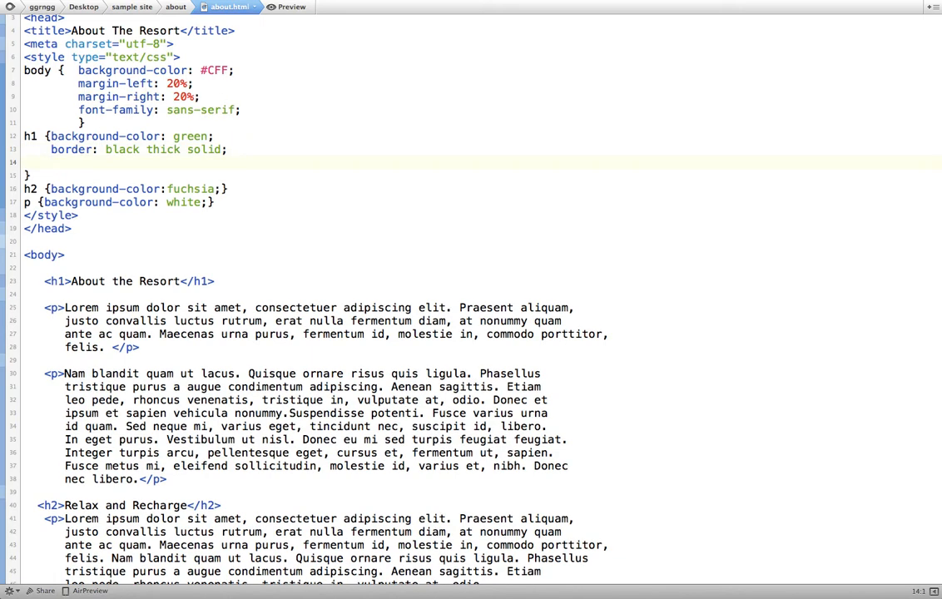
pyautogui.write('padding:')
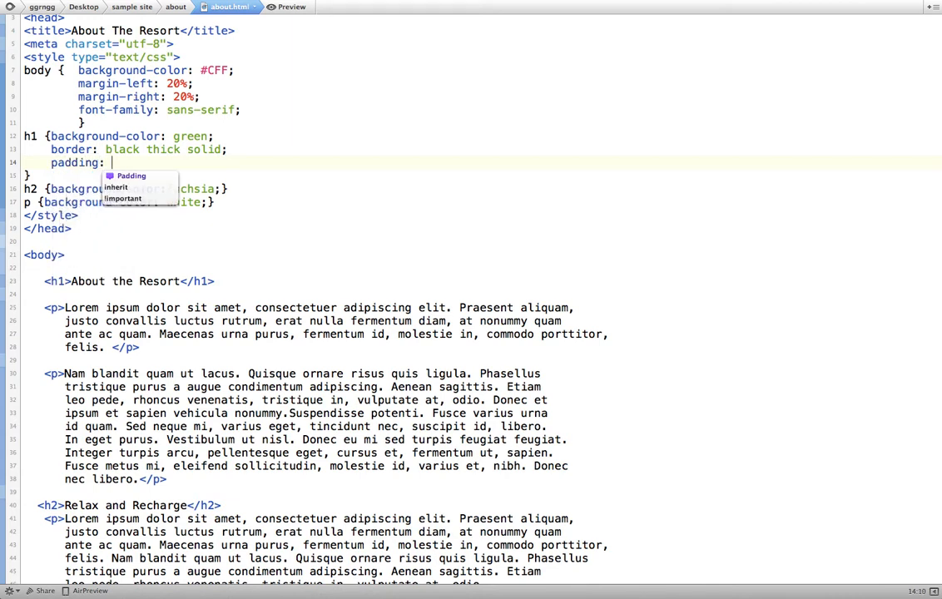
pyautogui.moveTo(108, 162)
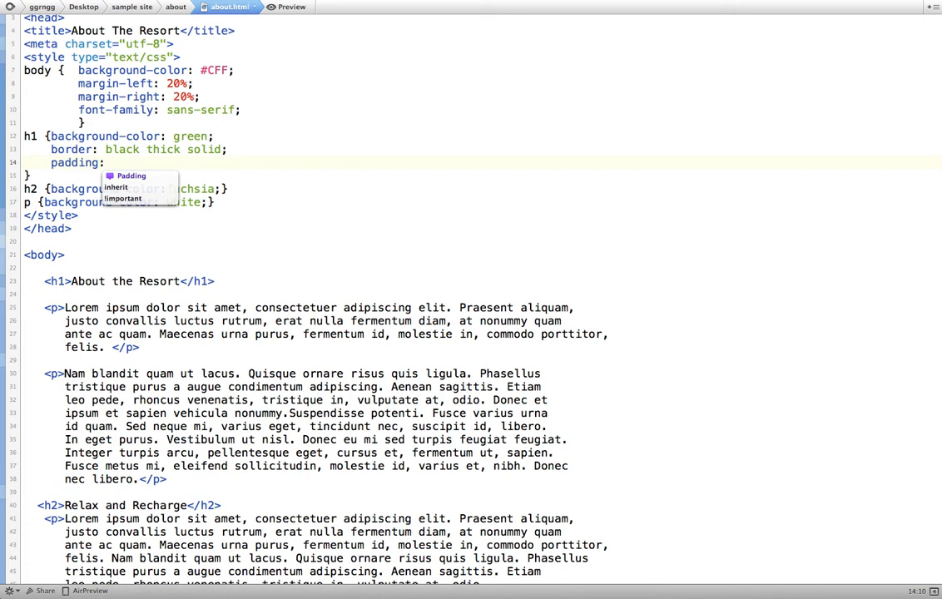
pyautogui.write('20px;')
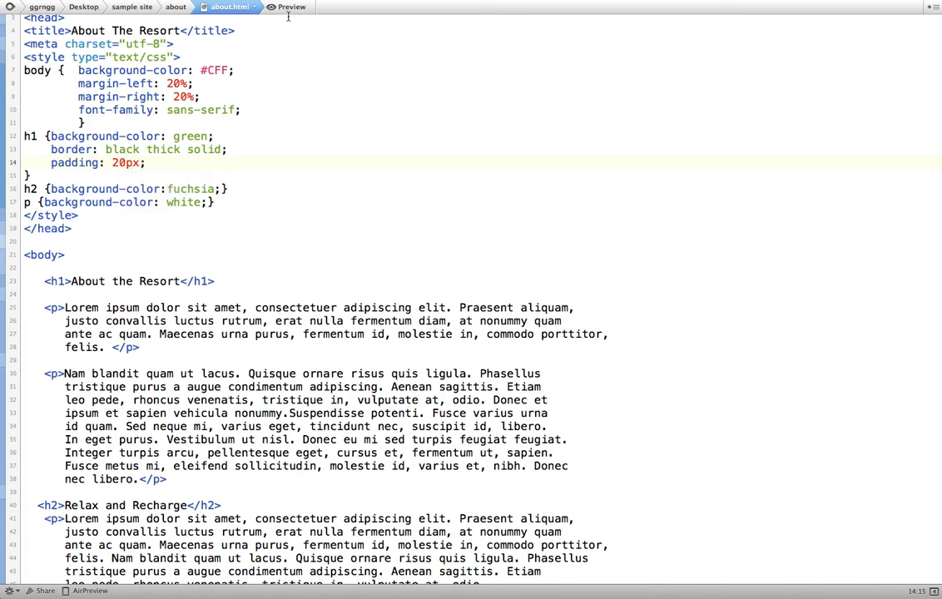
pyautogui.click(285, 7)
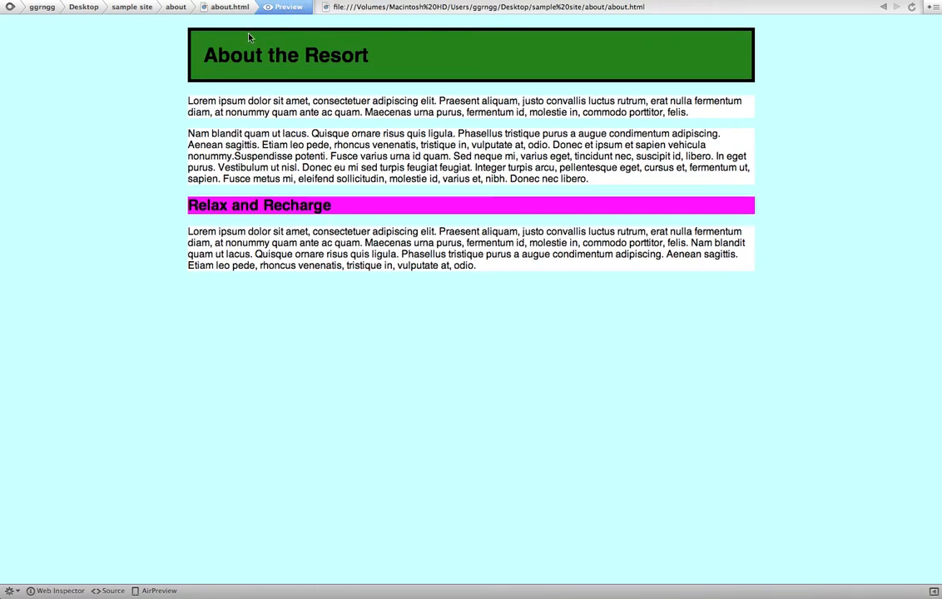
pyautogui.moveTo(193, 44)
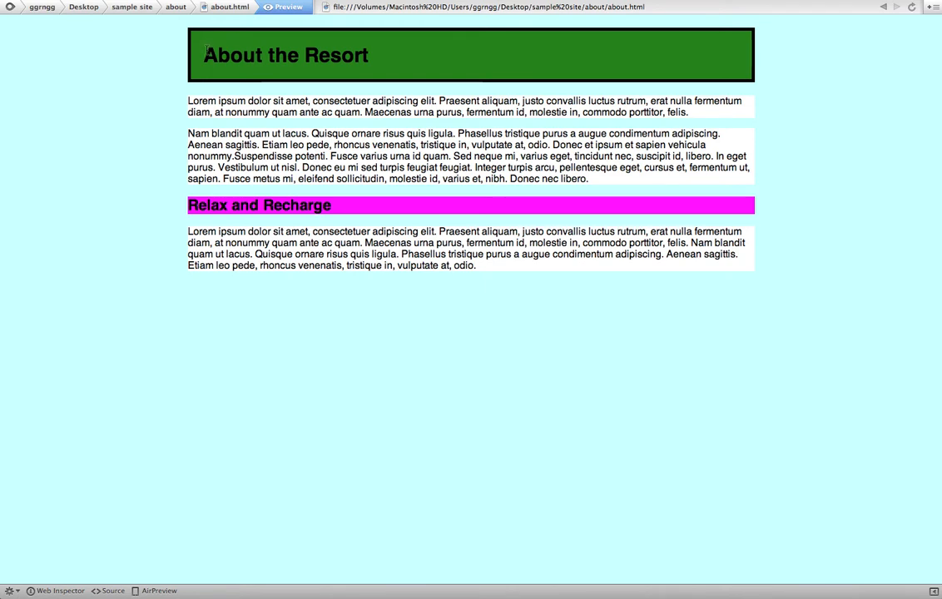
pyautogui.doubleClick(286, 55)
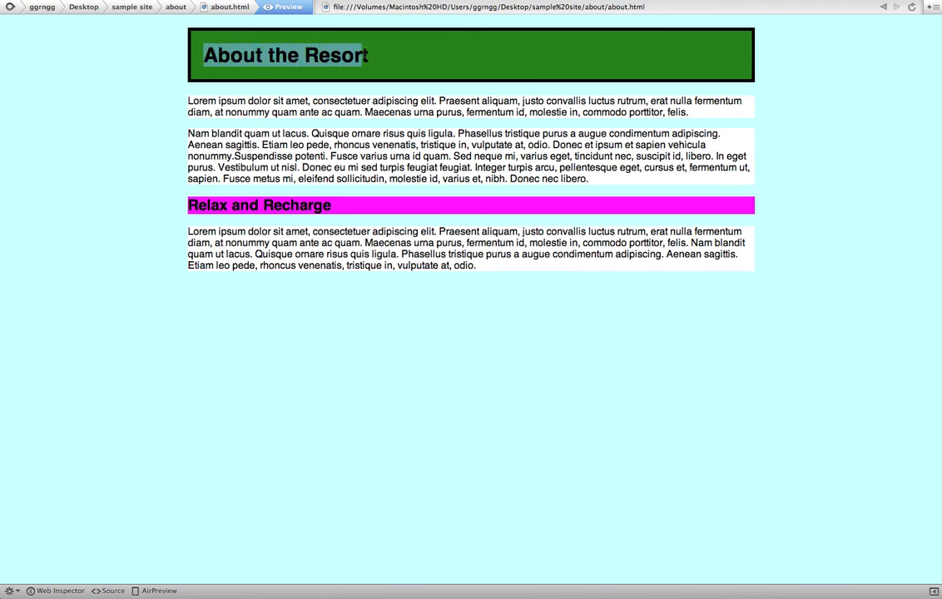
pyautogui.moveTo(343, 37)
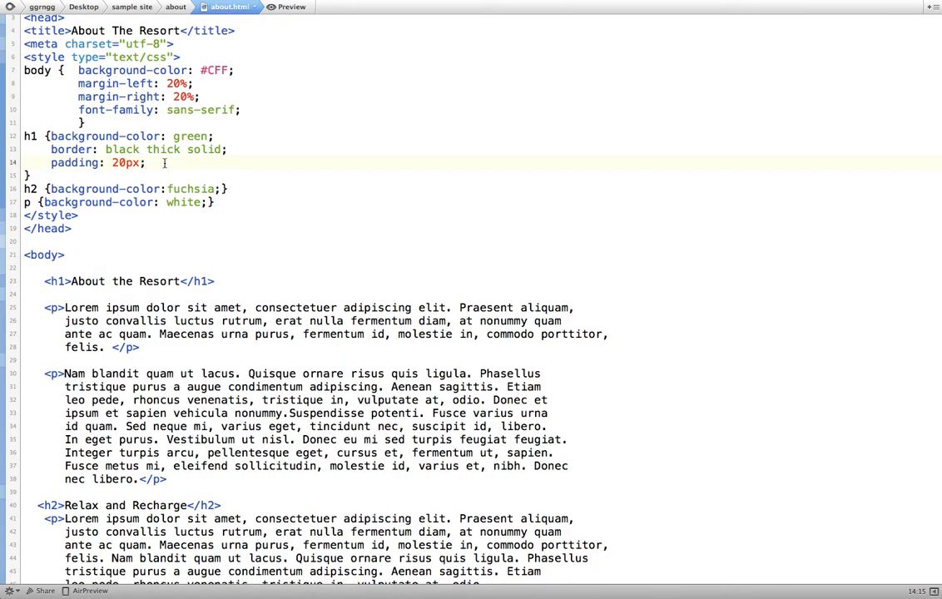
# Step: Add margin: 3em to the h1 rule and preview the inset heading
pyautogui.write('m')
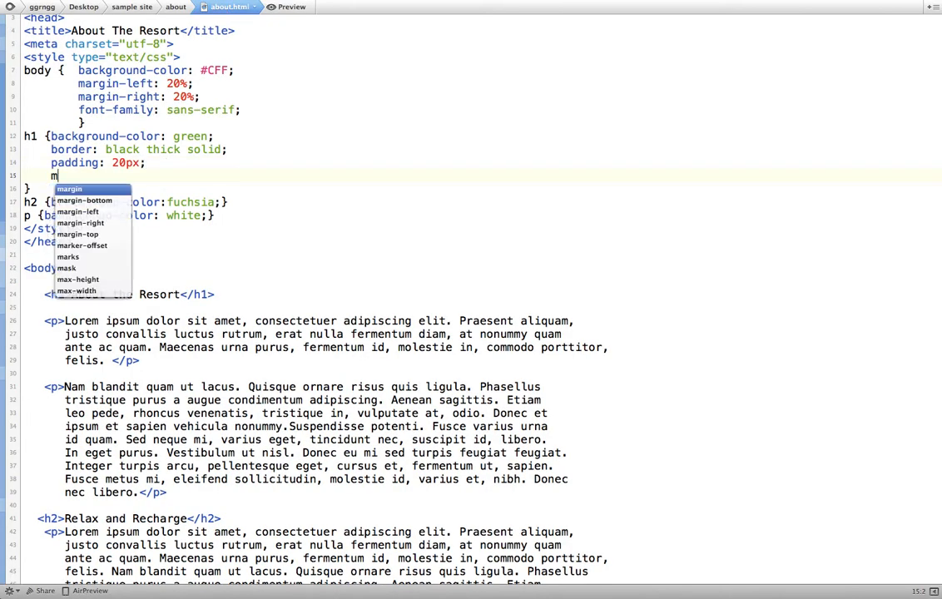
pyautogui.write('argin:')
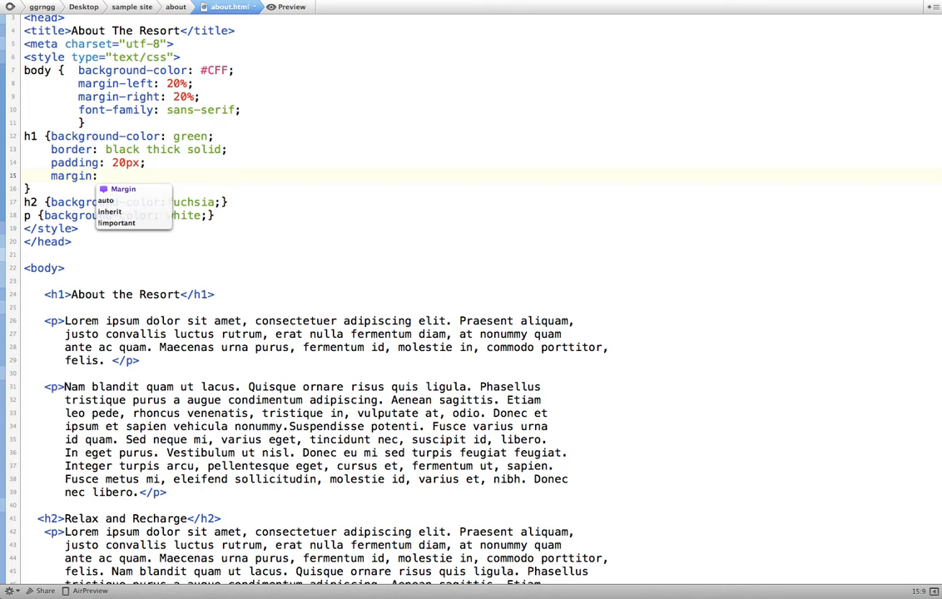
pyautogui.write('3')
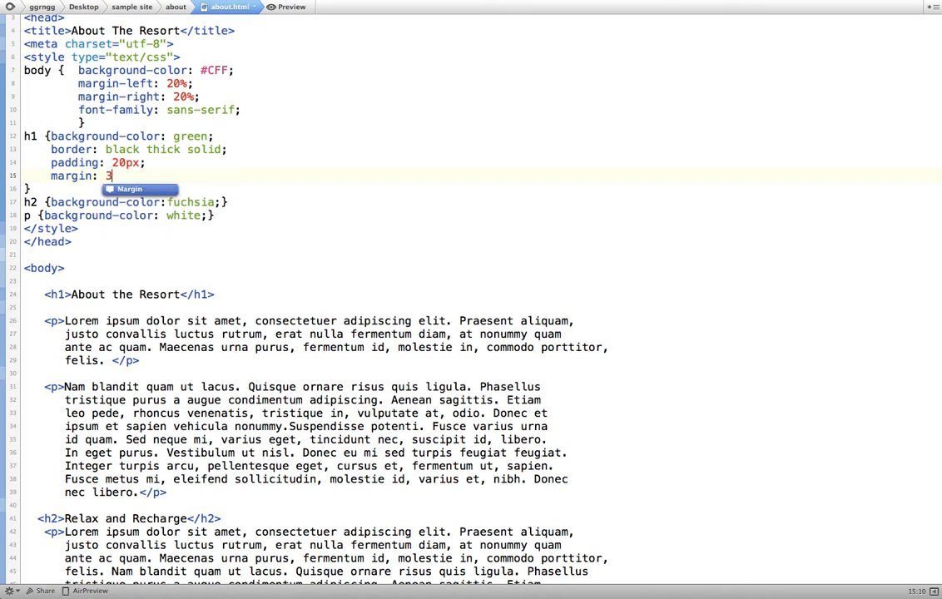
pyautogui.write('em;')
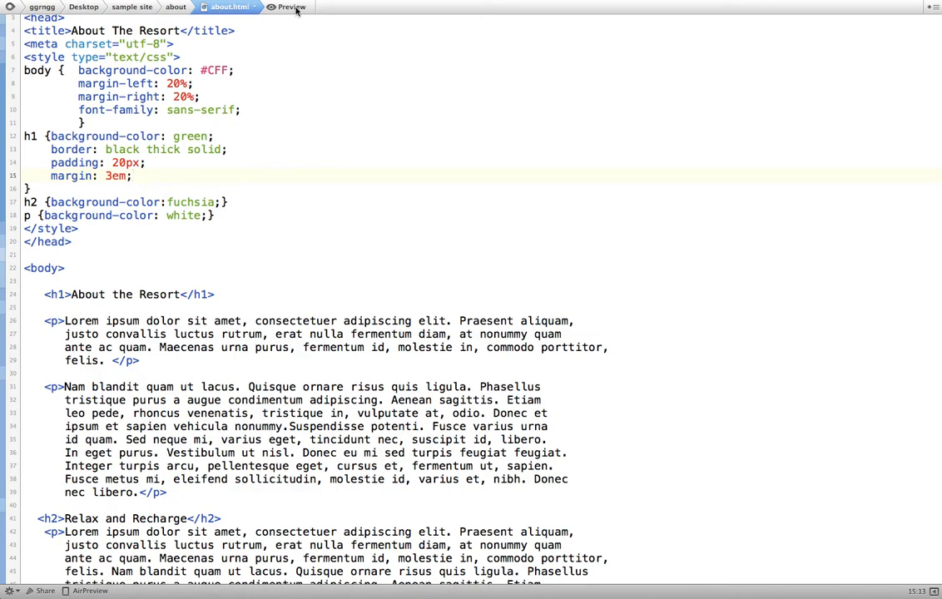
pyautogui.click(287, 7)
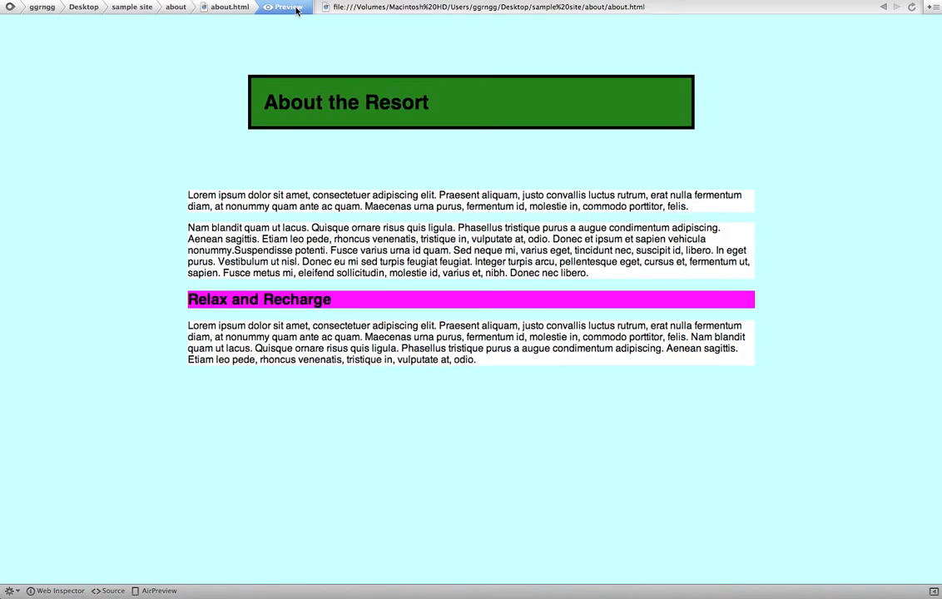
pyautogui.moveTo(176, 105)
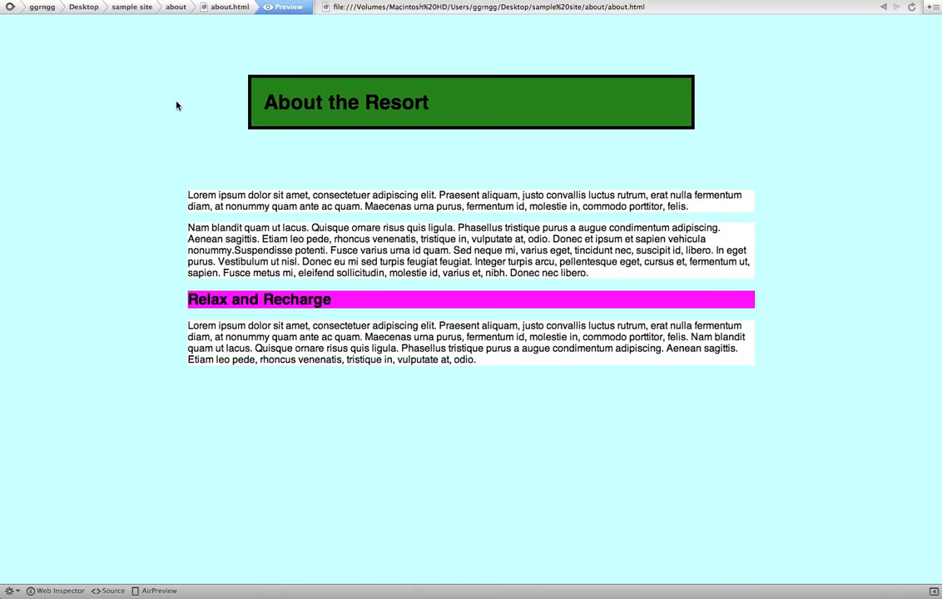
pyautogui.moveTo(229, 104)
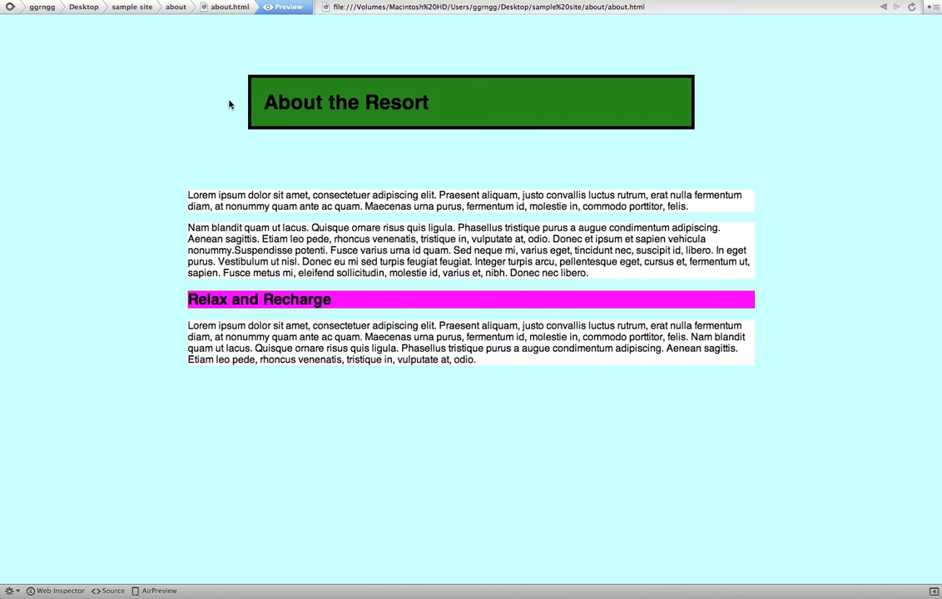
pyautogui.moveTo(266, 101)
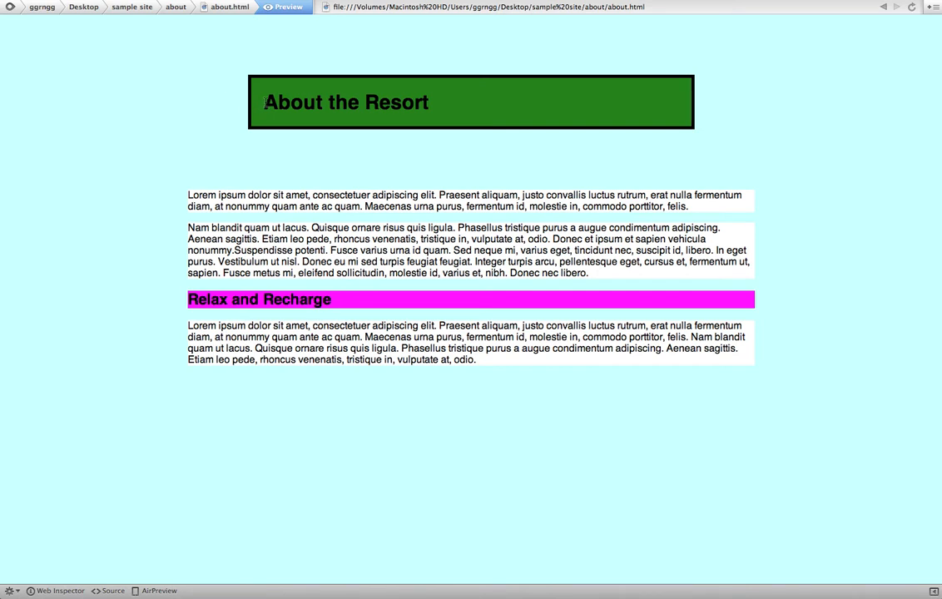
pyautogui.moveTo(441, 112)
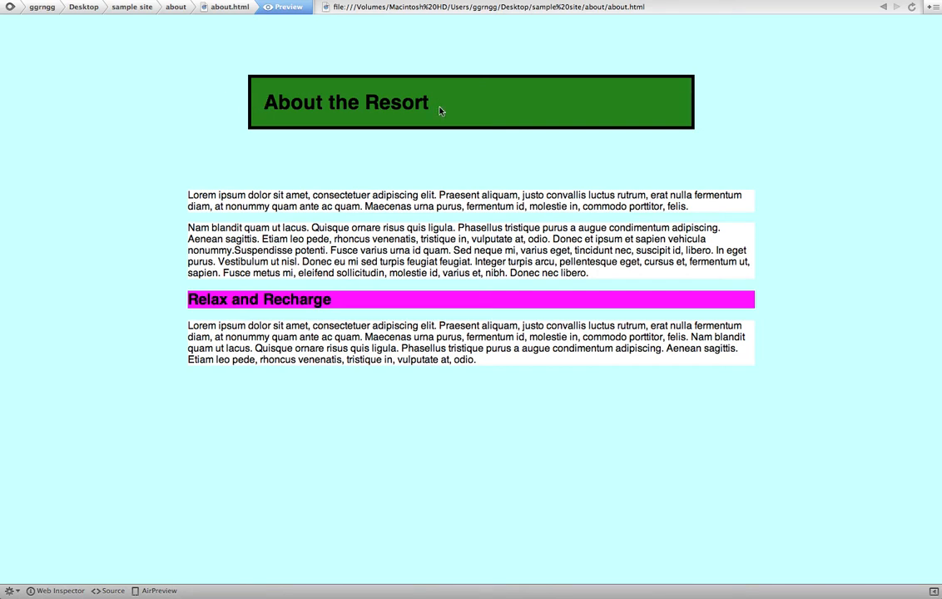
pyautogui.moveTo(212, 114)
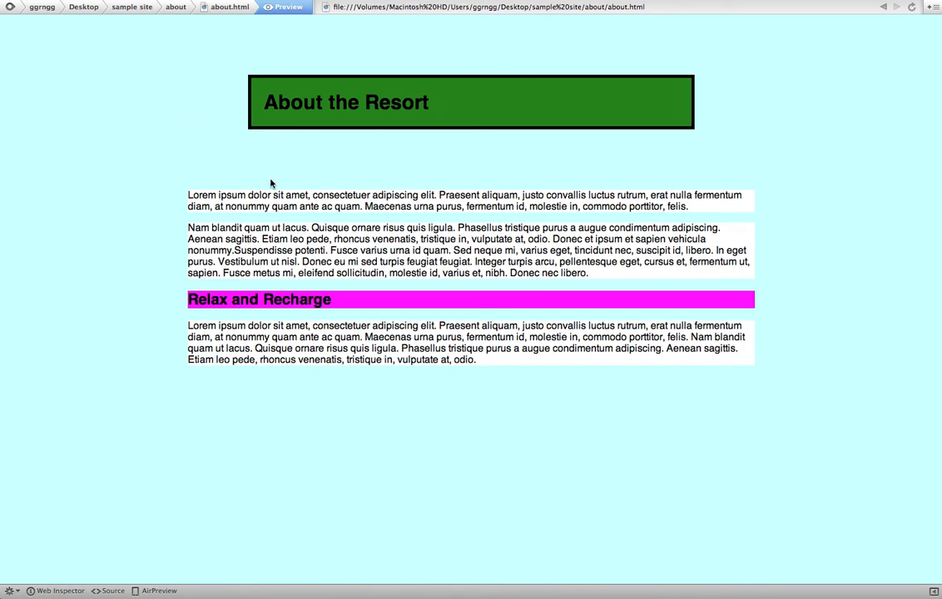
pyautogui.moveTo(748, 109)
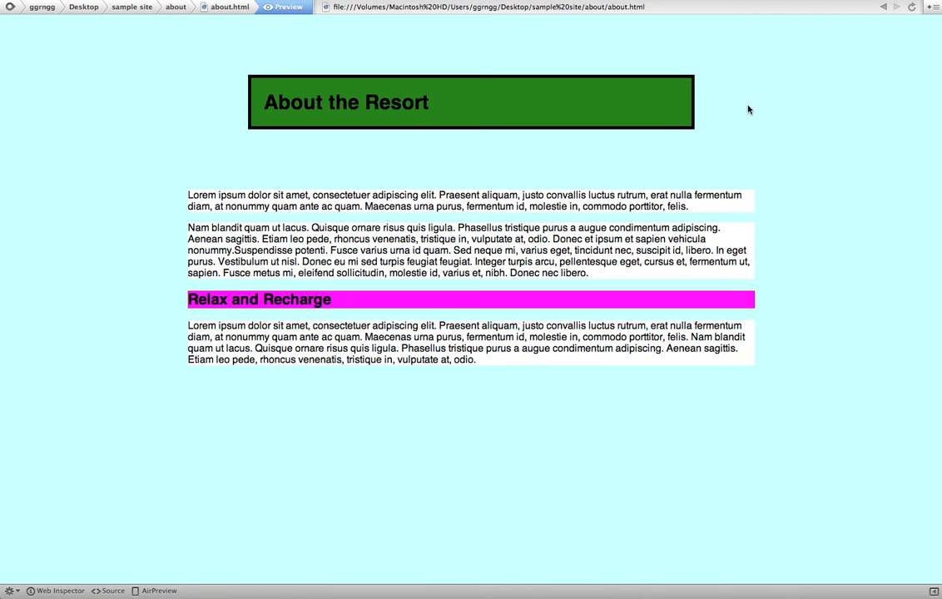
pyautogui.moveTo(568, 66)
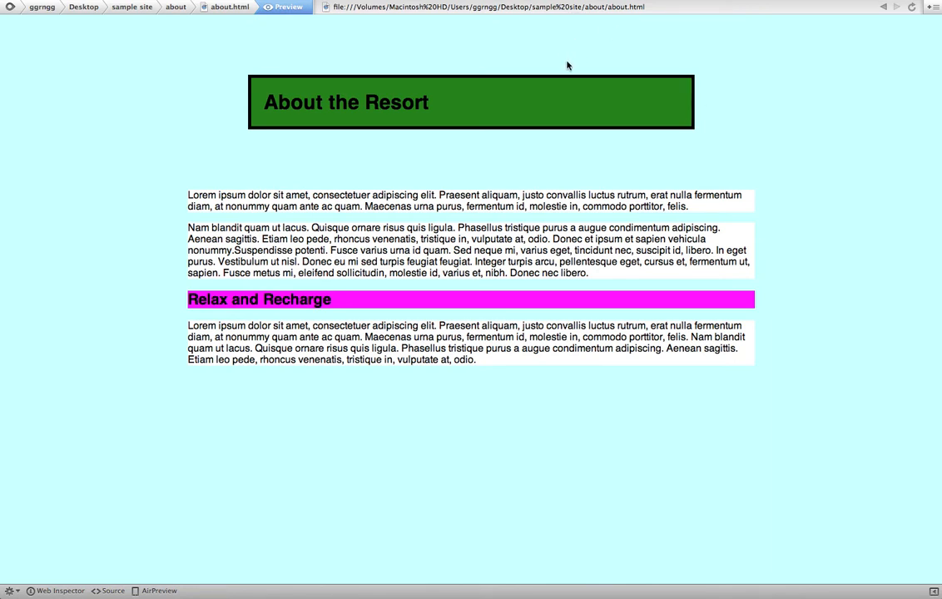
pyautogui.moveTo(244, 104)
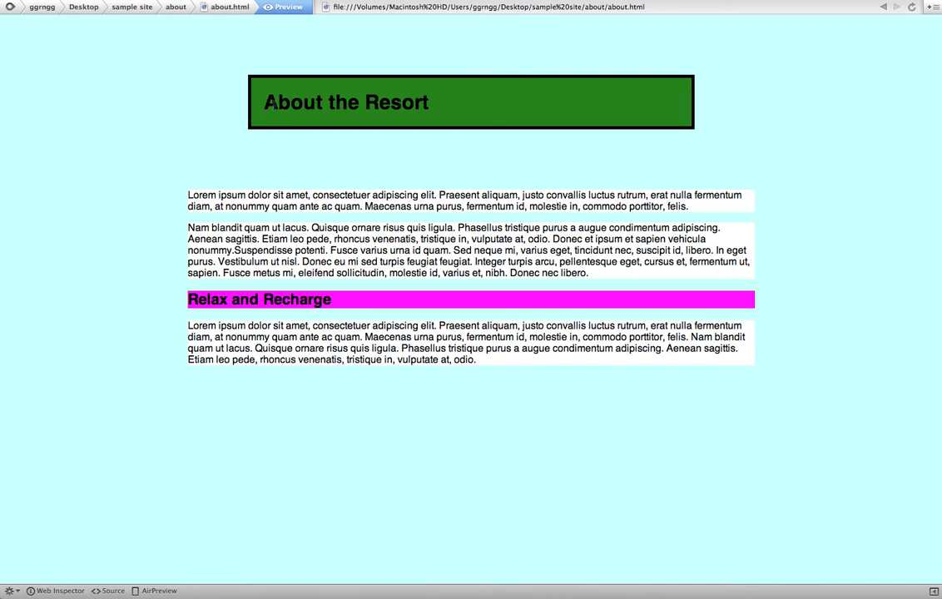
pyautogui.moveTo(190, 110)
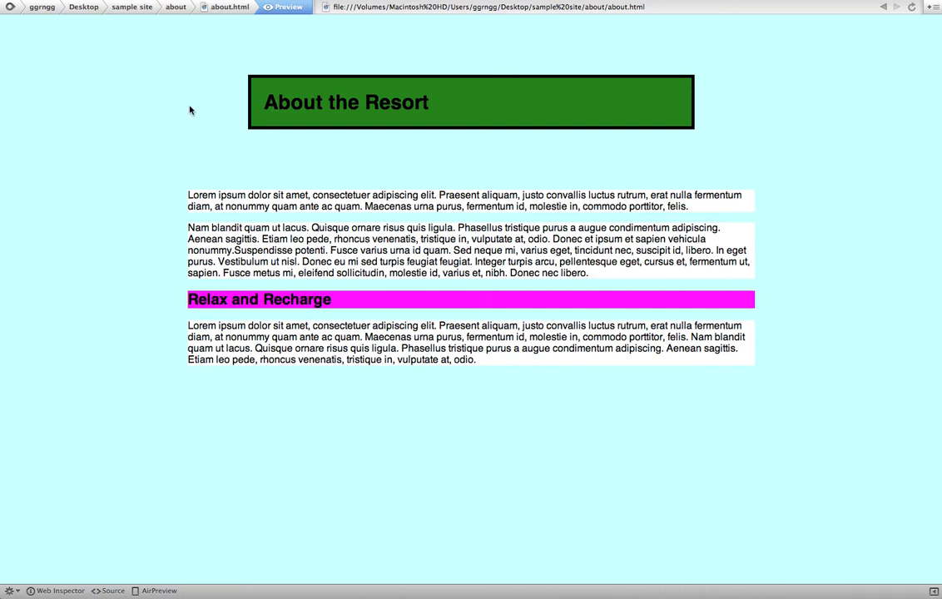
pyautogui.moveTo(266, 109)
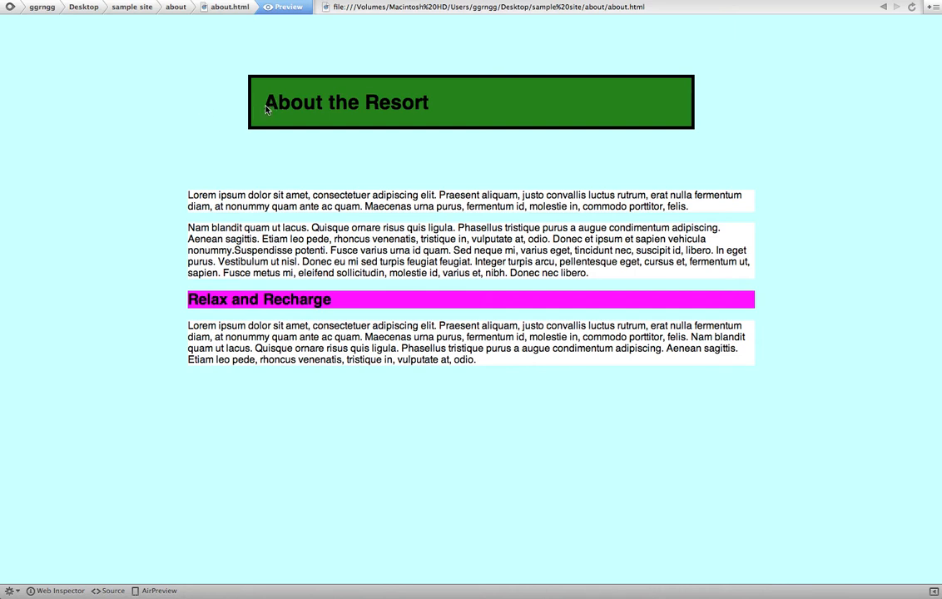
pyautogui.moveTo(688, 120)
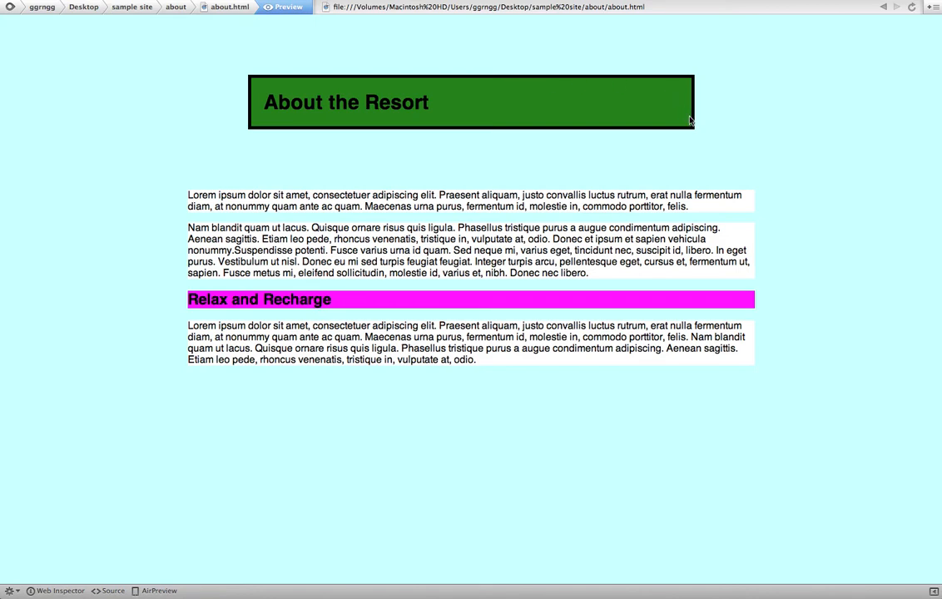
pyautogui.moveTo(527, 137)
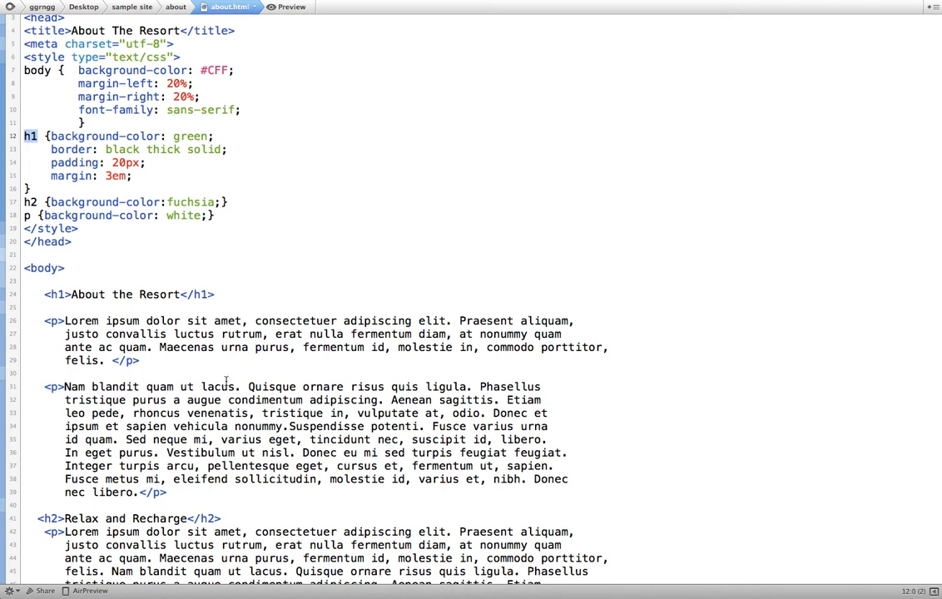
pyautogui.moveTo(16, 224)
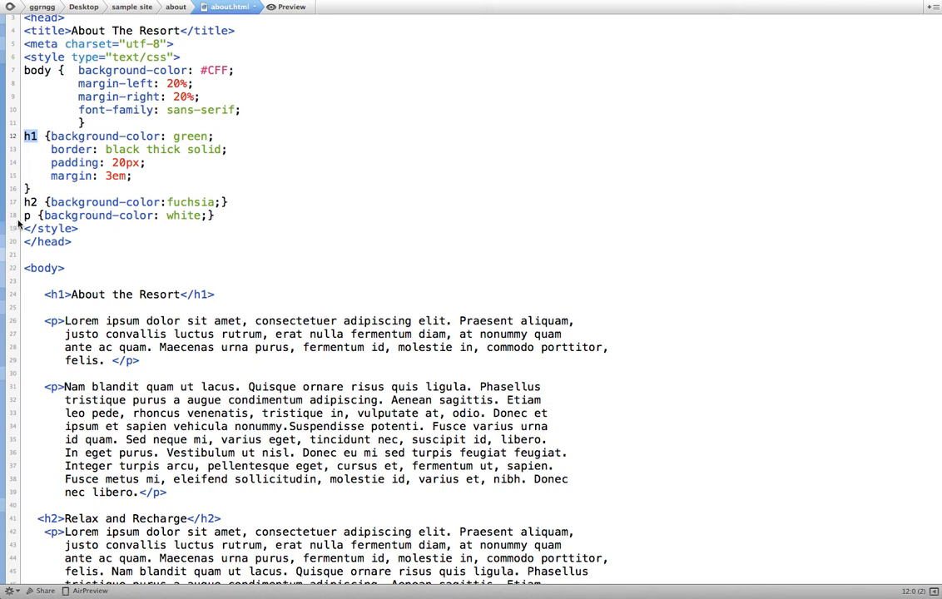
# Step: Select the two paragraphs after the heading and view the page in Preview
pyautogui.click(25, 215)
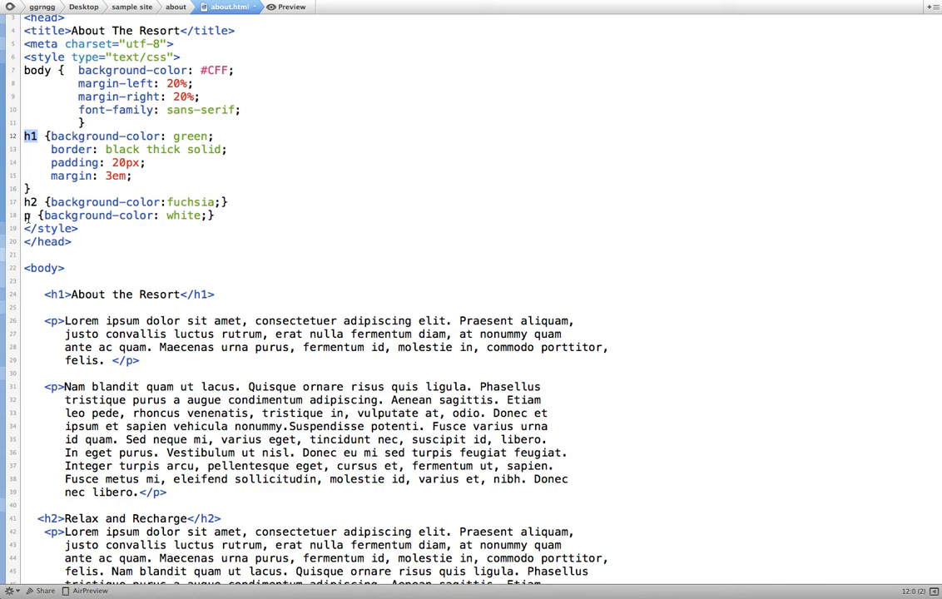
pyautogui.scroll(3)
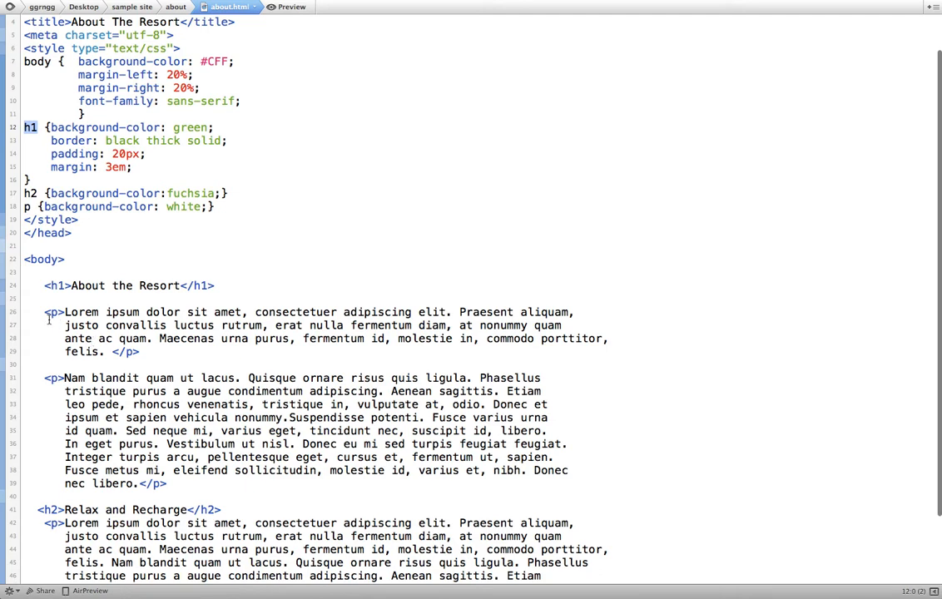
pyautogui.moveTo(45, 311); pyautogui.dragTo(200, 469)
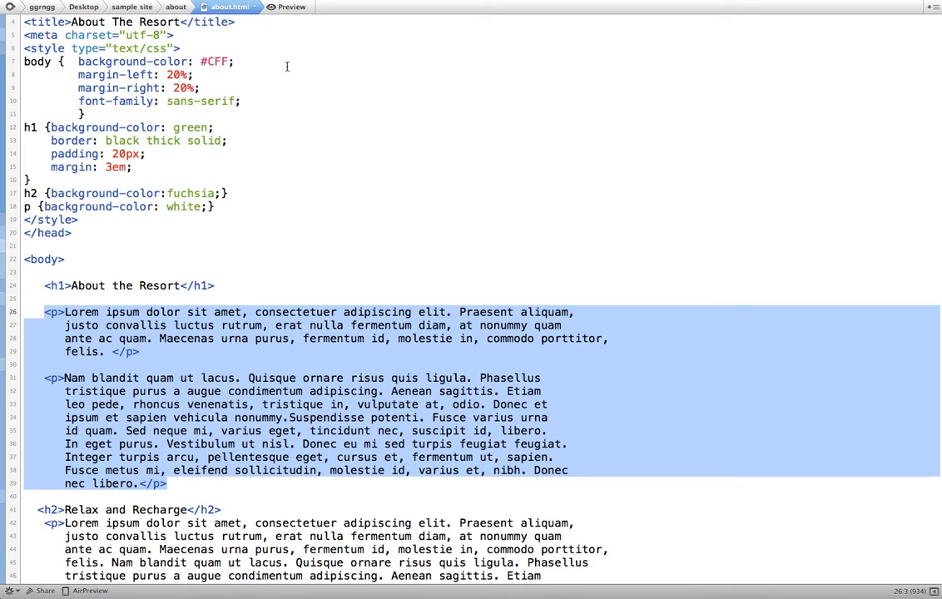
pyautogui.click(289, 6)
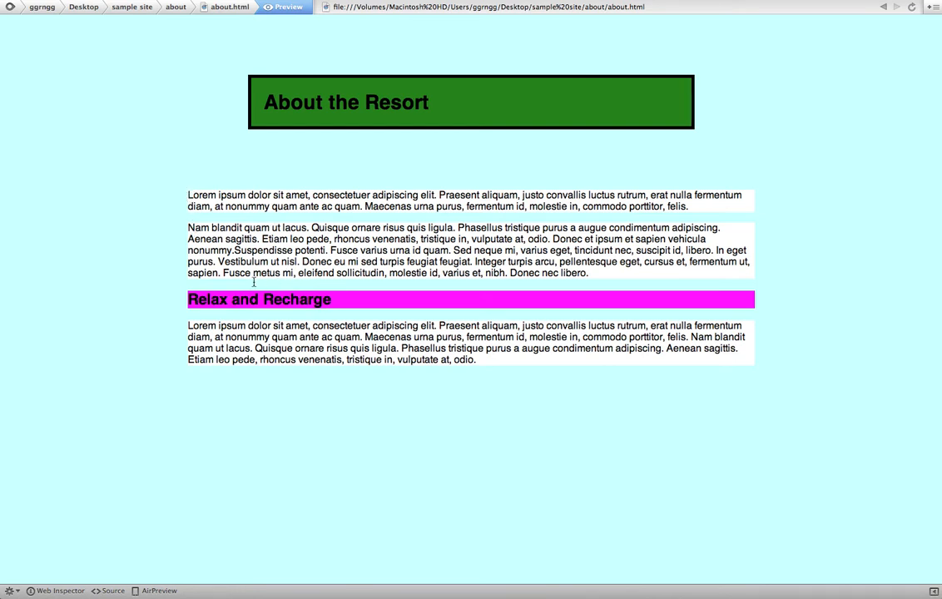
pyautogui.moveTo(336, 216)
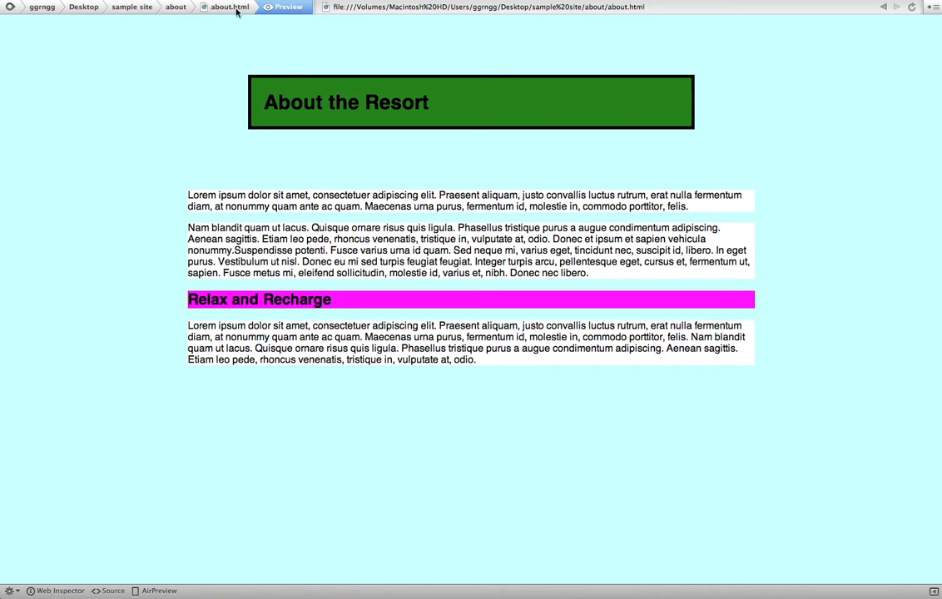
# Step: Wrap the first two paragraphs in <div id="whitebg"> closed with </div><!-- end whitebg -->
pyautogui.click(226, 6)
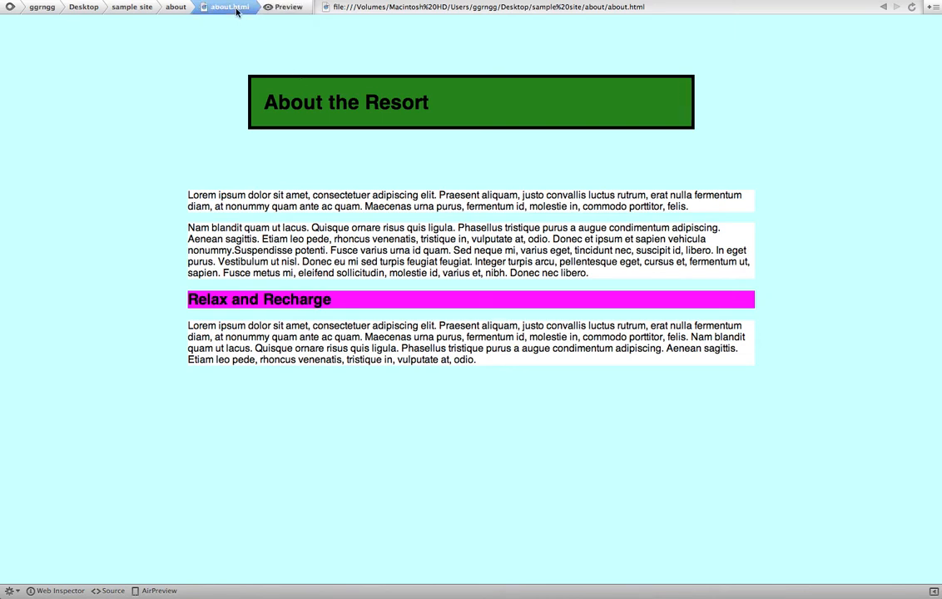
pyautogui.click(112, 590)
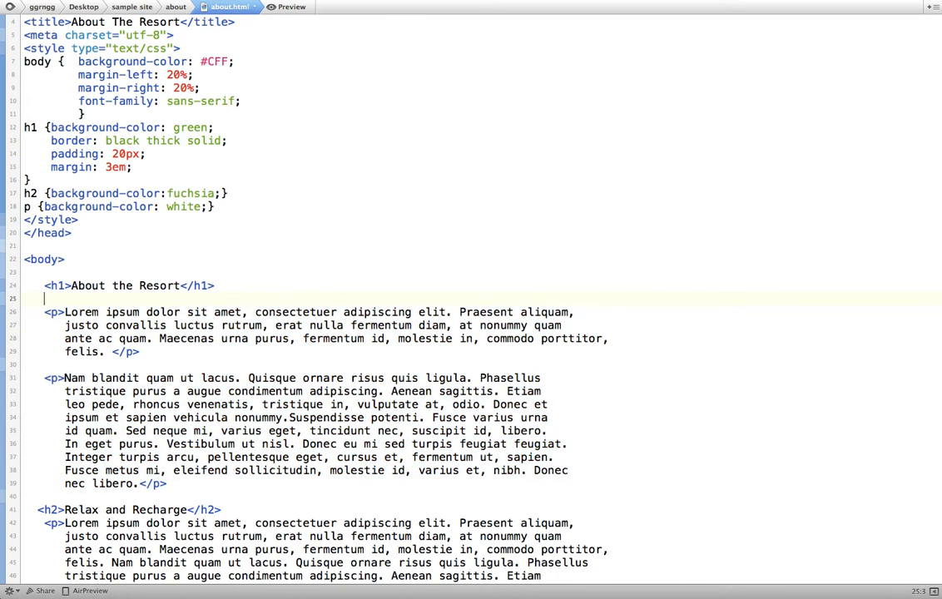
pyautogui.press('Return')
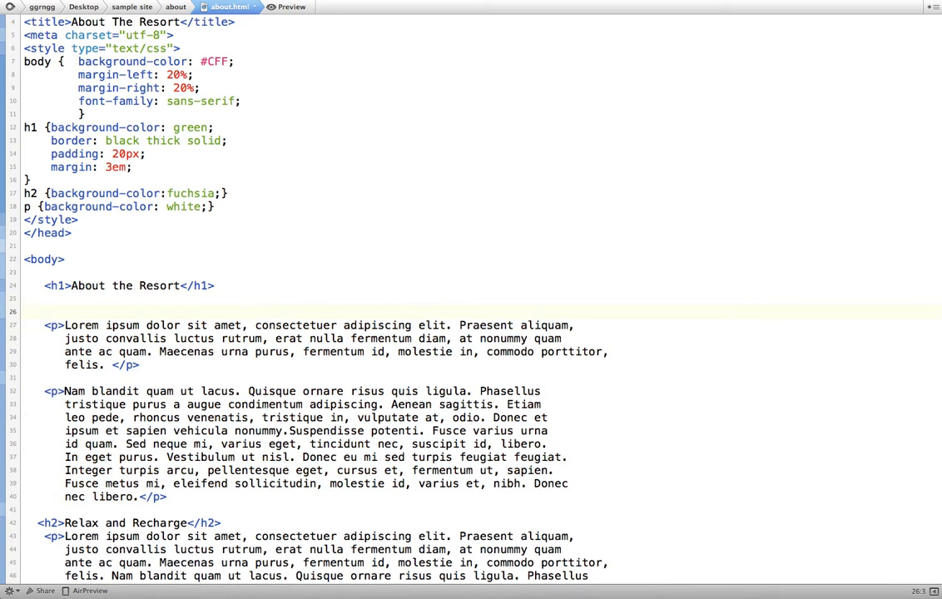
pyautogui.click(44, 311)
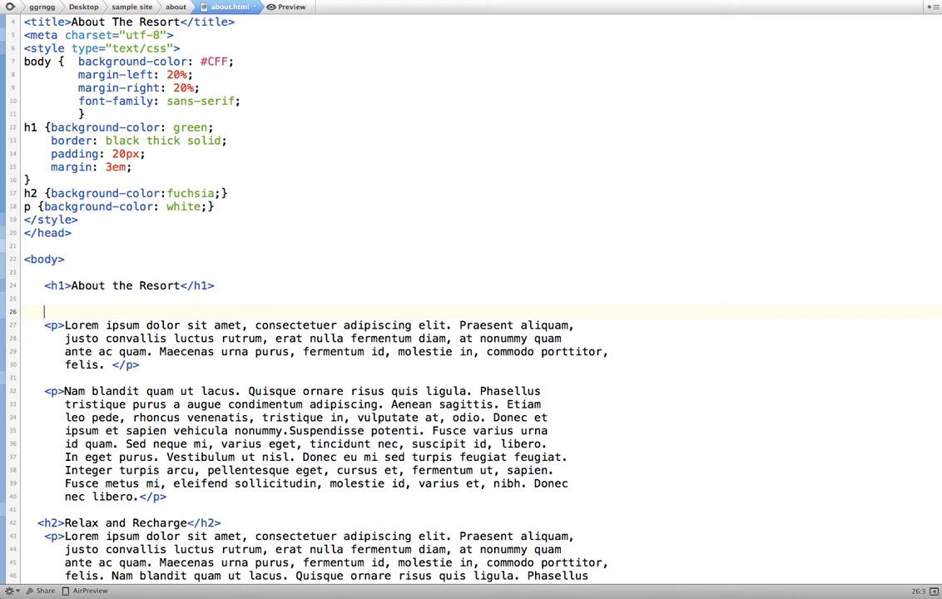
pyautogui.write('<div')
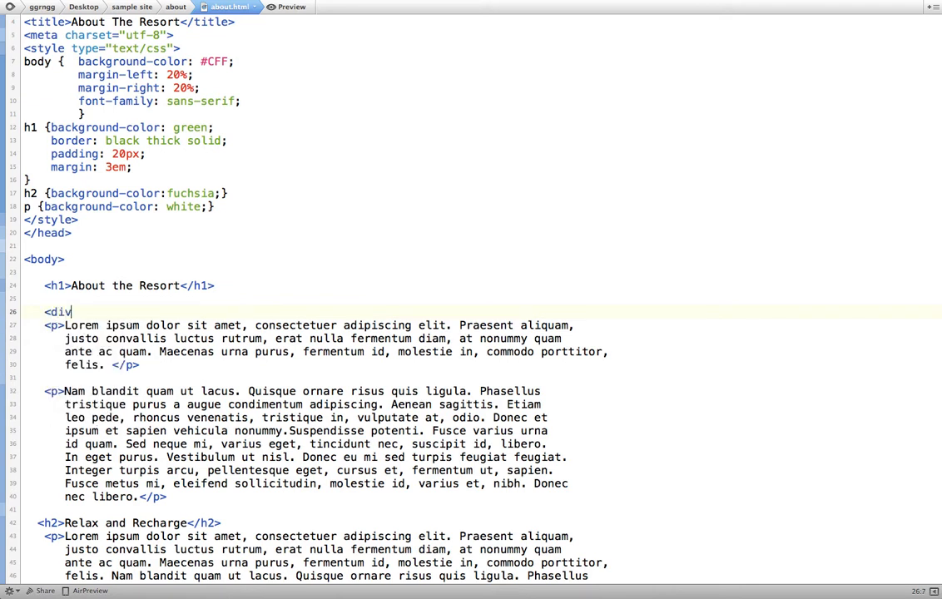
pyautogui.write('id=')
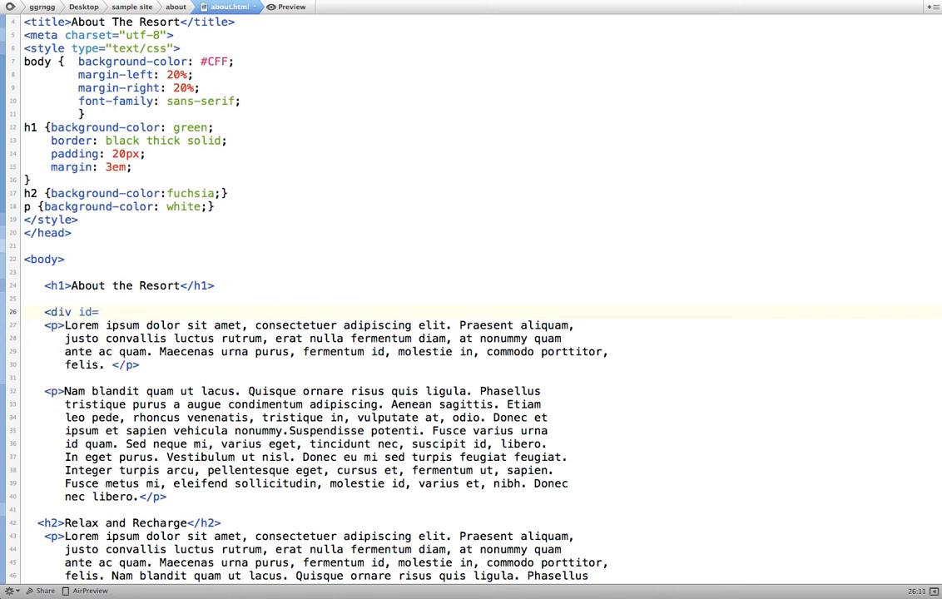
pyautogui.write('"white"')
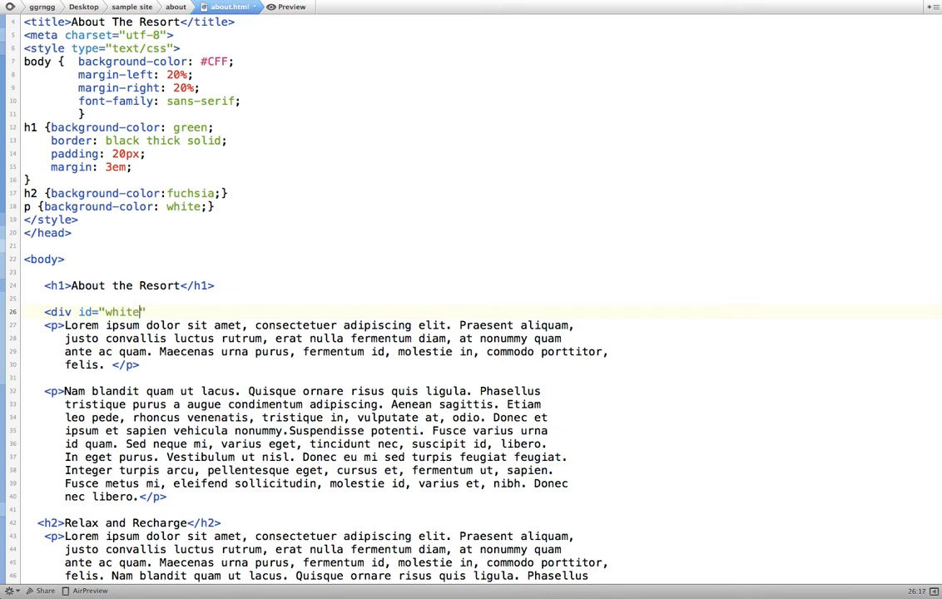
pyautogui.write('bg')
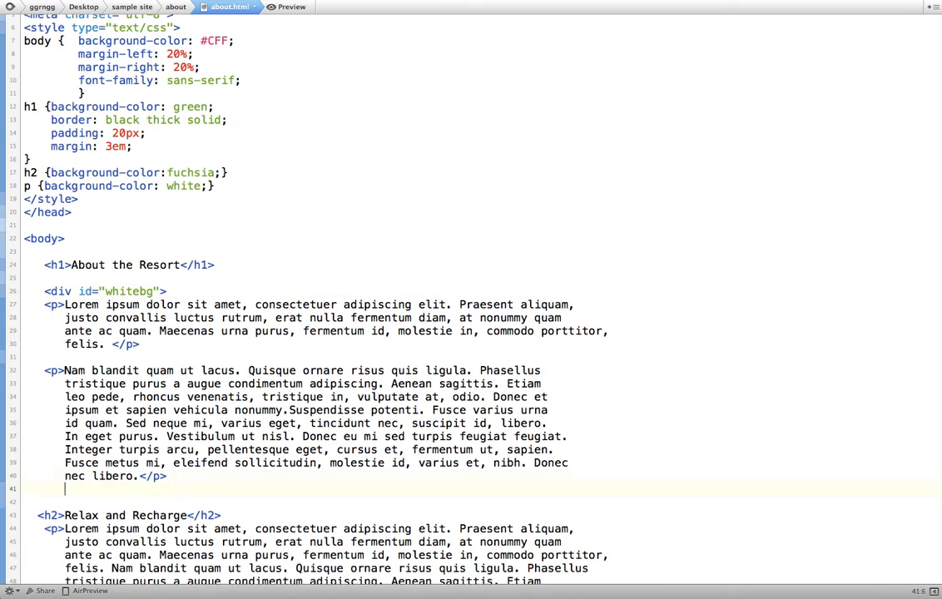
pyautogui.write('</div>')
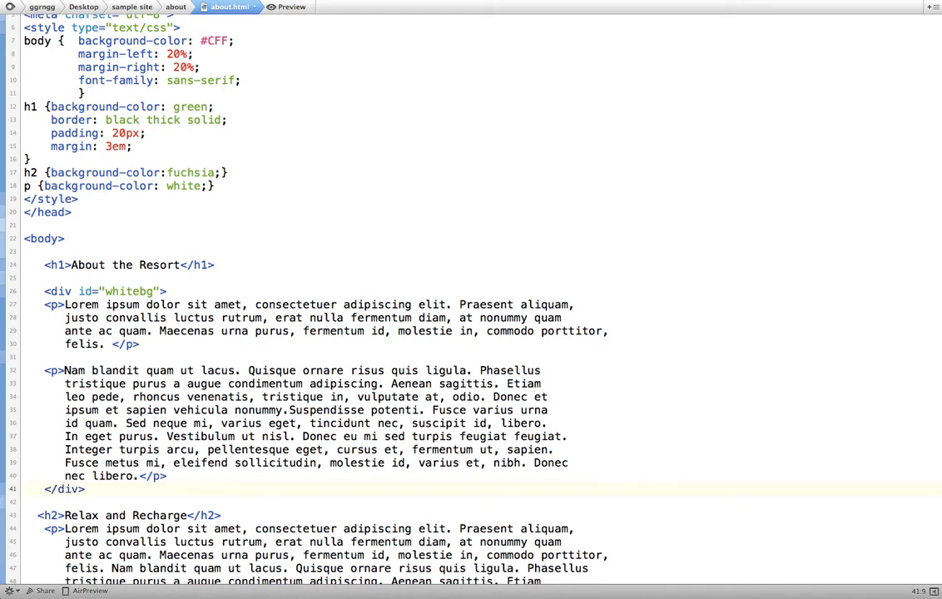
pyautogui.write('<!--')
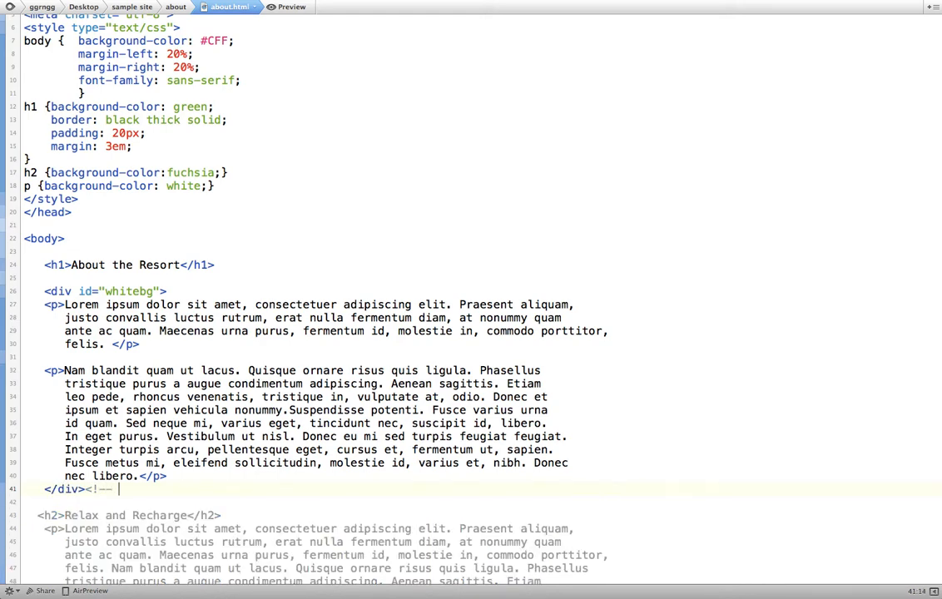
pyautogui.write('end whitebg -->')
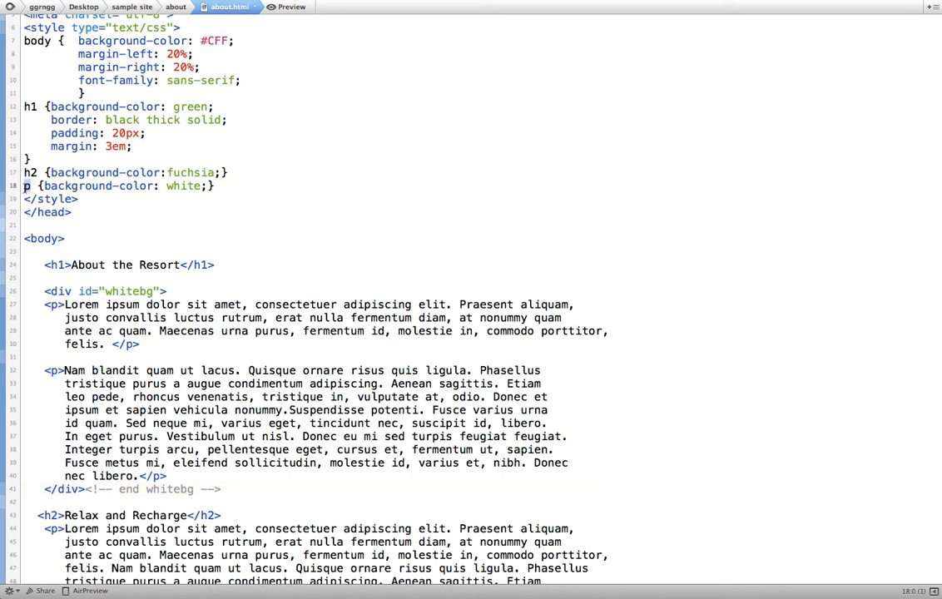
# Step: Change the white background rule's selector from p to #whitebg
pyautogui.write('#')
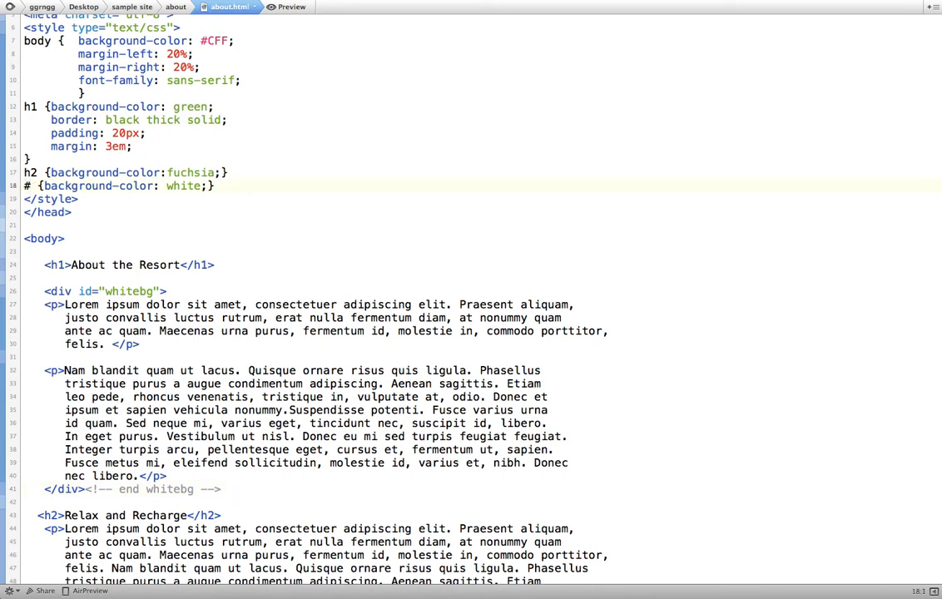
pyautogui.write('white')
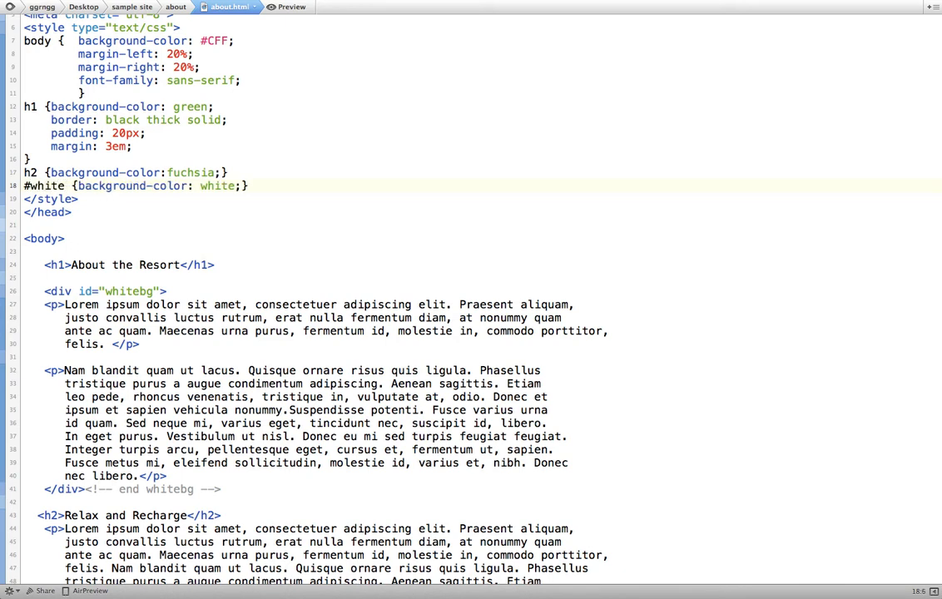
pyautogui.write('bg')
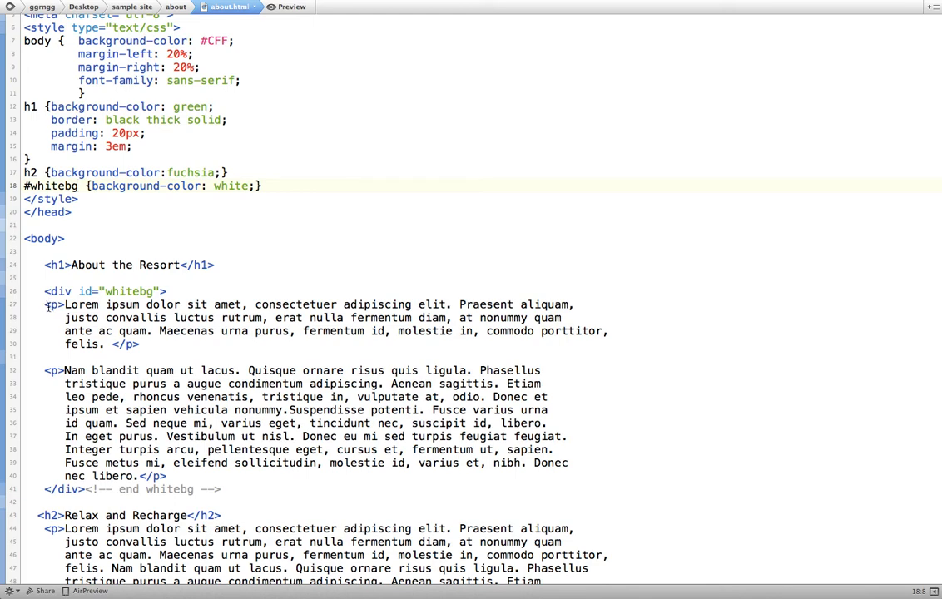
pyautogui.moveTo(65, 318); pyautogui.dragTo(174, 462)
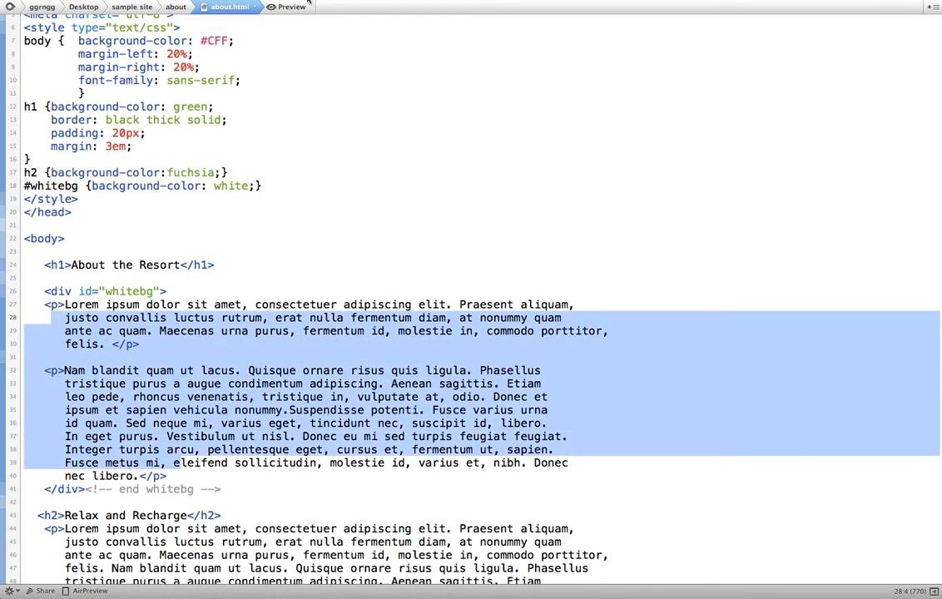
pyautogui.click(285, 7)
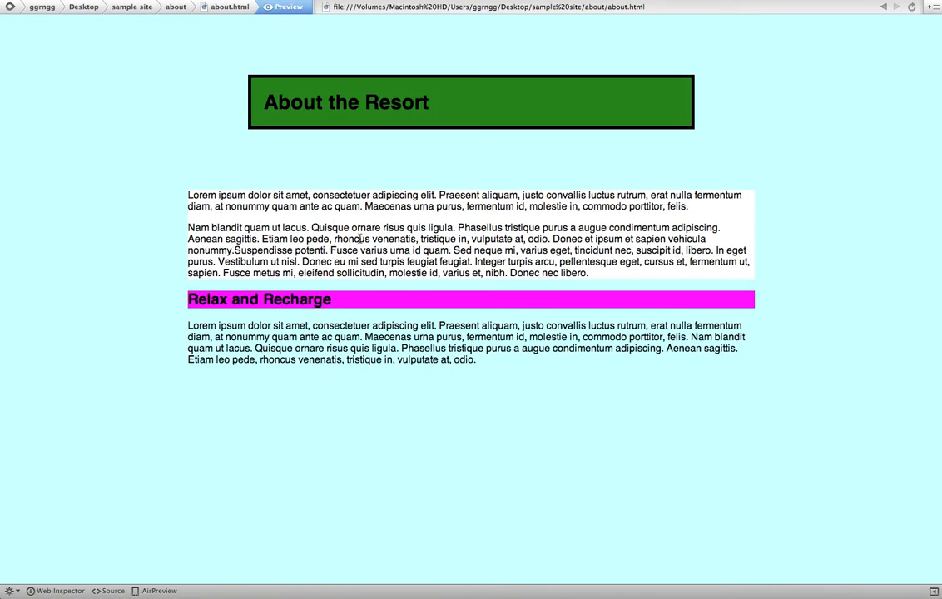
pyautogui.moveTo(188, 197)
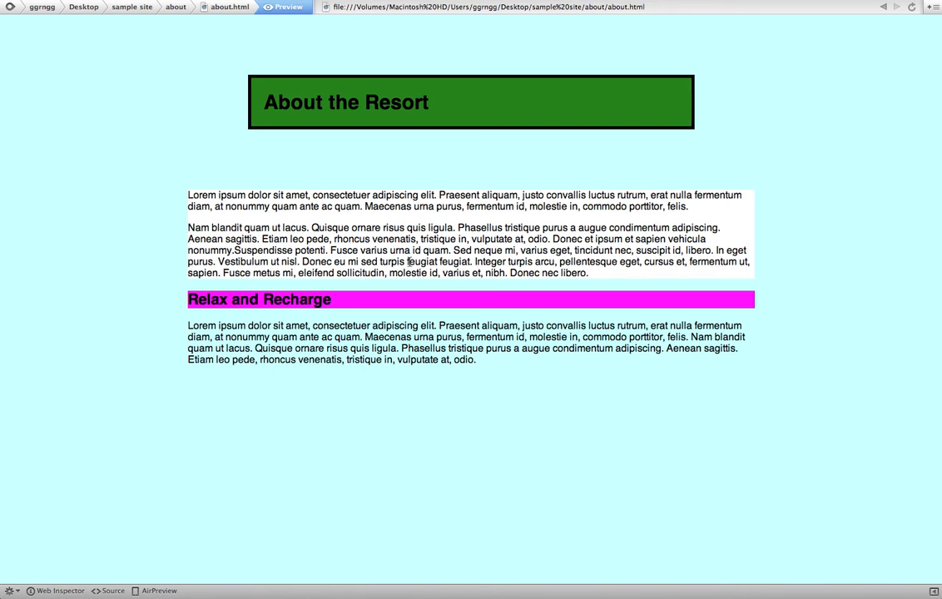
pyautogui.moveTo(343, 164)
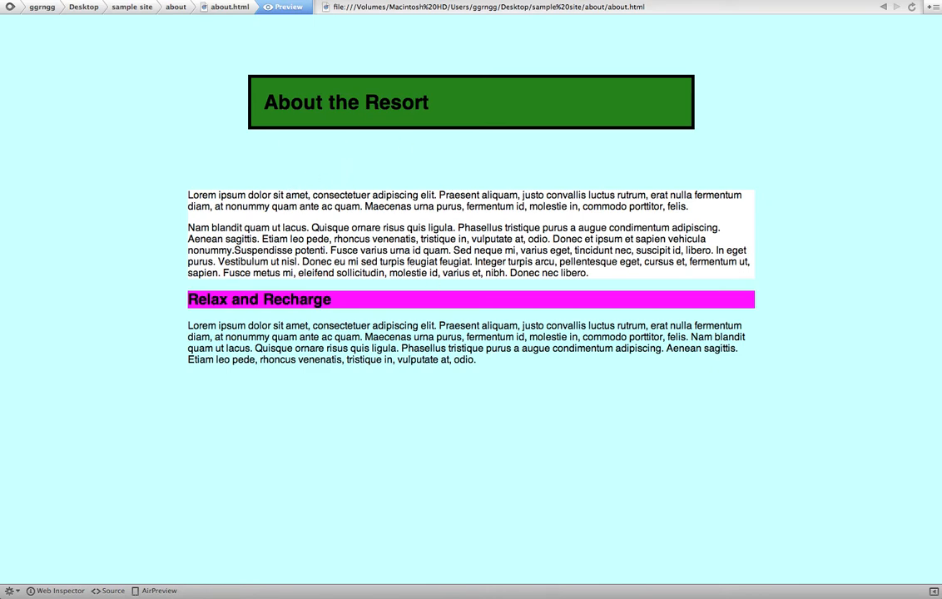
pyautogui.click(228, 6)
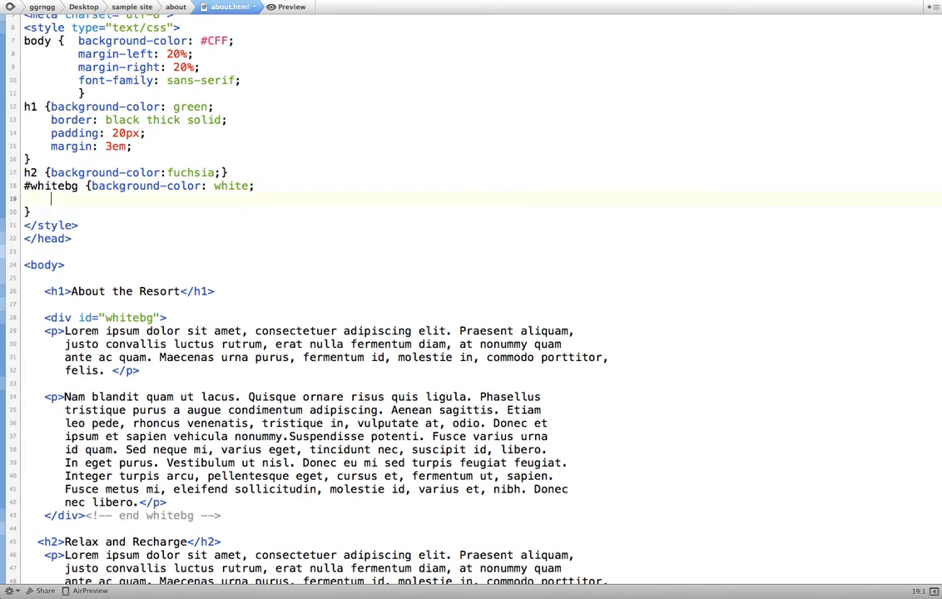
# Step: Add padding: 20px to the #whitebg rule and preview the padded white block
pyautogui.write('padding: 20px;')
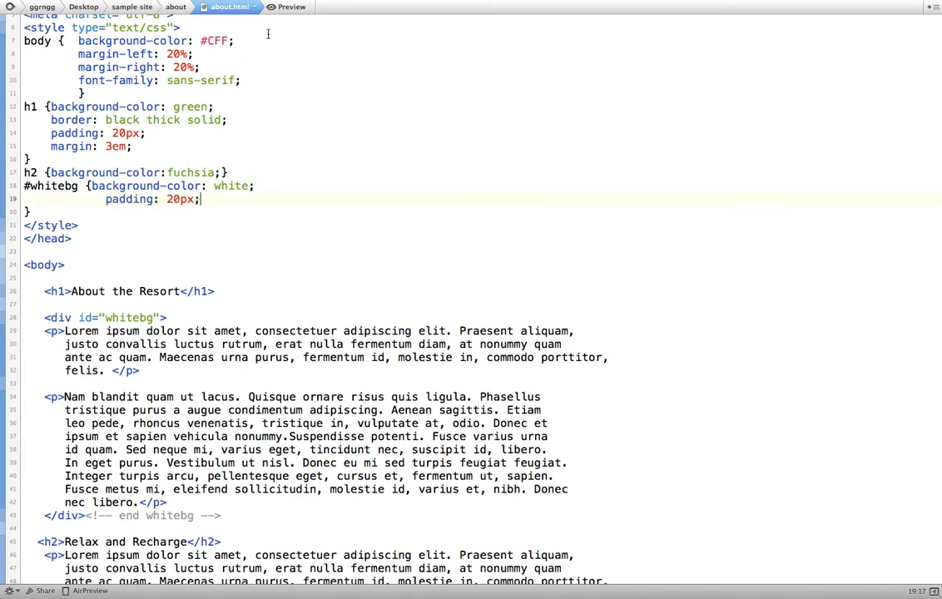
pyautogui.click(287, 7)
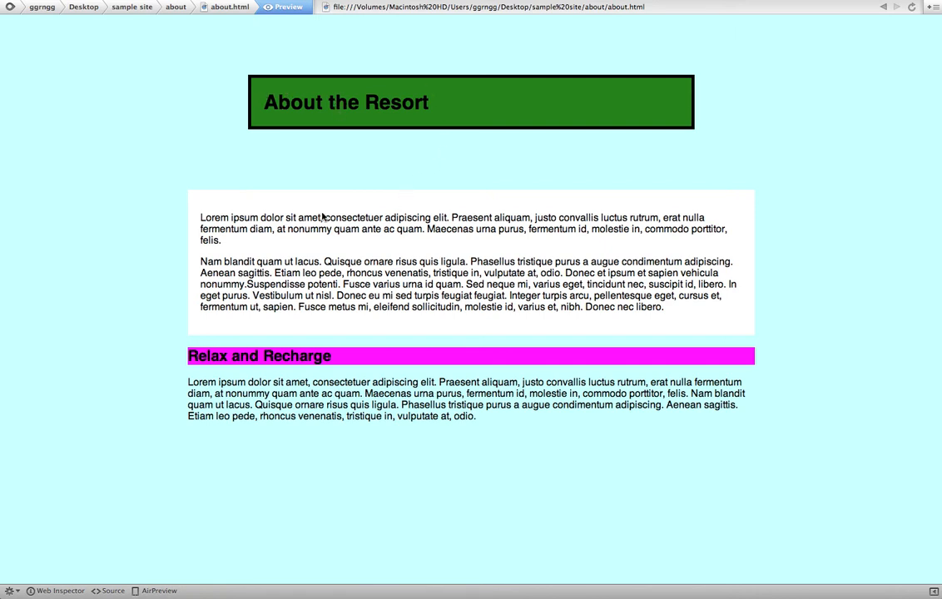
pyautogui.moveTo(265, 244)
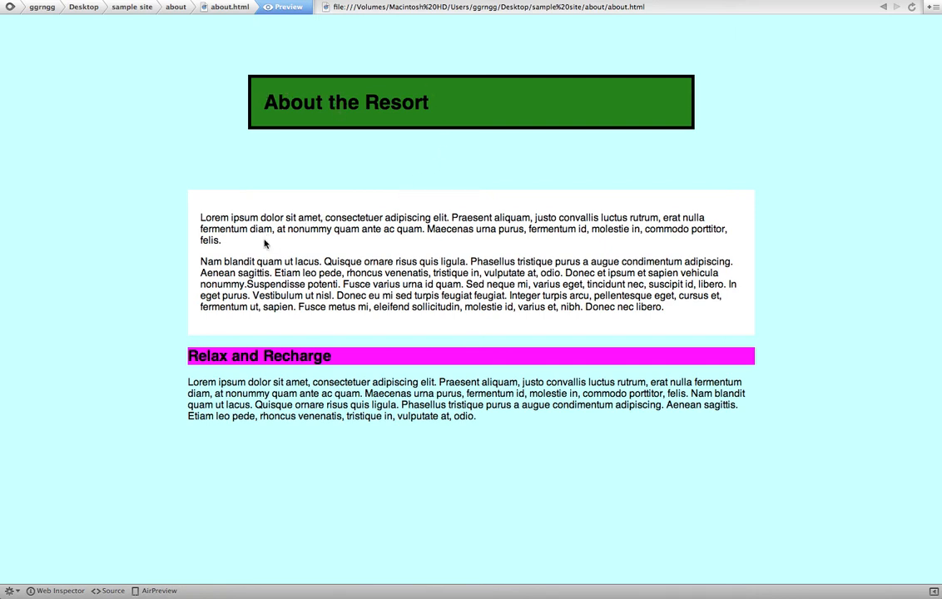
pyautogui.moveTo(256, 426)
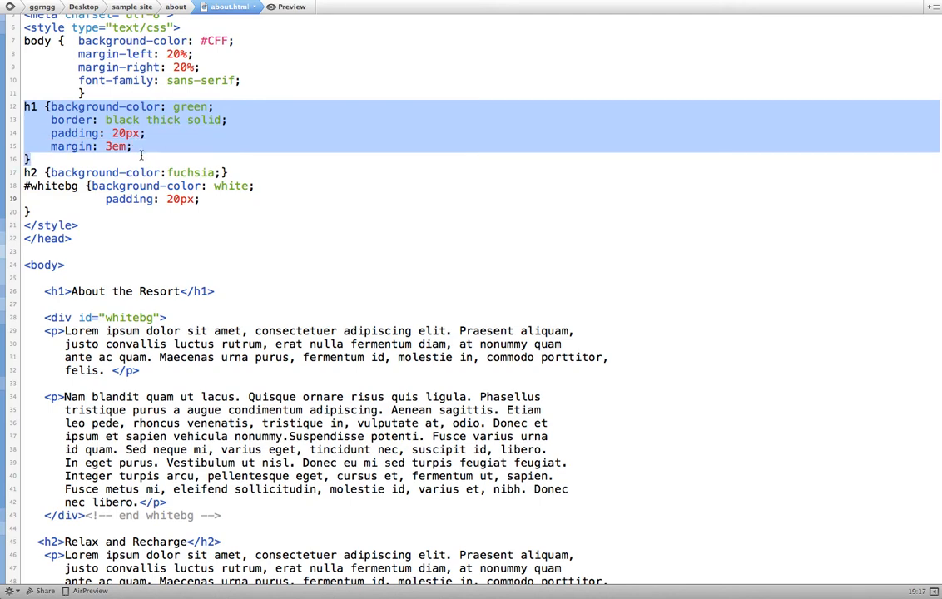
# Step: Delete the h1 and h2 style rules and preview the plain headings
pyautogui.press('Delete')
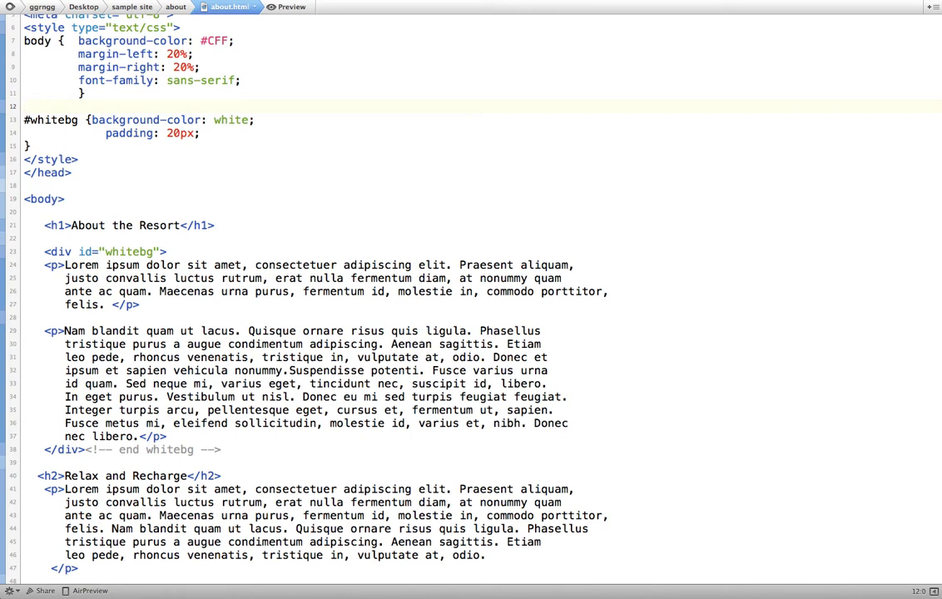
pyautogui.click(287, 6)
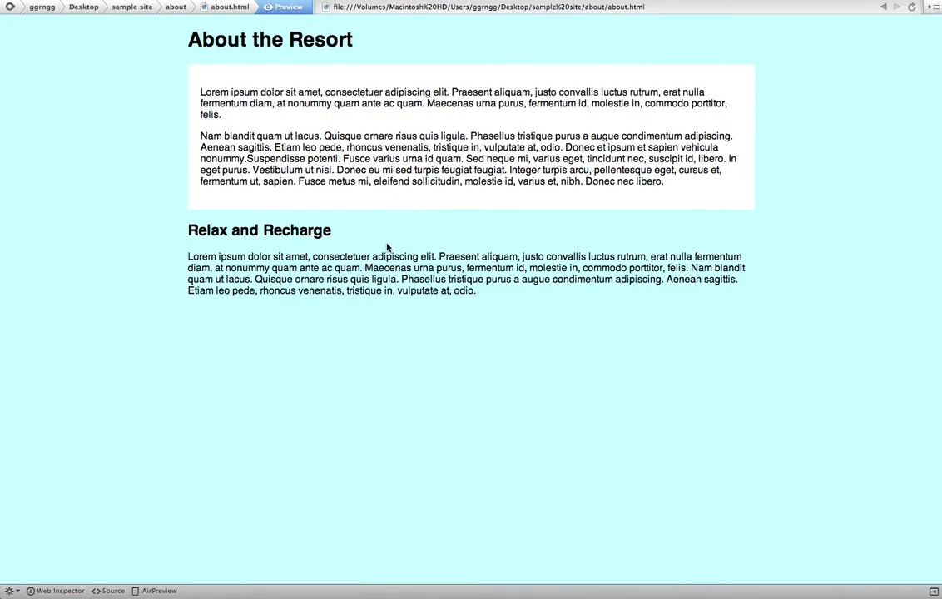
pyautogui.moveTo(333, 312)
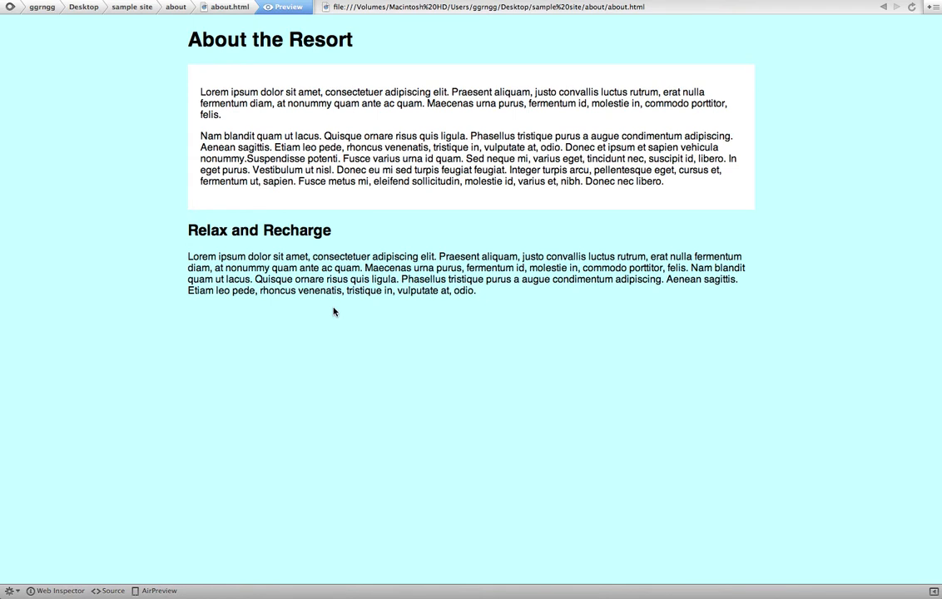
pyautogui.moveTo(123, 154)
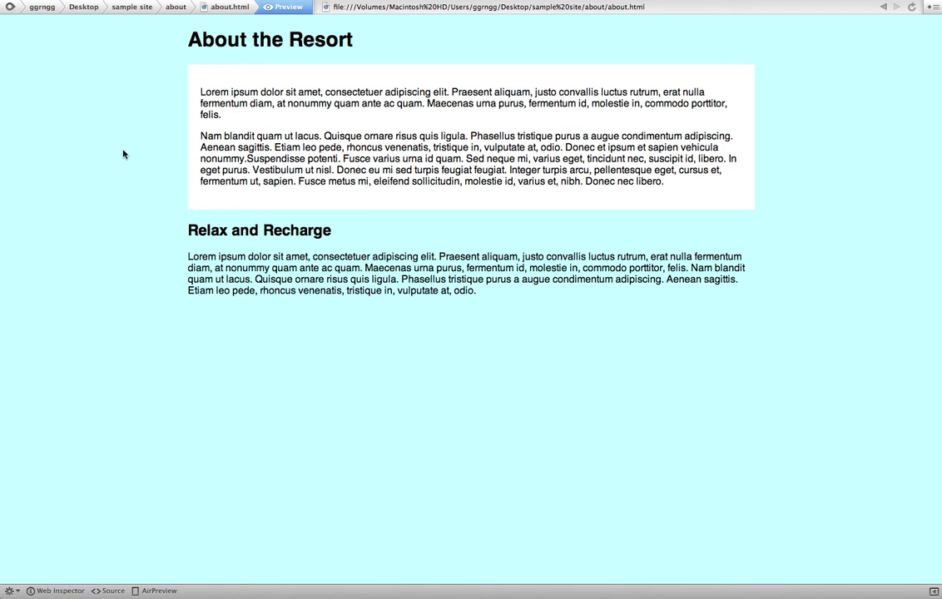
pyautogui.moveTo(61, 59)
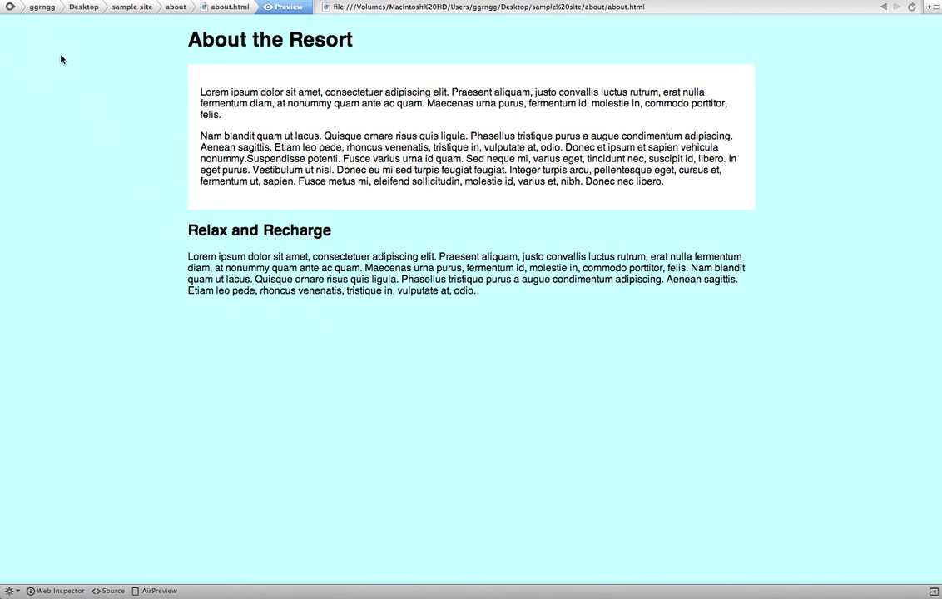
pyautogui.moveTo(174, 110)
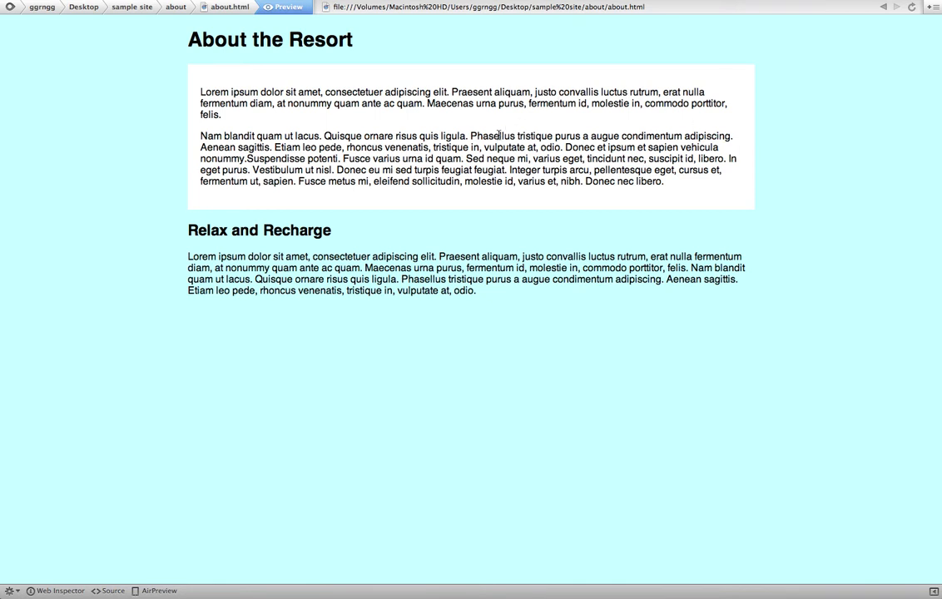
pyautogui.moveTo(497, 214)
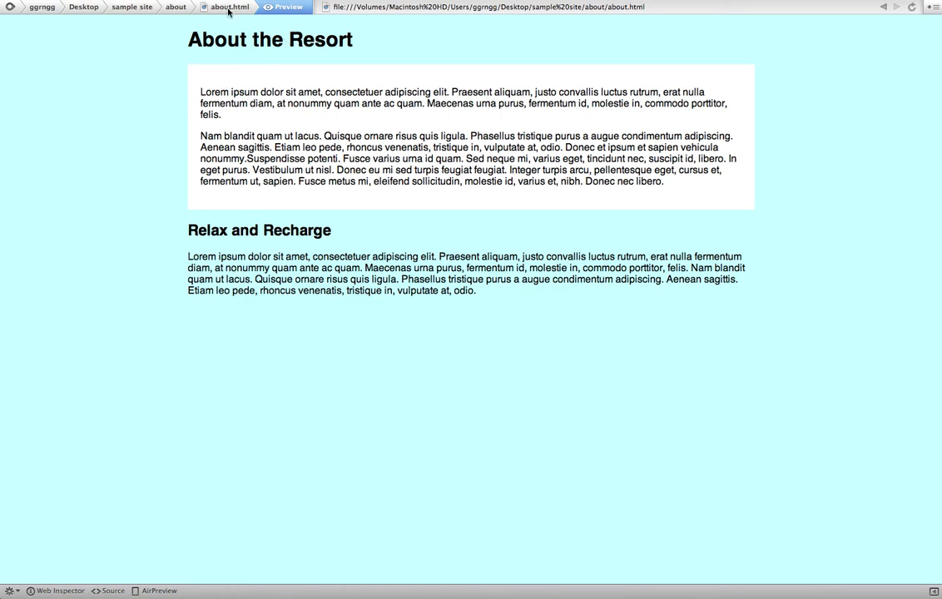
# Step: Begin a background declaration on a new line below background-color: #CFF in the body rule
pyautogui.click(112, 590)
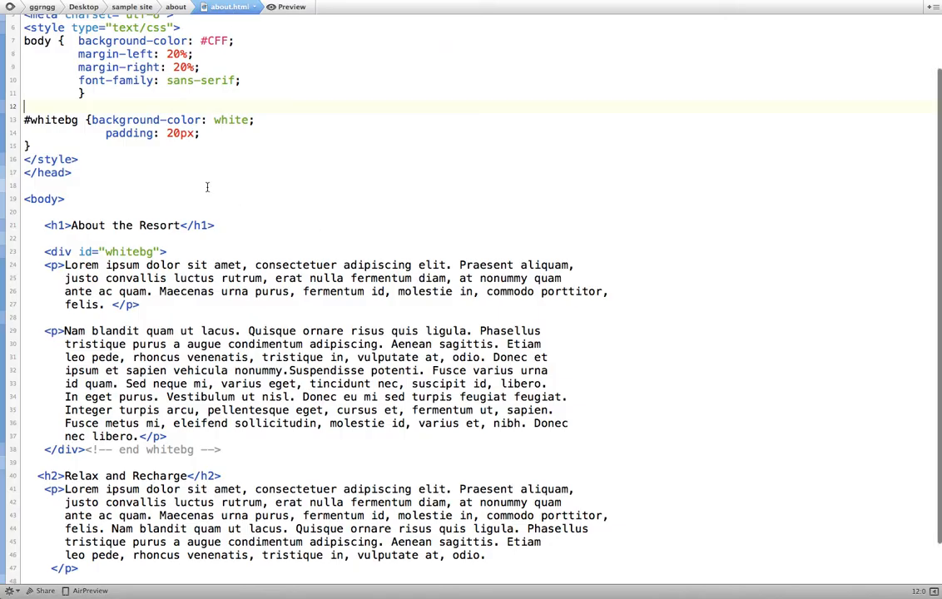
pyautogui.scroll(3)
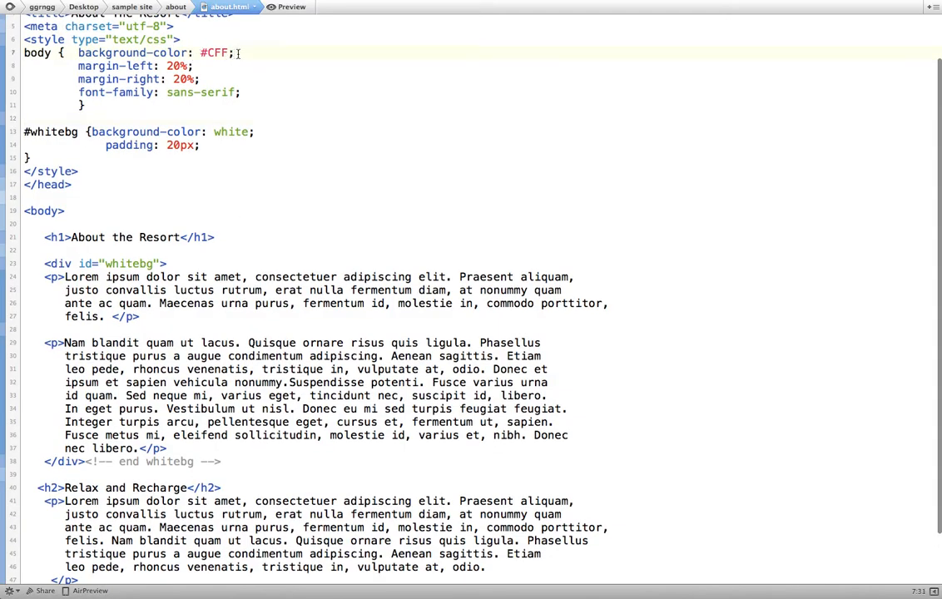
pyautogui.press('Return')
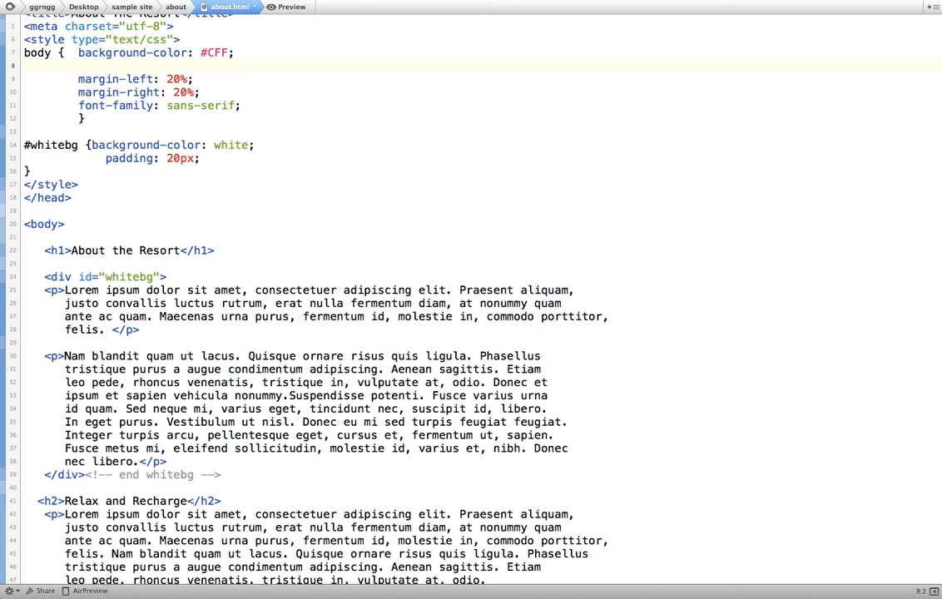
pyautogui.write('ba')
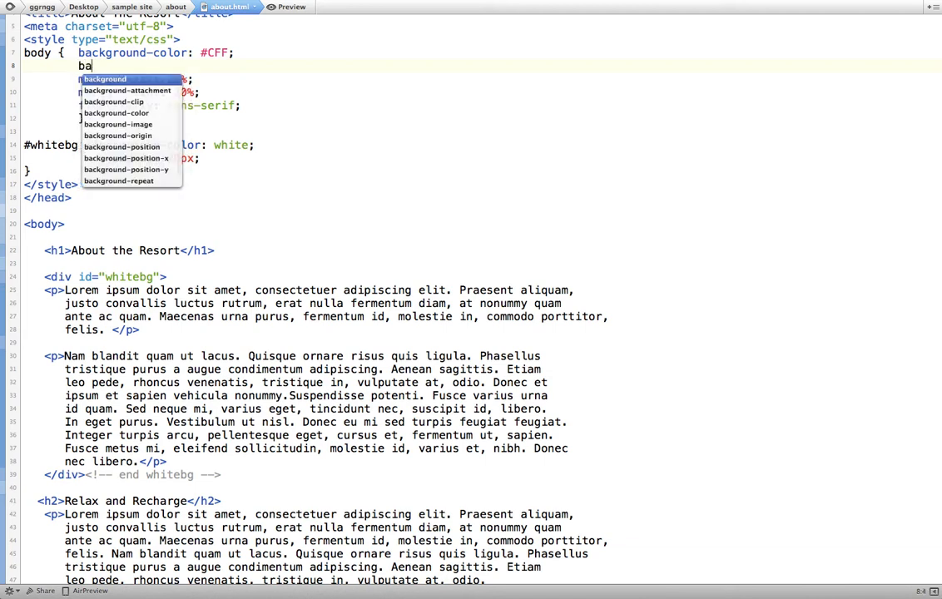
pyautogui.write('c')
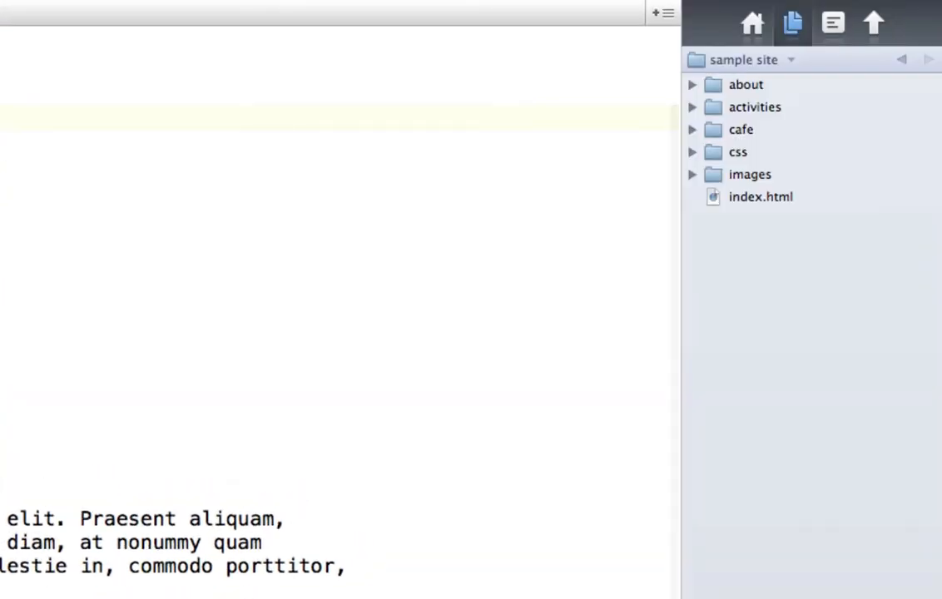
pyautogui.moveTo(742, 89)
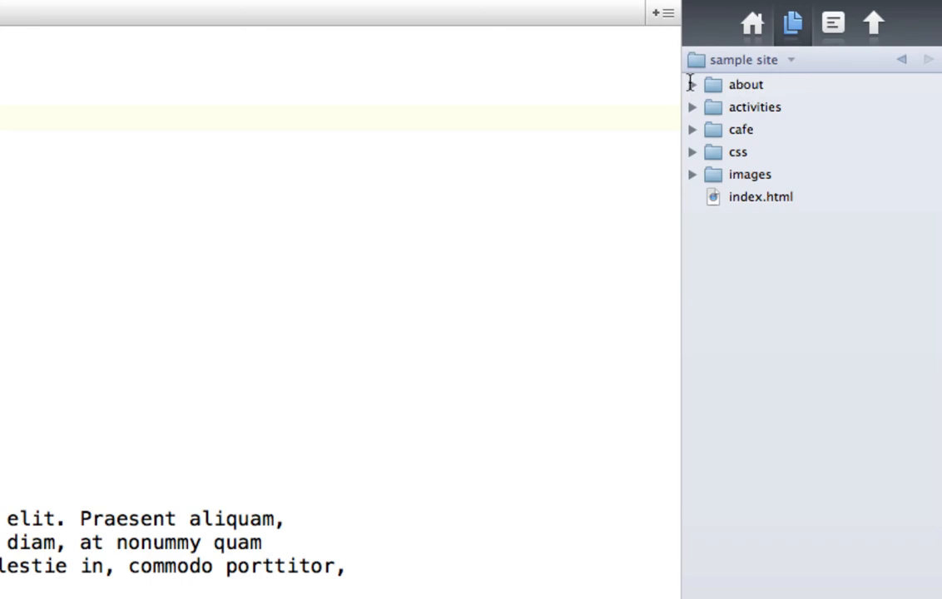
# Step: Expand the about, images and backgrounds folders in the site listing to reveal floral.jpg
pyautogui.click(691, 84)
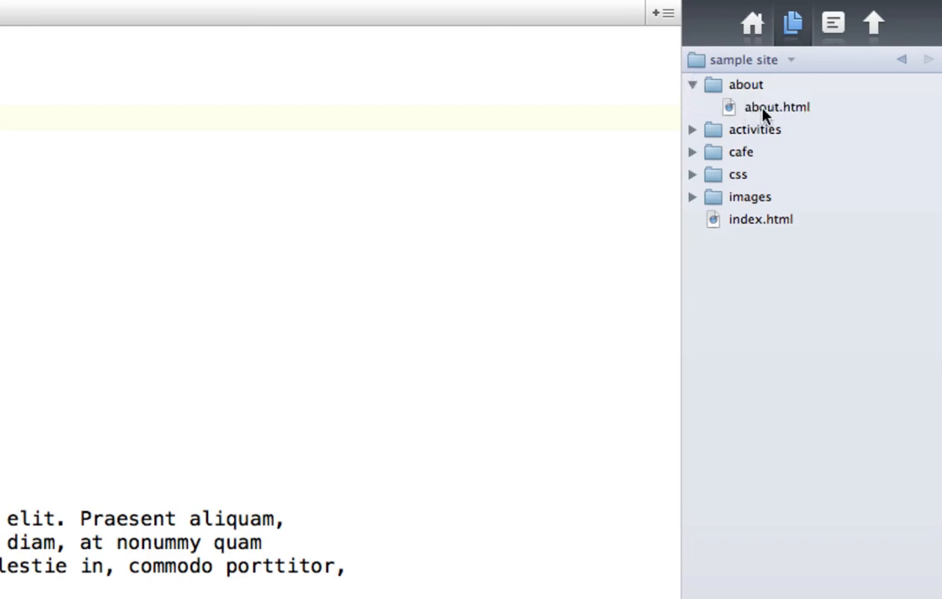
pyautogui.moveTo(698, 204)
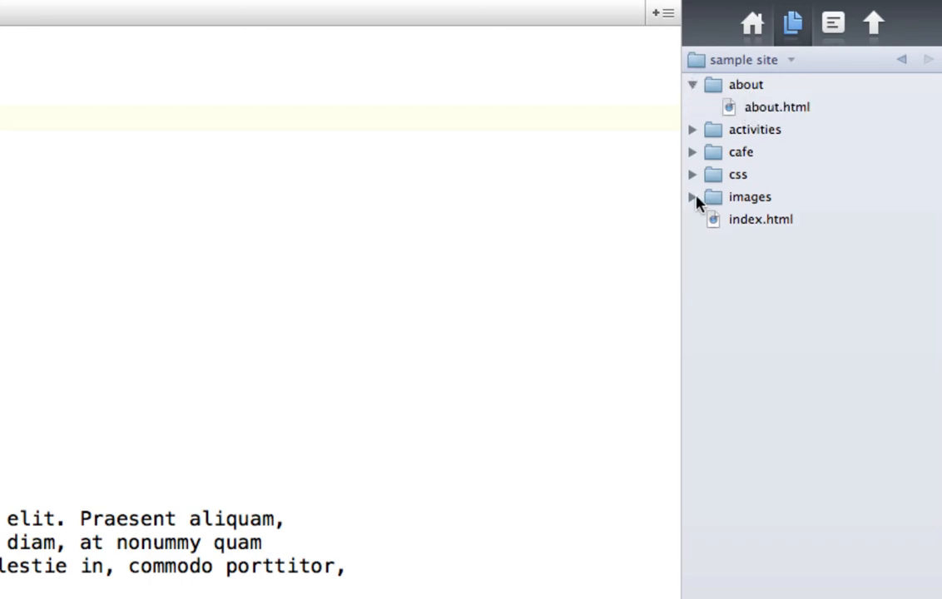
pyautogui.moveTo(694, 202)
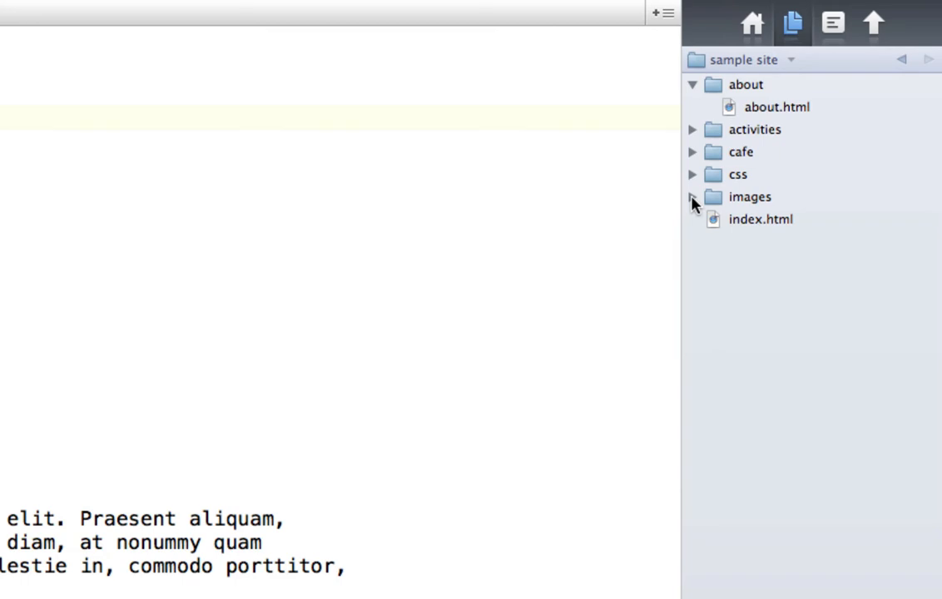
pyautogui.click(691, 197)
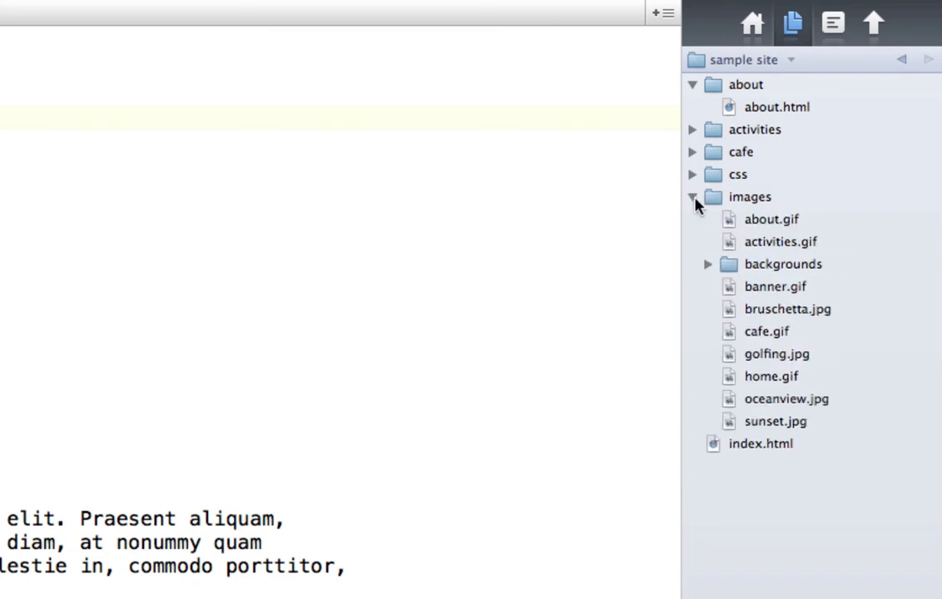
pyautogui.moveTo(709, 272)
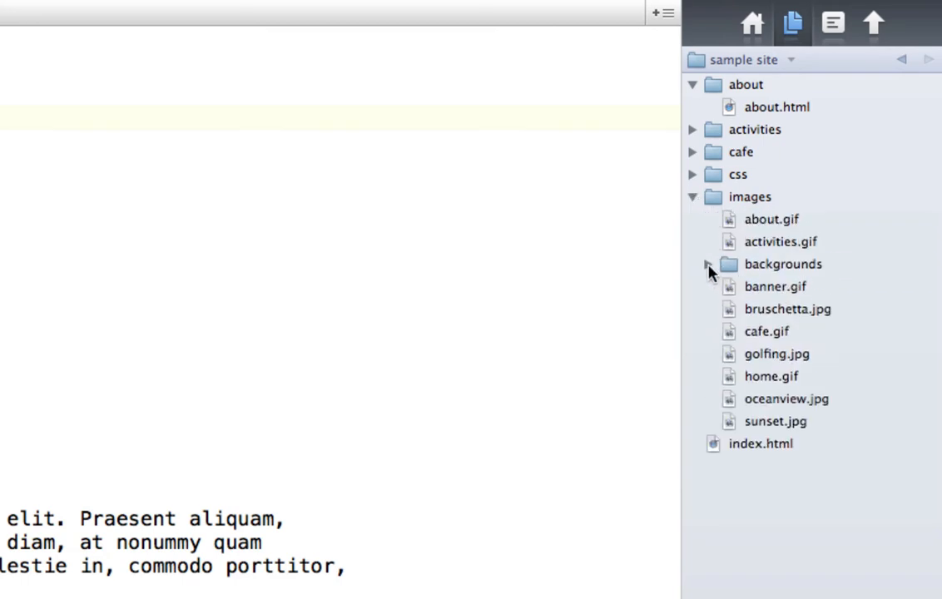
pyautogui.click(691, 263)
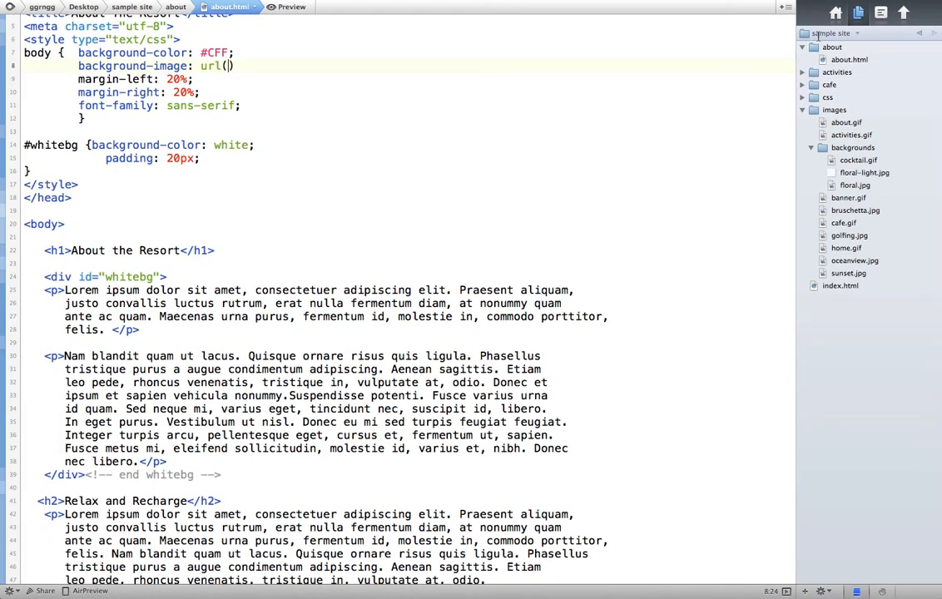
pyautogui.moveTo(814, 55)
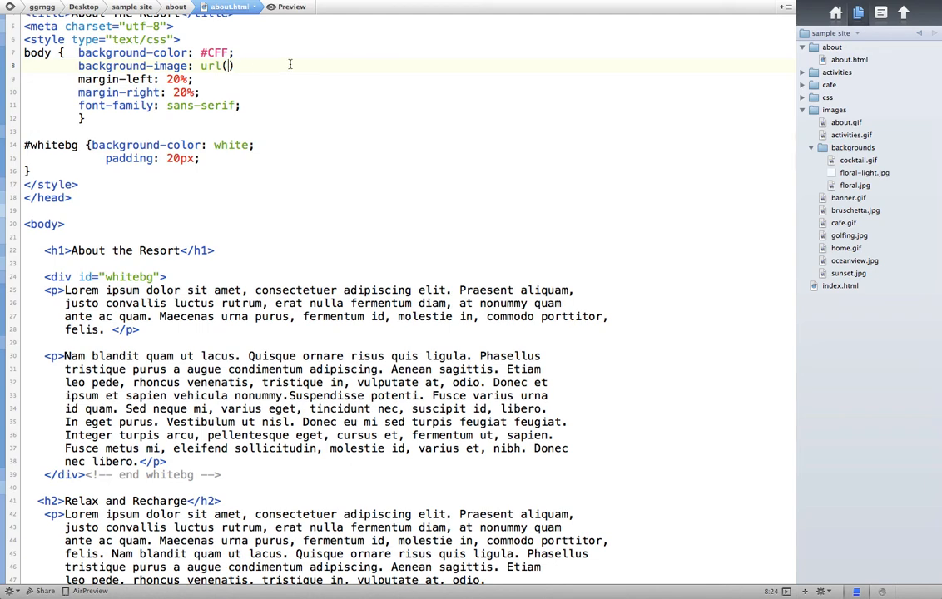
# Step: Complete the body background-image as url(../images/backgrounds/floral.jpg);
pyautogui.write('../')
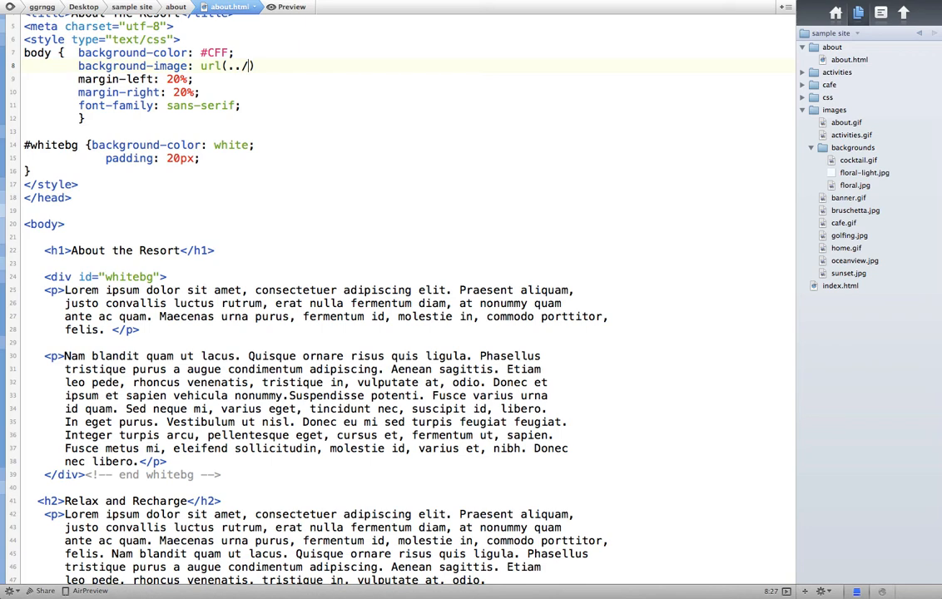
pyautogui.write('images/')
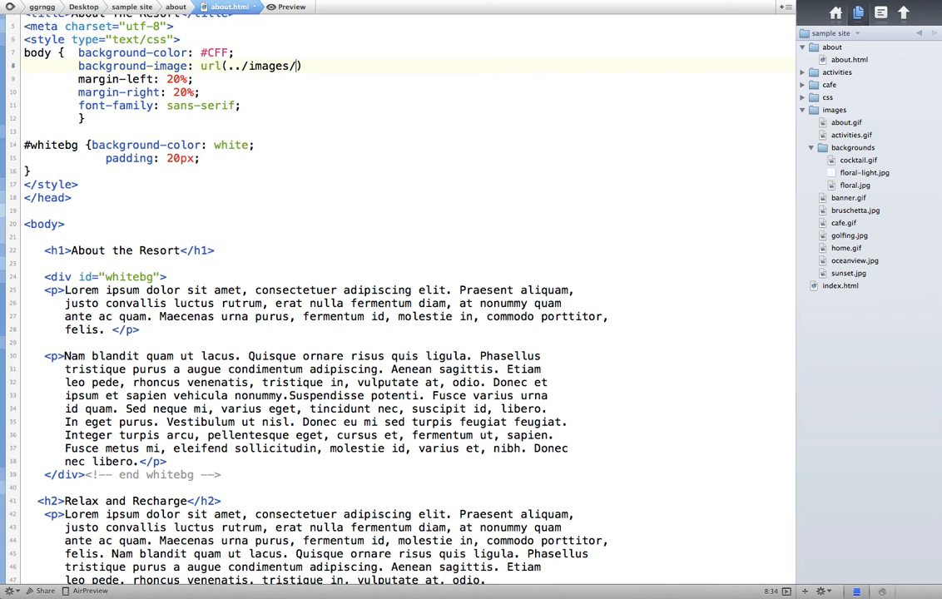
pyautogui.write('backgrounds/')
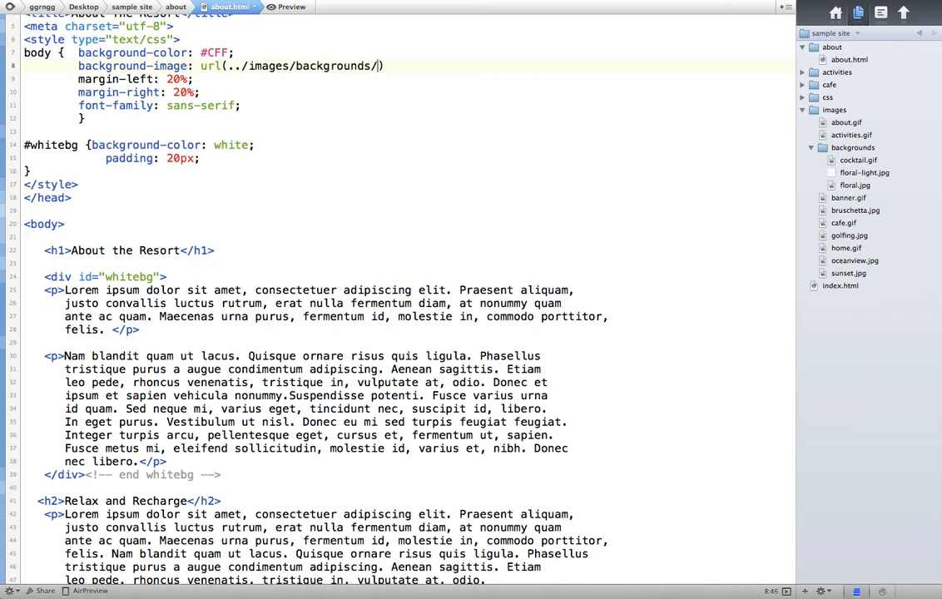
pyautogui.write('floral')
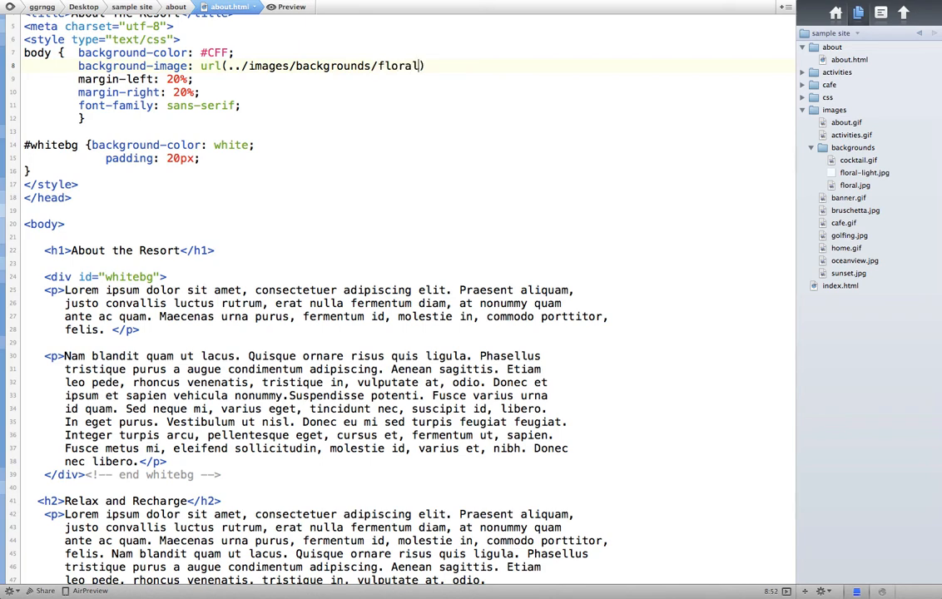
pyautogui.write('.jpg)')
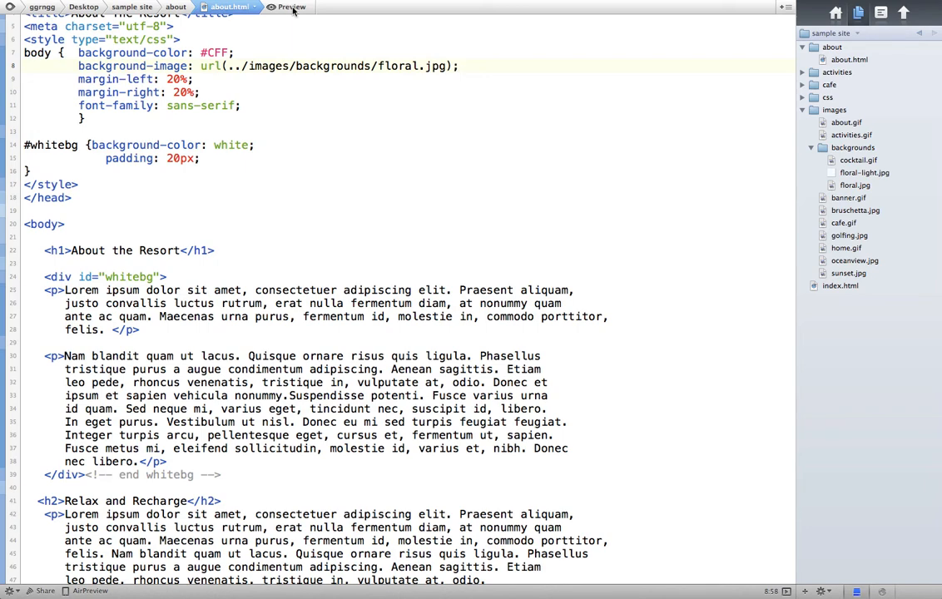
# Step: Preview the About the Resort page over the blue floral background
pyautogui.click(288, 6)
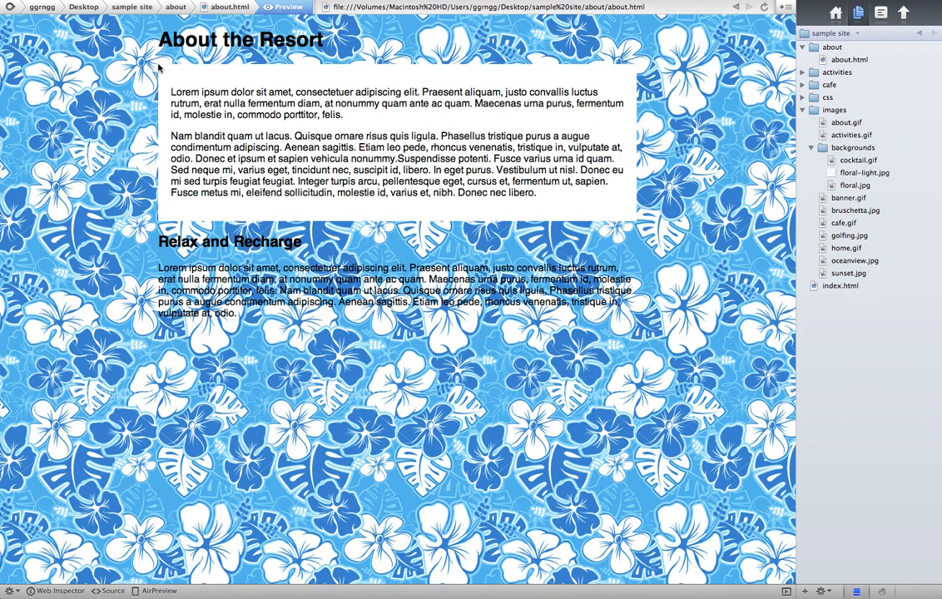
pyautogui.moveTo(185, 208)
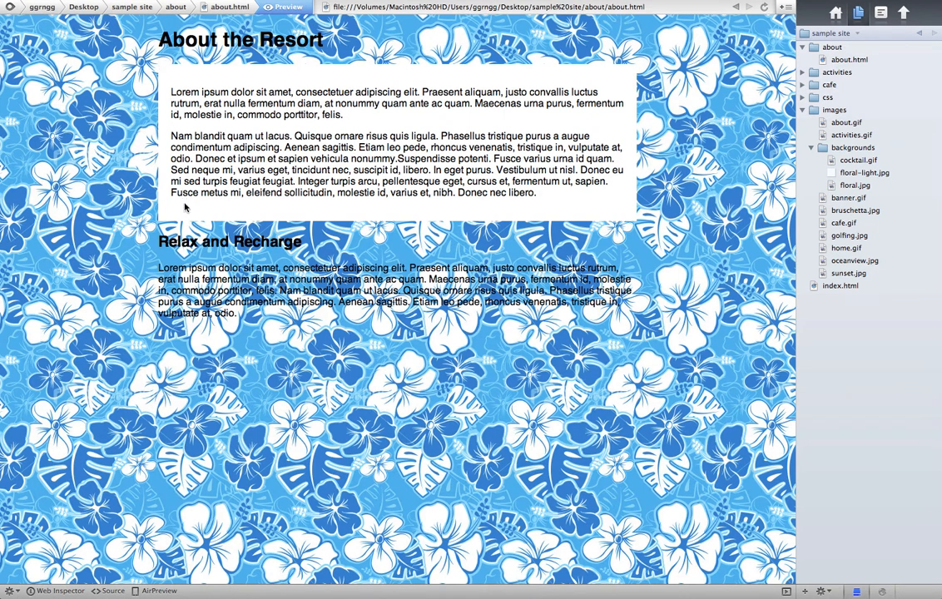
pyautogui.moveTo(146, 36)
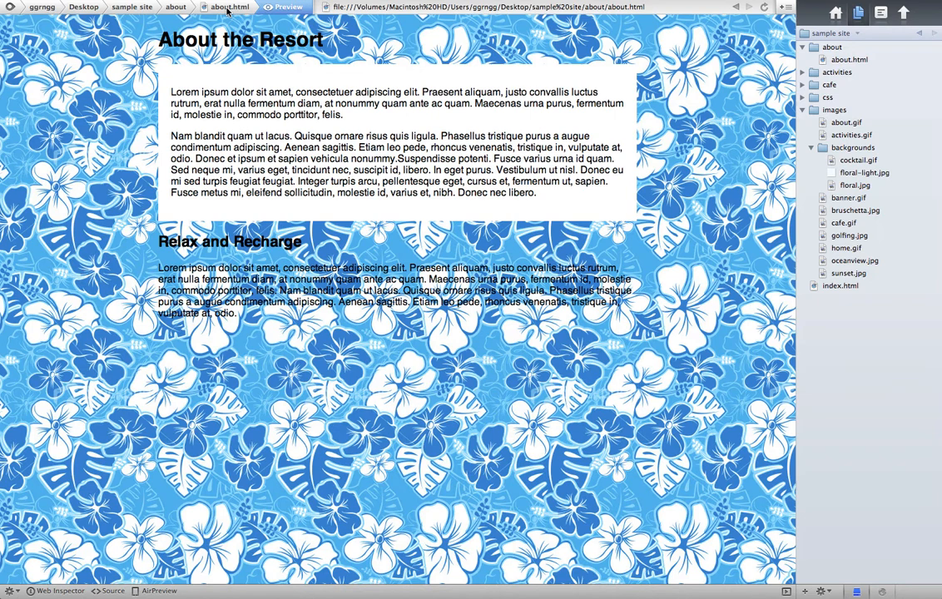
# Step: Move the <div id="whitebg"> opening tag above the About the Resort heading
pyautogui.click(112, 591)
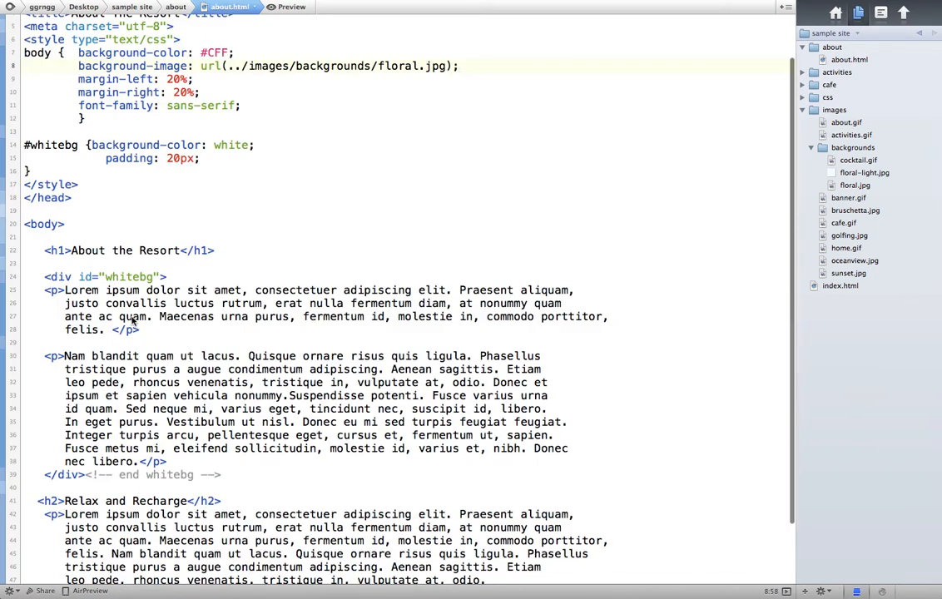
pyautogui.click(43, 276)
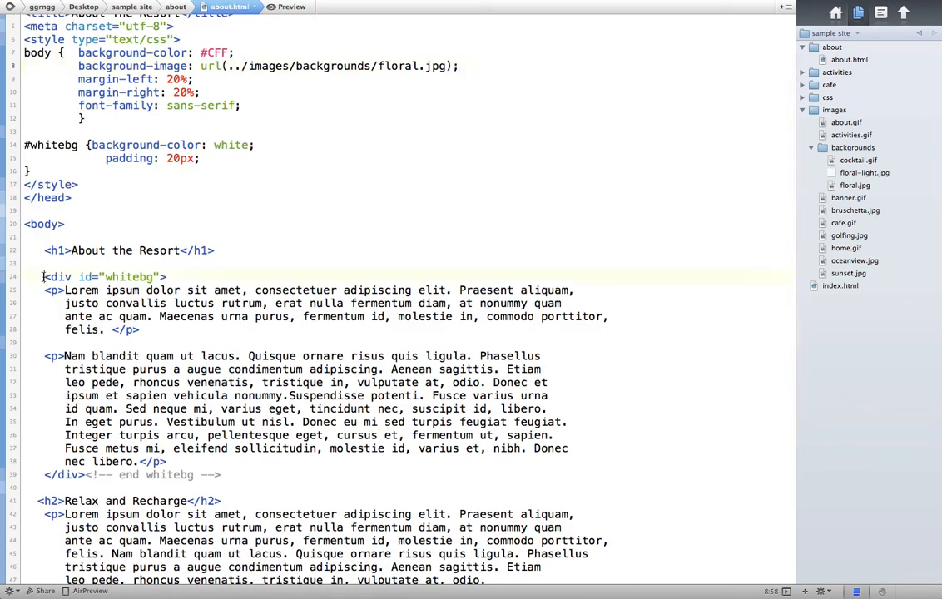
pyautogui.doubleClick(100, 276)
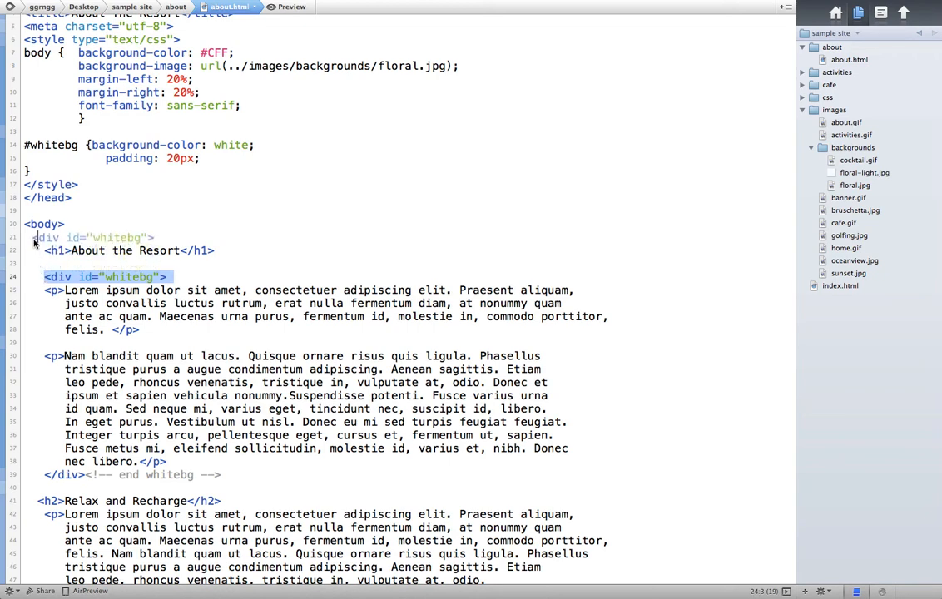
pyautogui.press('Delete')
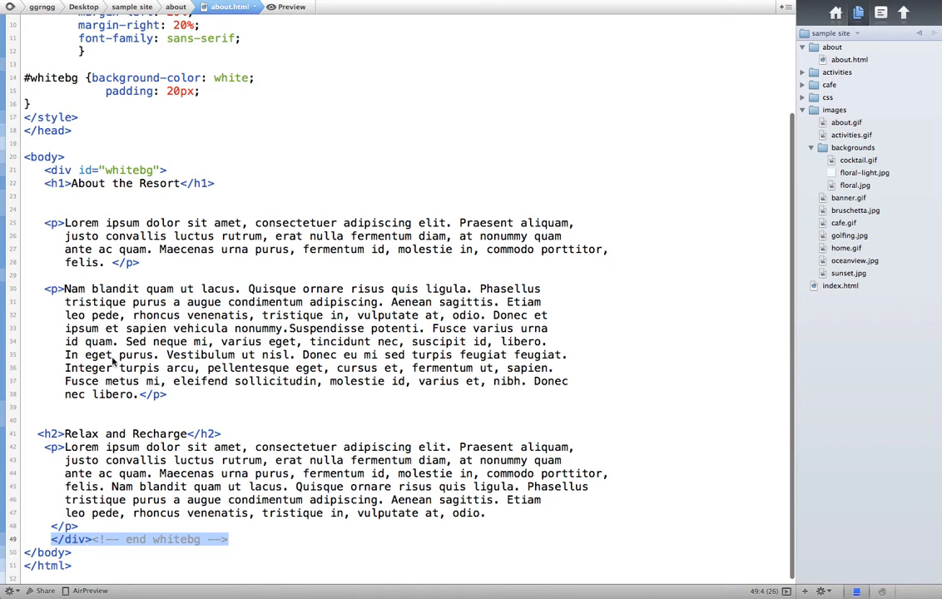
pyautogui.click(133, 170)
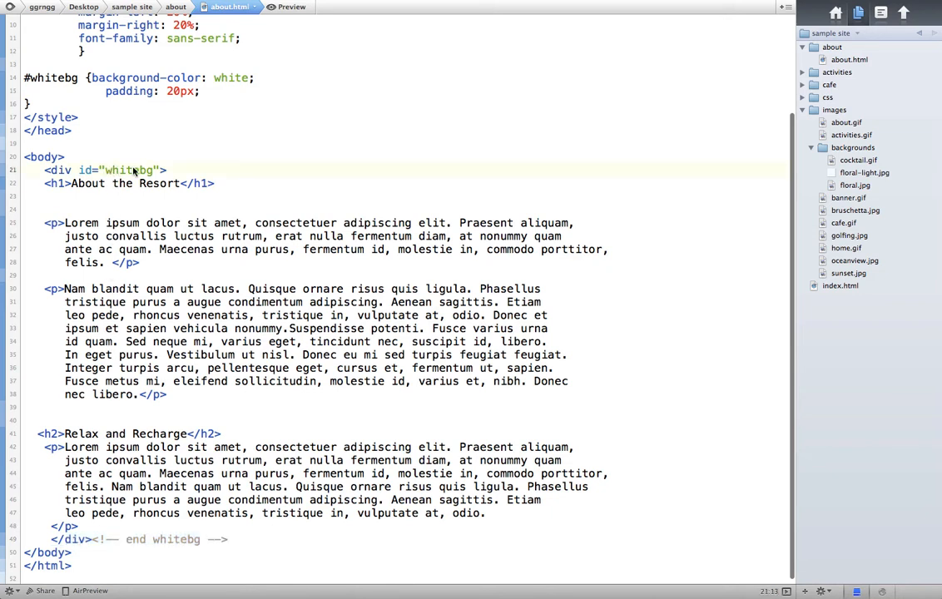
pyautogui.moveTo(43, 170)
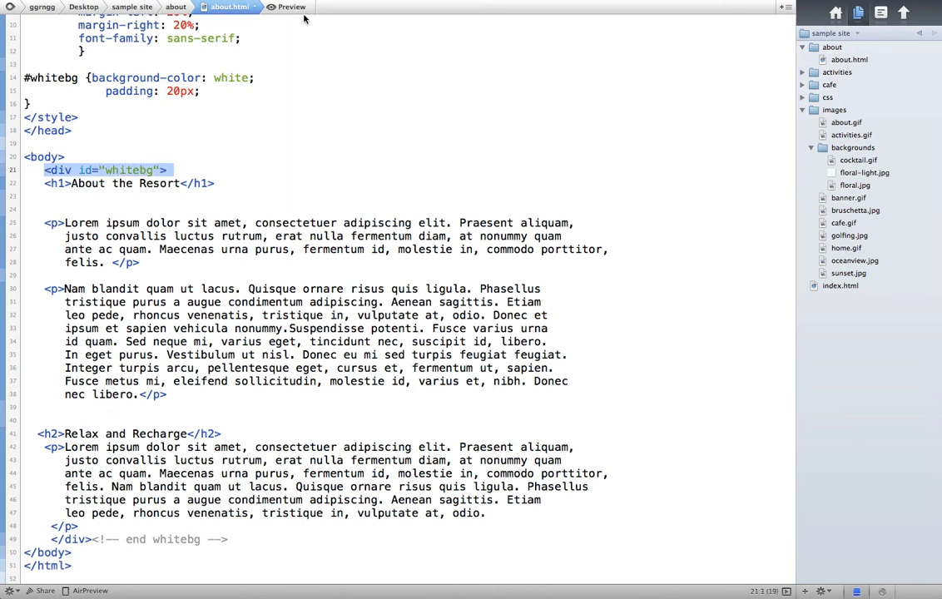
# Step: Preview the page with both headings and all paragraphs inside one white box
pyautogui.click(289, 7)
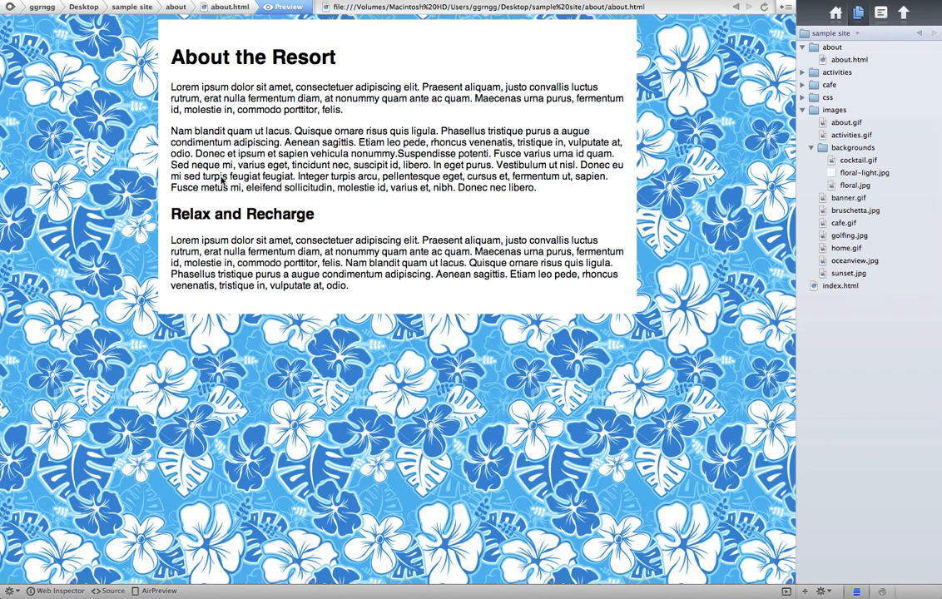
pyautogui.moveTo(349, 220)
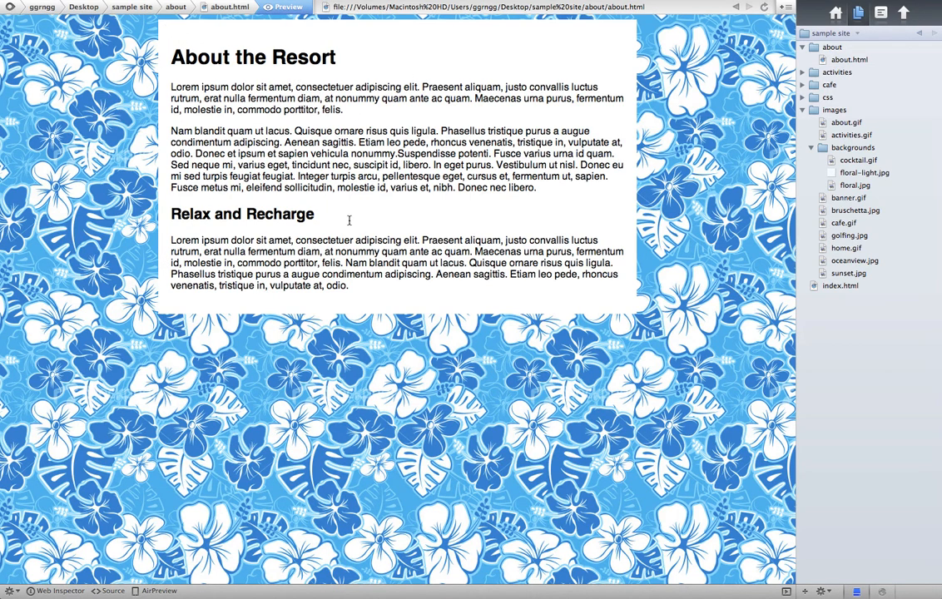
pyautogui.moveTo(678, 206)
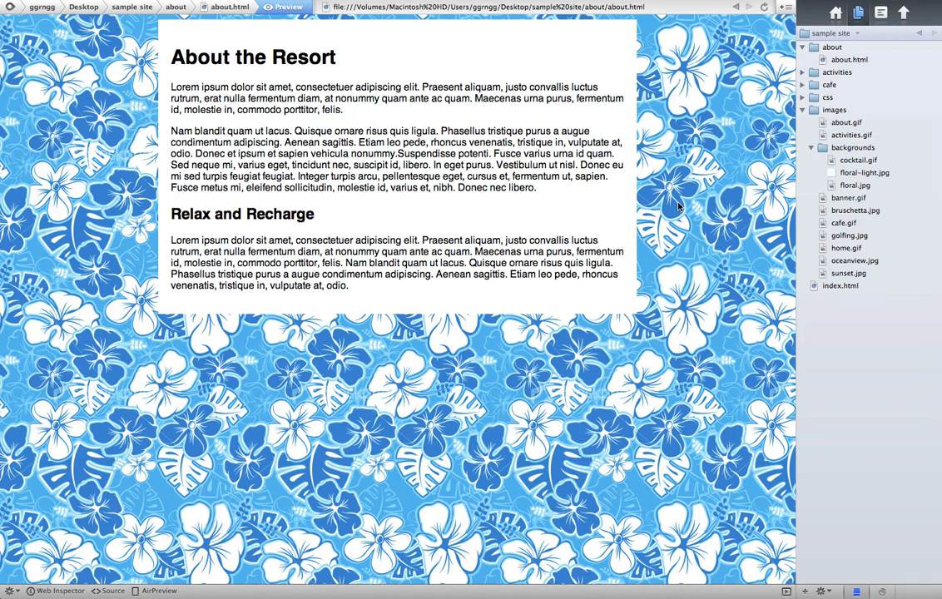
pyautogui.moveTo(714, 250)
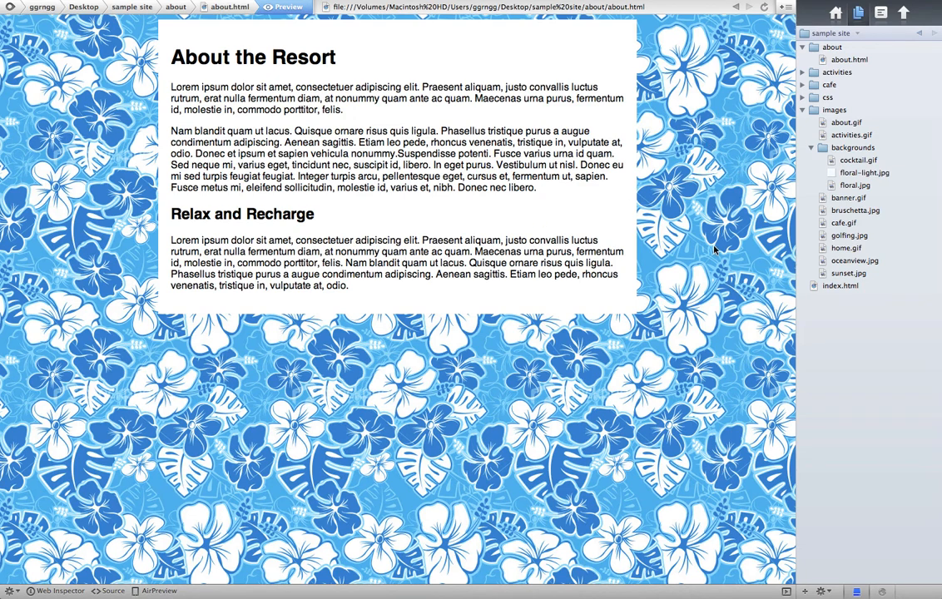
pyautogui.moveTo(660, 520)
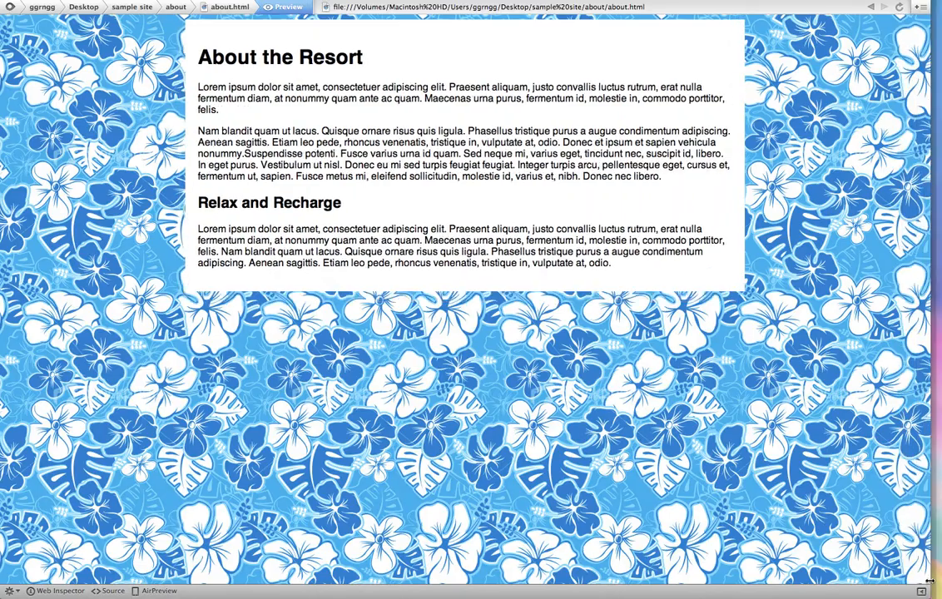
# Step: Insert a blank line after the whitebg div opening tag, above the h1
pyautogui.click(229, 7)
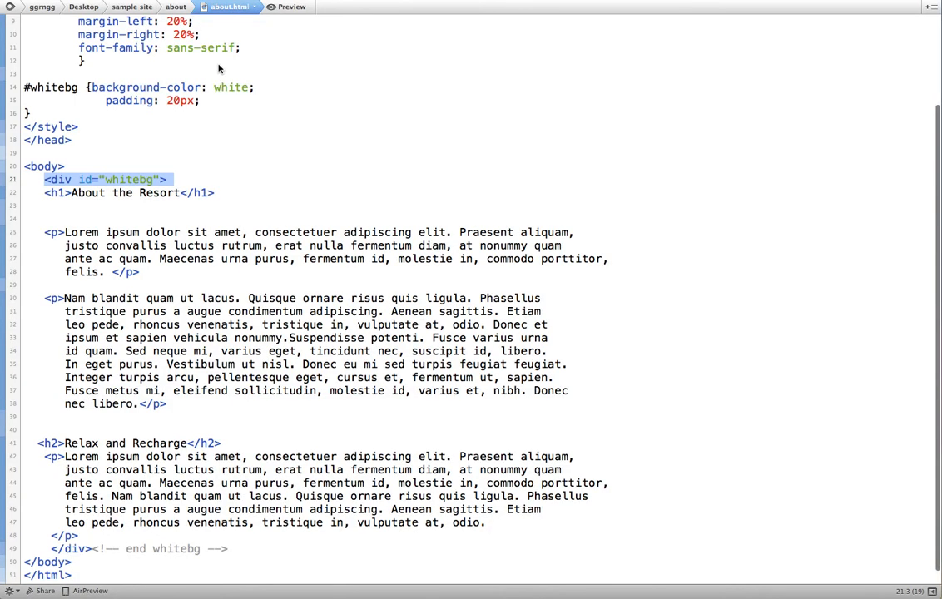
pyautogui.scroll(3)
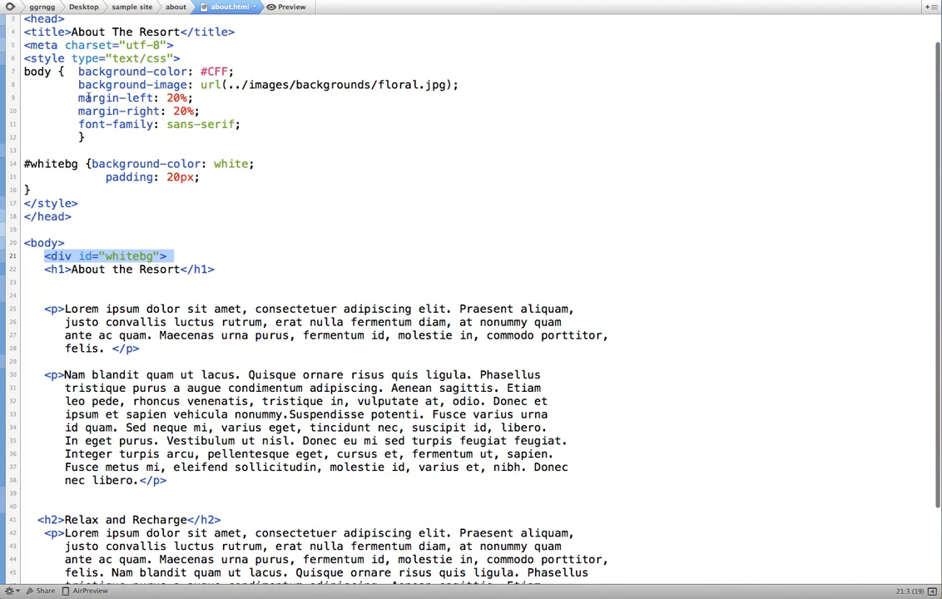
pyautogui.moveTo(187, 111)
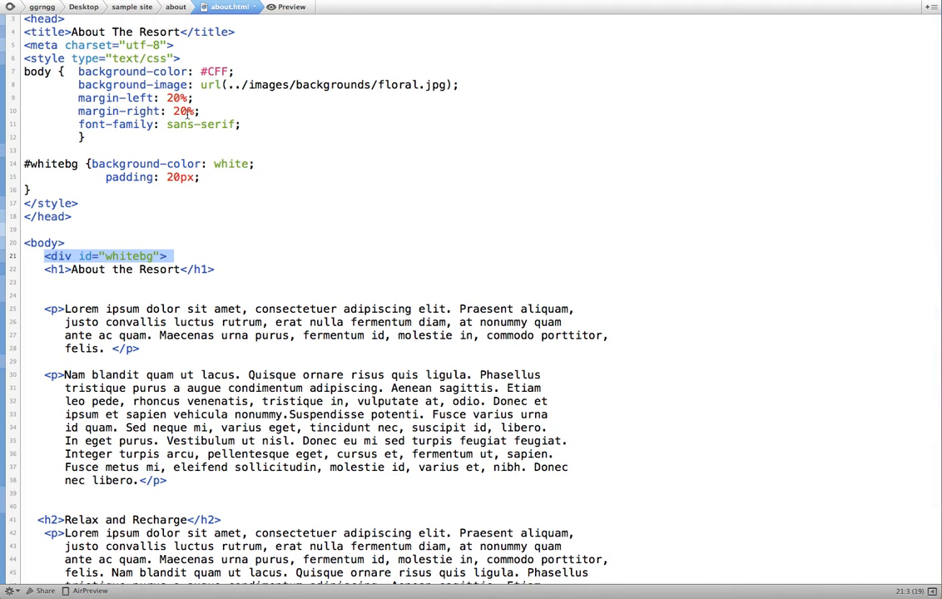
pyautogui.moveTo(246, 269)
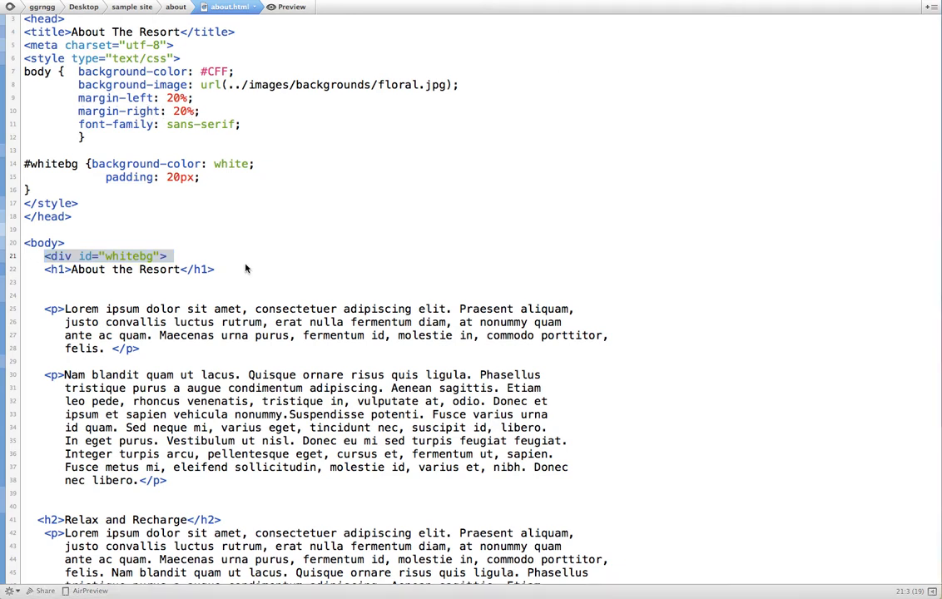
pyautogui.click(178, 255)
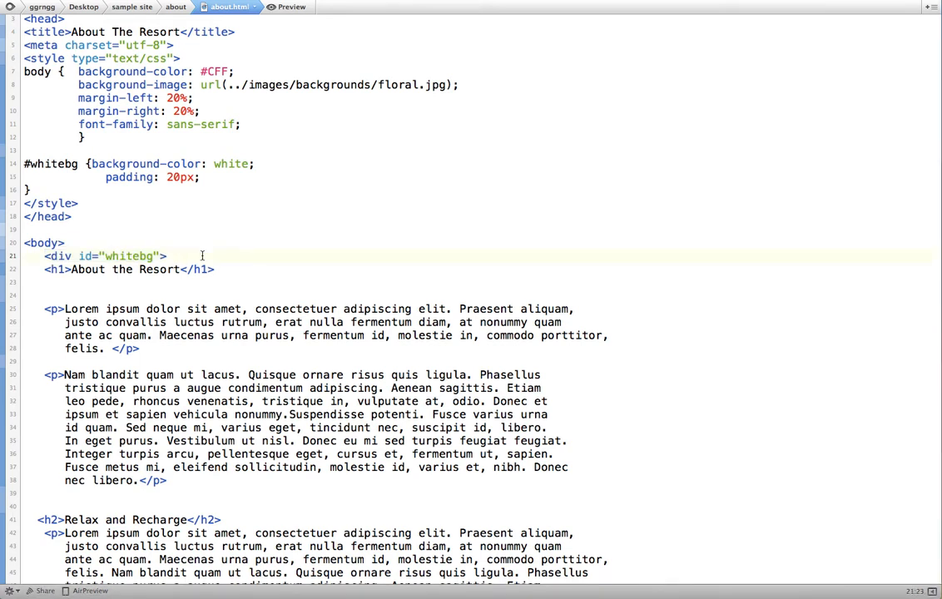
pyautogui.press('Return')
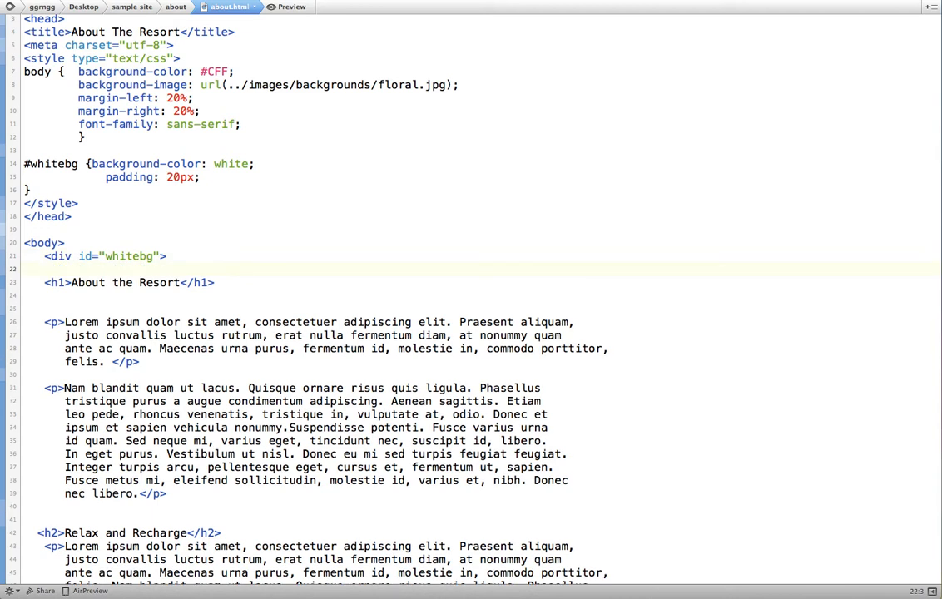
# Step: Add a paragraph with img ../images/banner-wide.png, alt 'sample banner', height 125, width 735
pyautogui.click(46, 268)
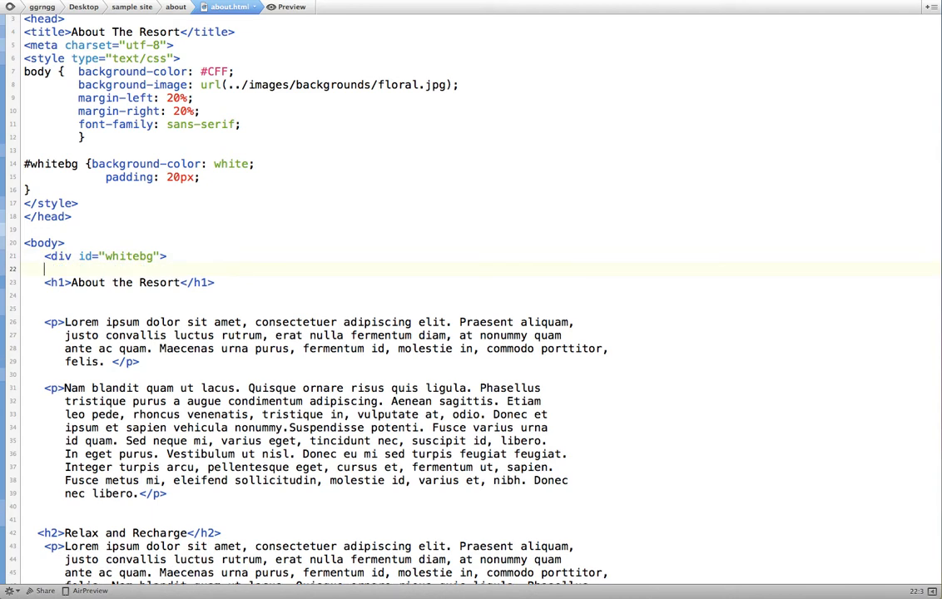
pyautogui.write(',P')
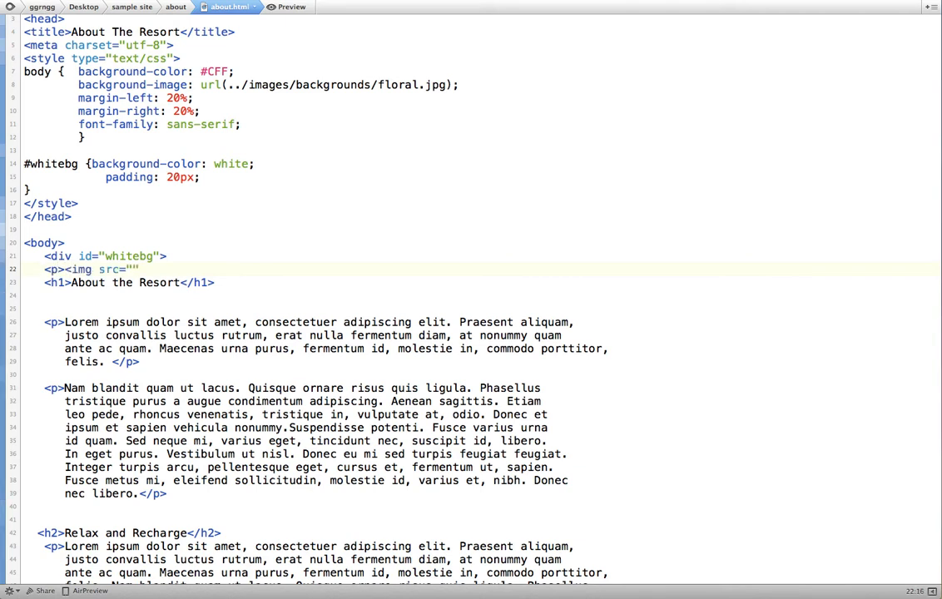
pyautogui.write('../im')
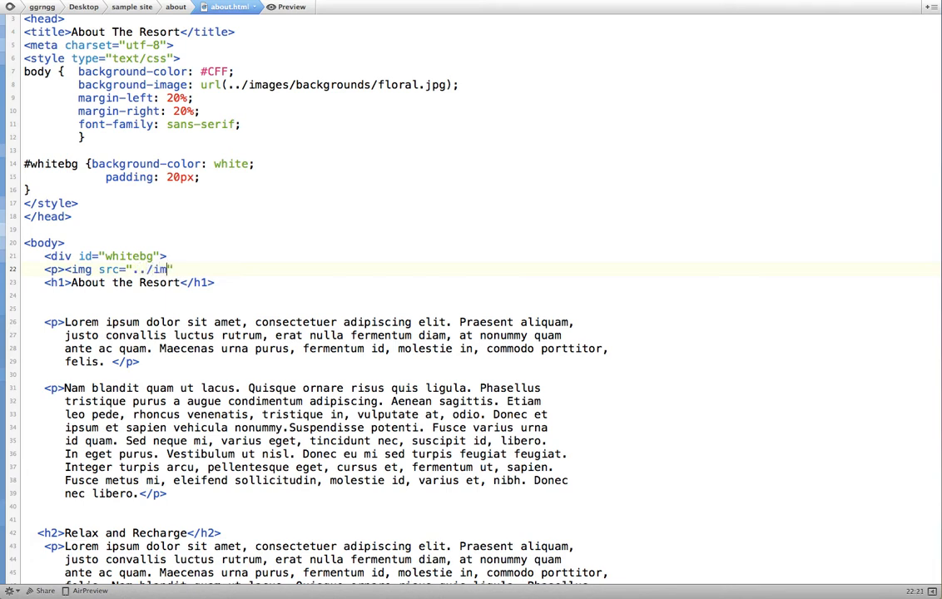
pyautogui.write('ages/')
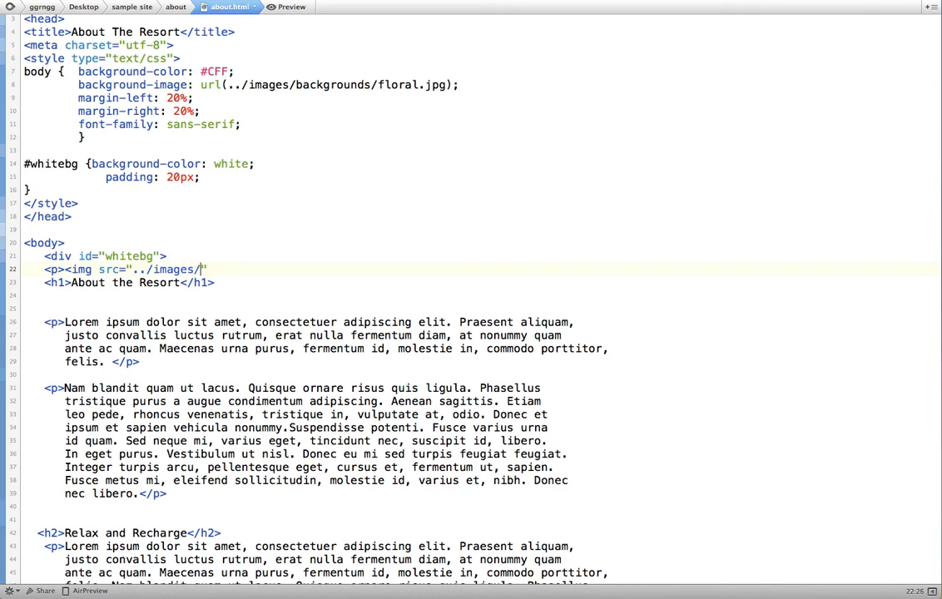
pyautogui.write('banno')
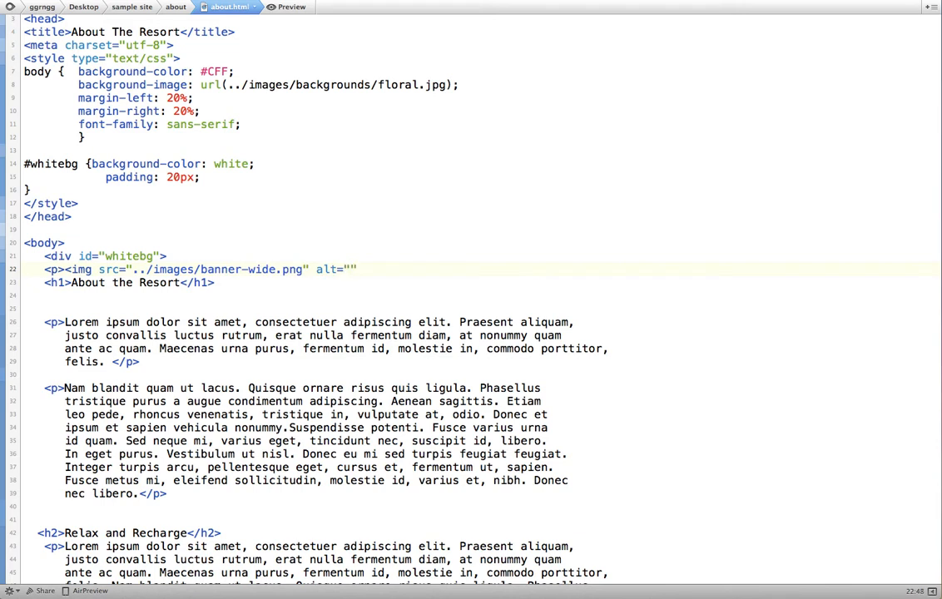
pyautogui.write('sample banner" height')
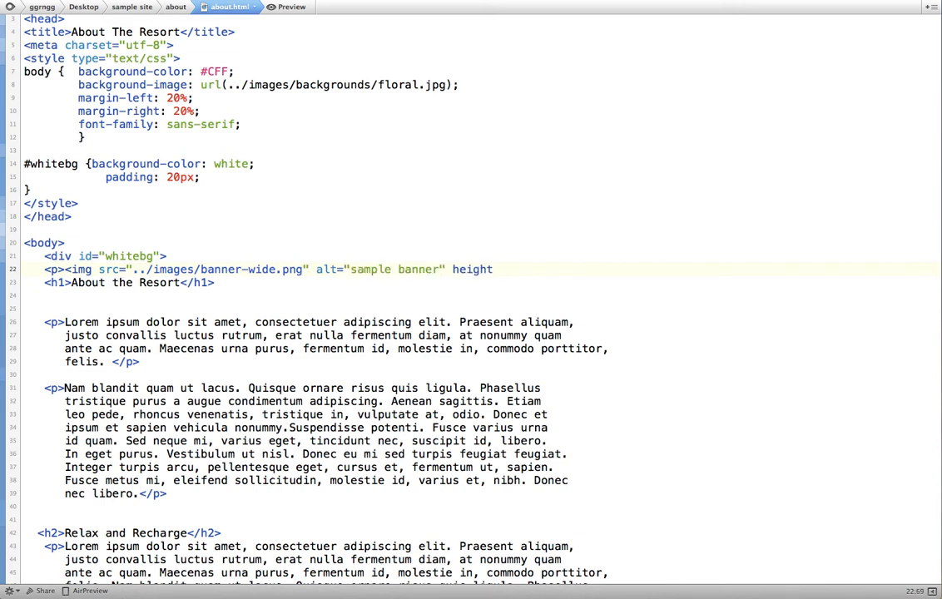
pyautogui.write('=')
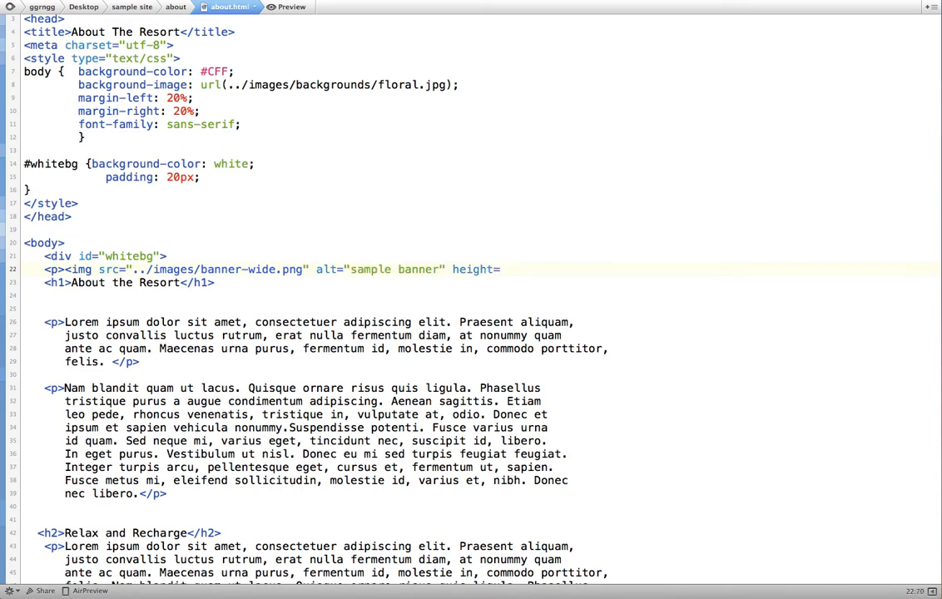
pyautogui.write('125')
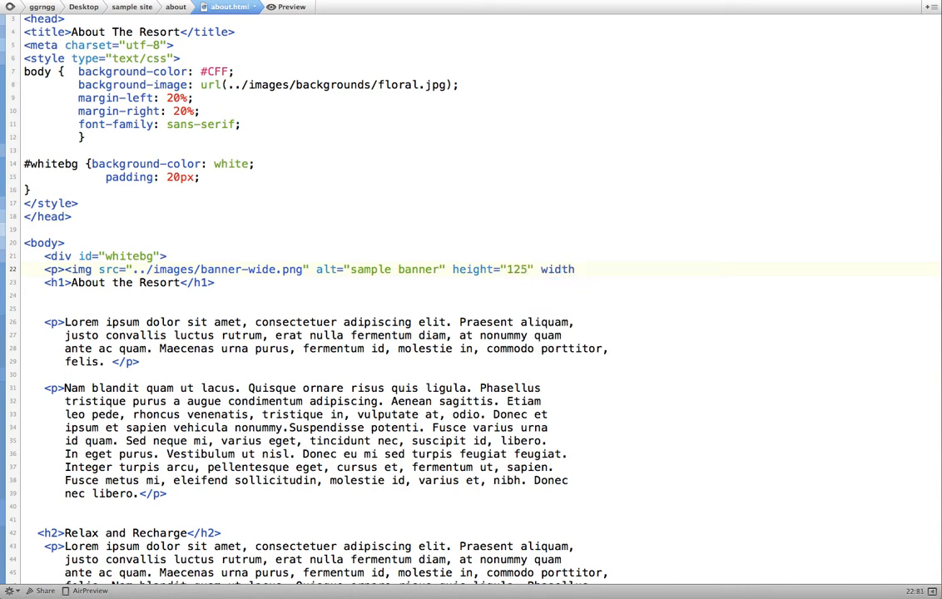
pyautogui.write('width=""')
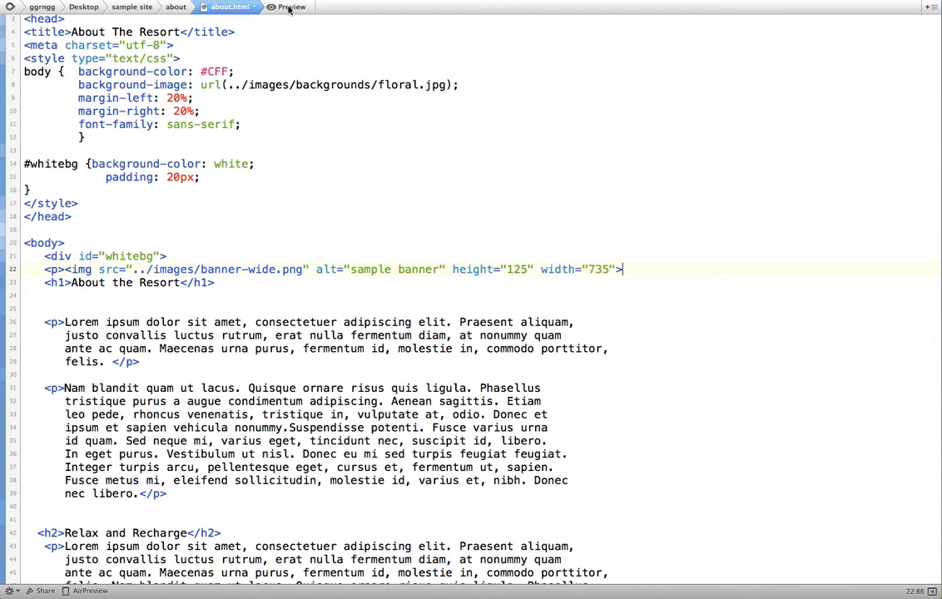
# Step: Preview the Sample Header and Logo banner above the heading in the white box
pyautogui.click(287, 6)
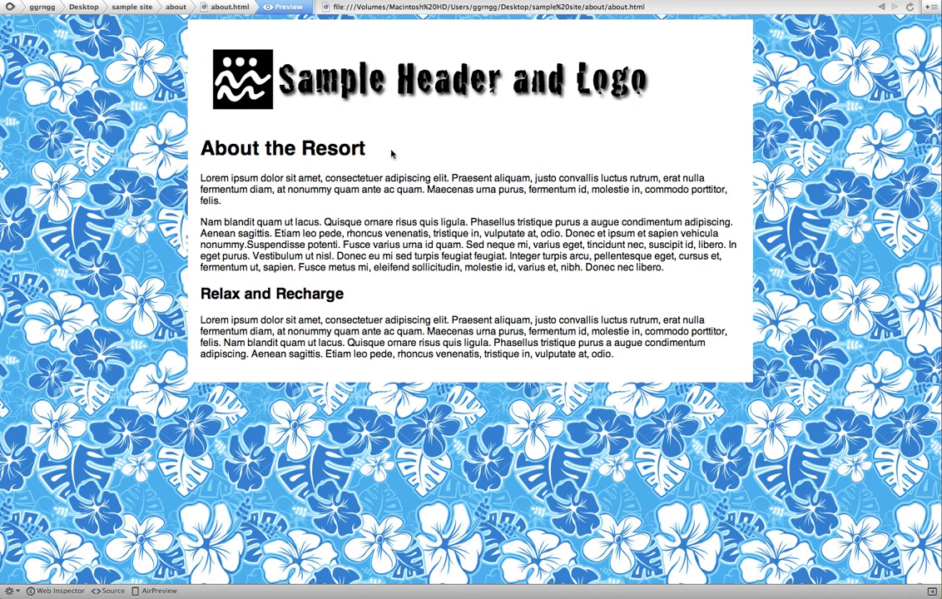
pyautogui.moveTo(615, 94)
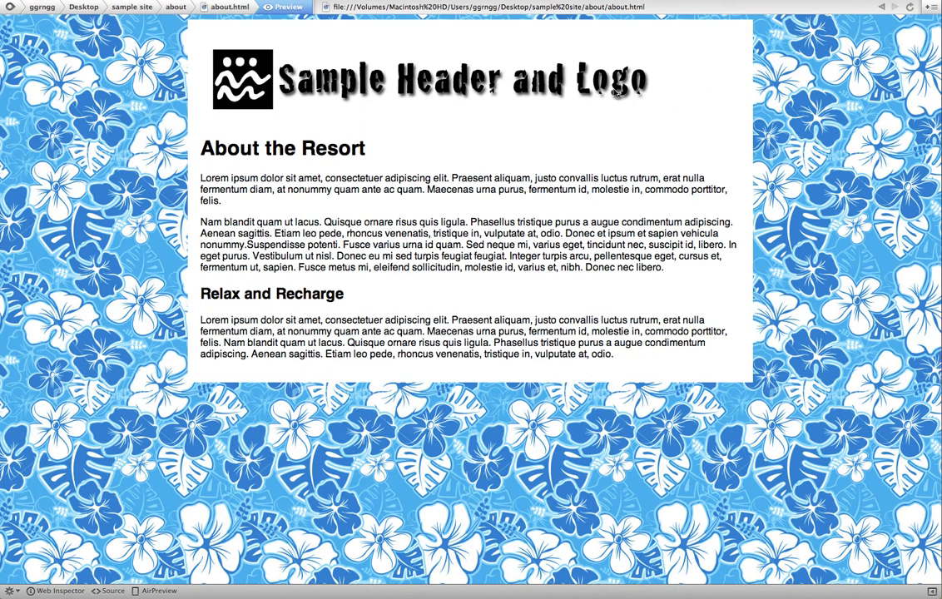
pyautogui.moveTo(564, 202)
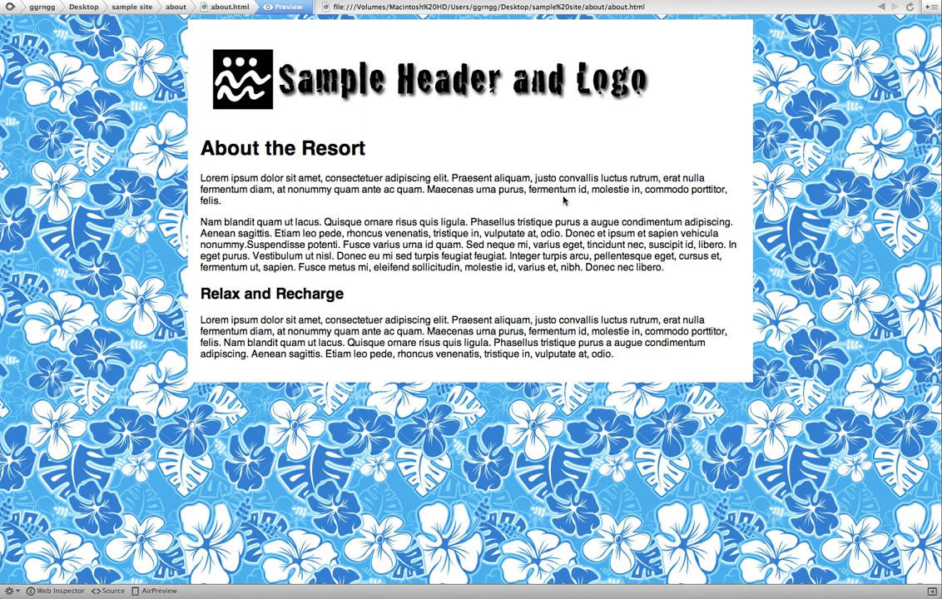
pyautogui.moveTo(703, 470)
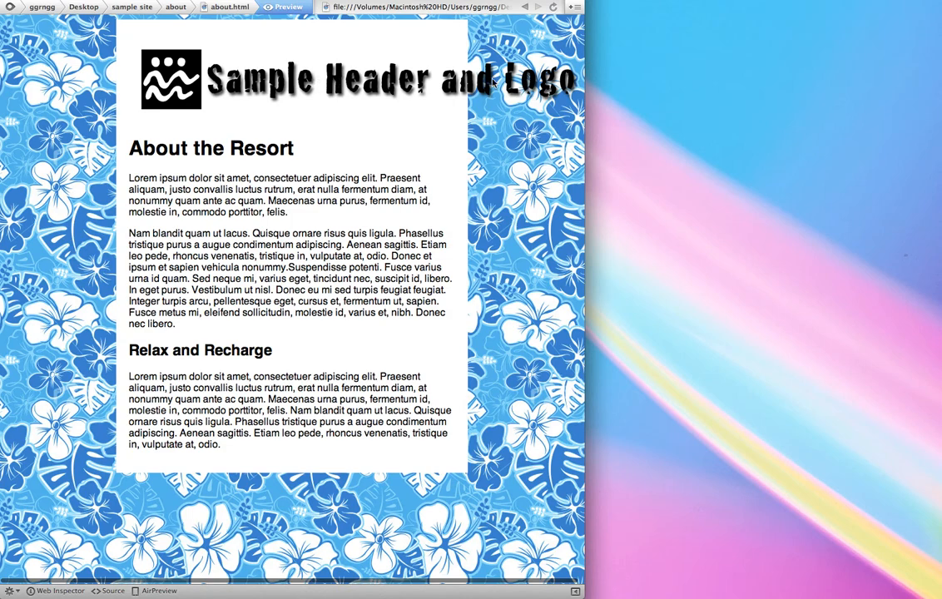
pyautogui.moveTo(587, 560)
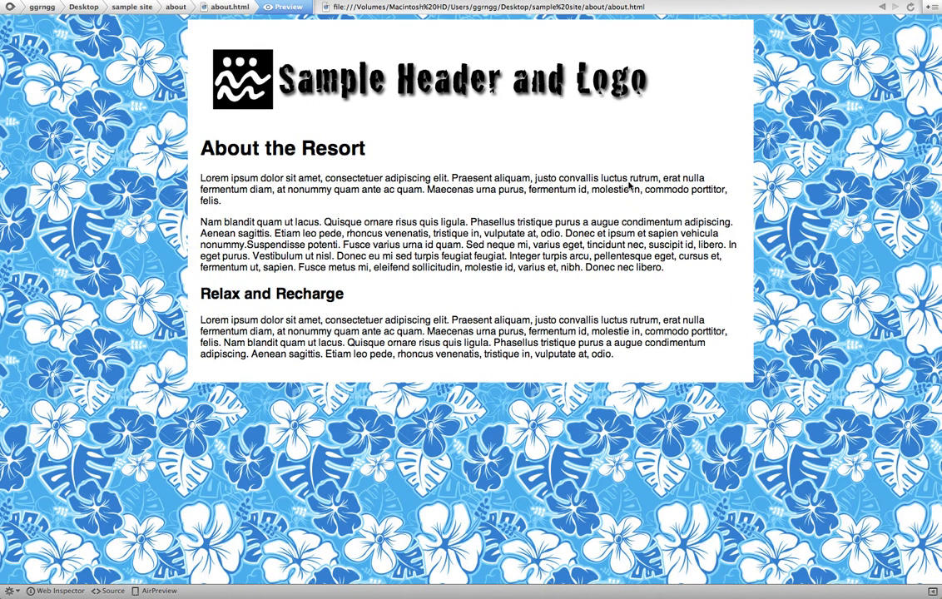
pyautogui.moveTo(261, 80)
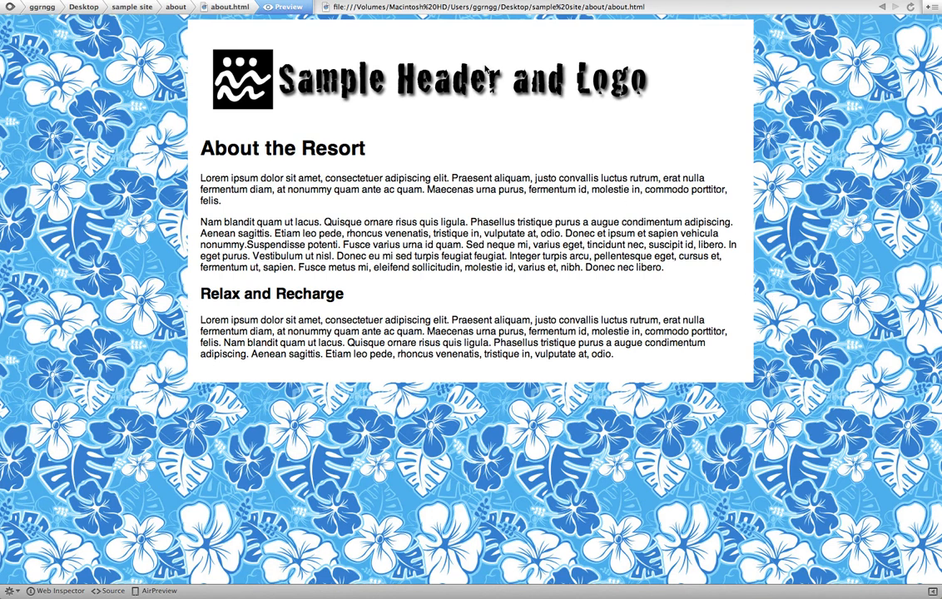
pyautogui.moveTo(217, 41)
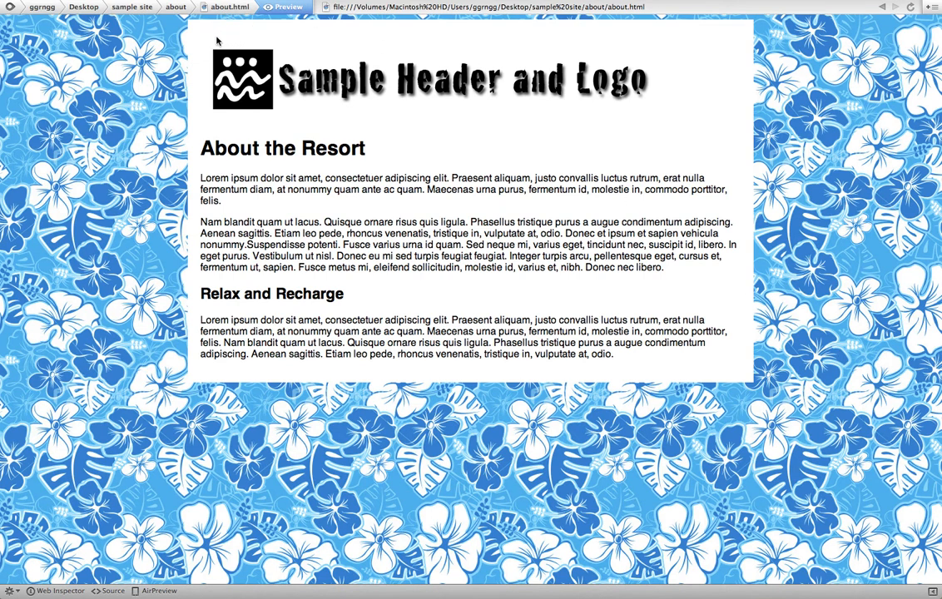
pyautogui.moveTo(191, 38)
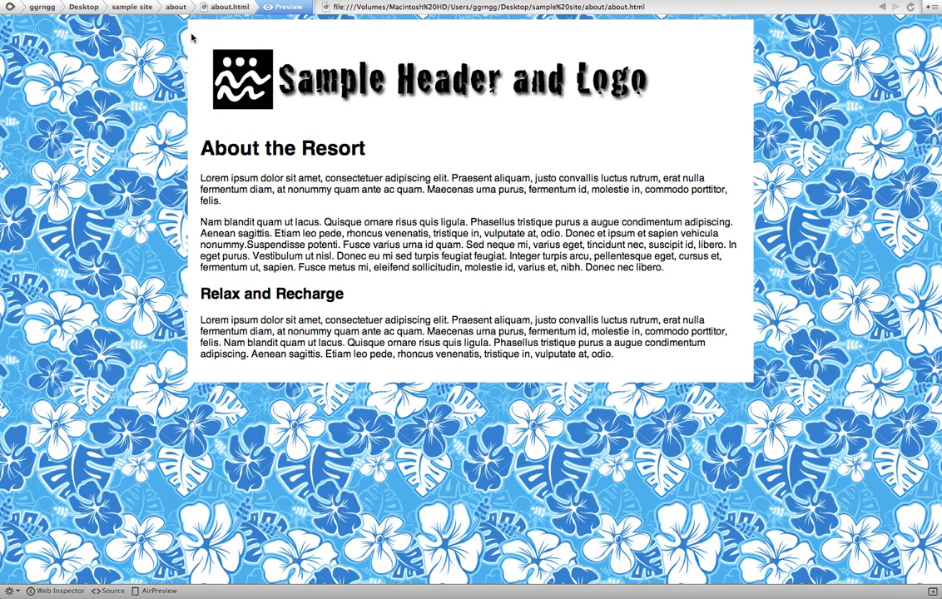
pyautogui.moveTo(714, 274)
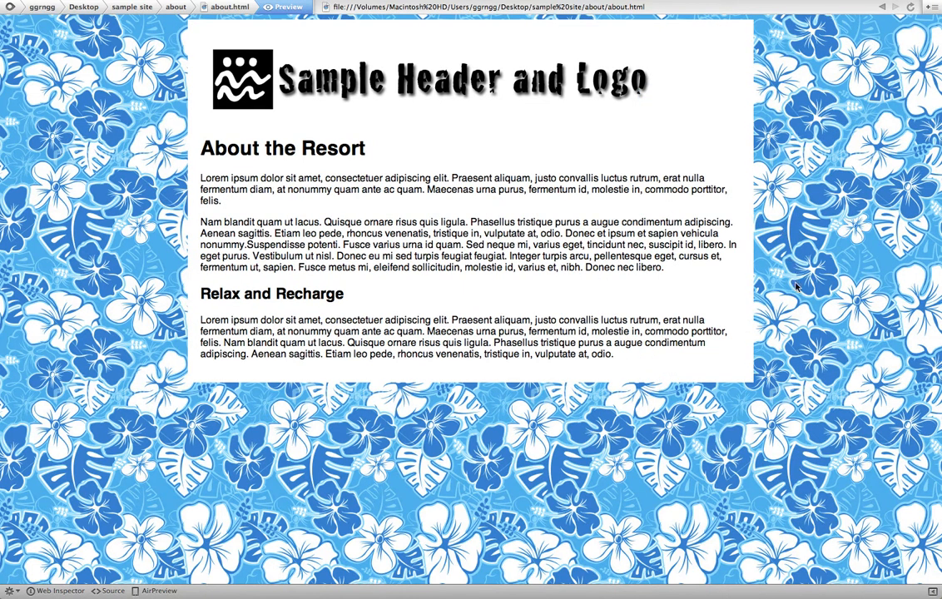
pyautogui.moveTo(362, 205)
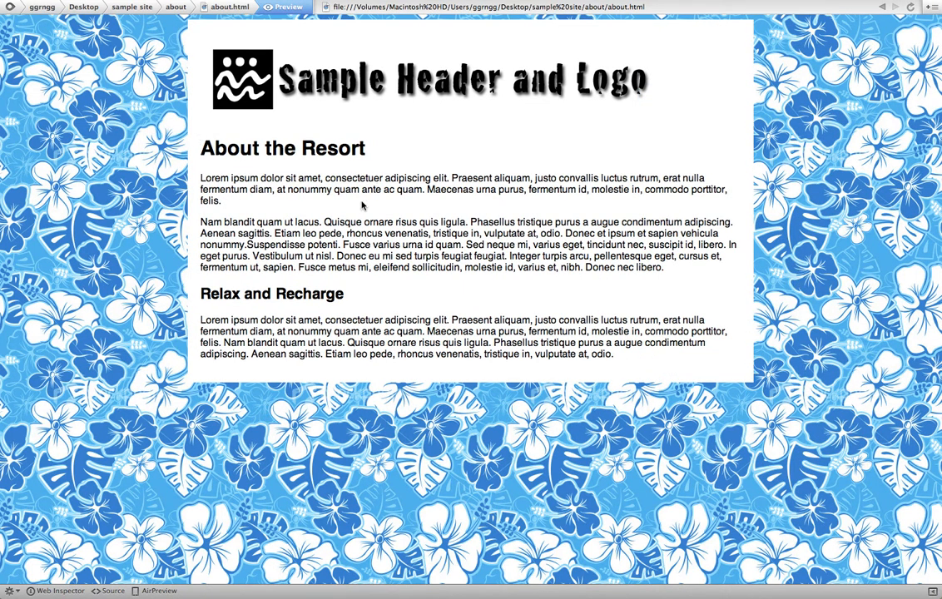
# Step: Finish the banner img tag with width 735 and a closing </p>
pyautogui.click(229, 7)
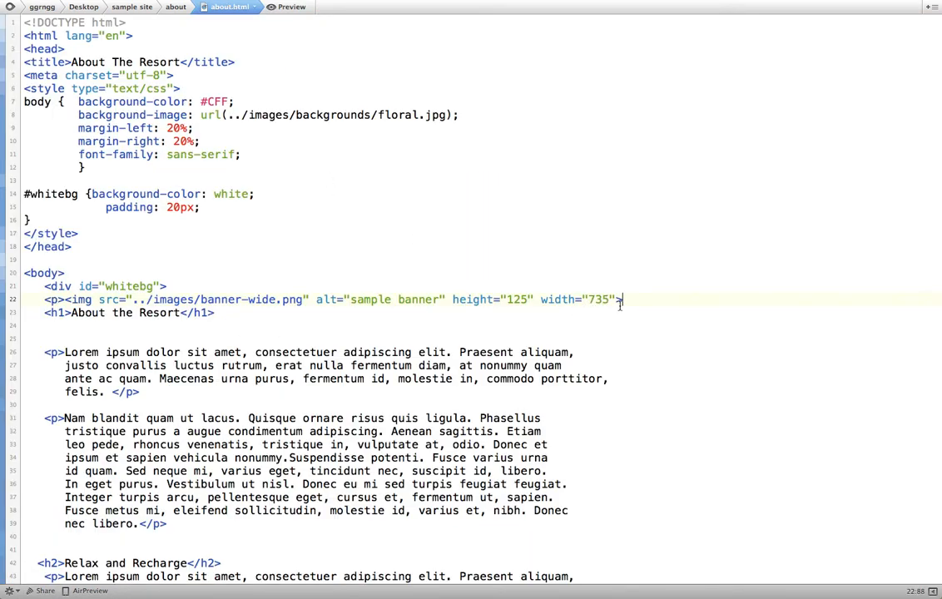
pyautogui.write('</p>')
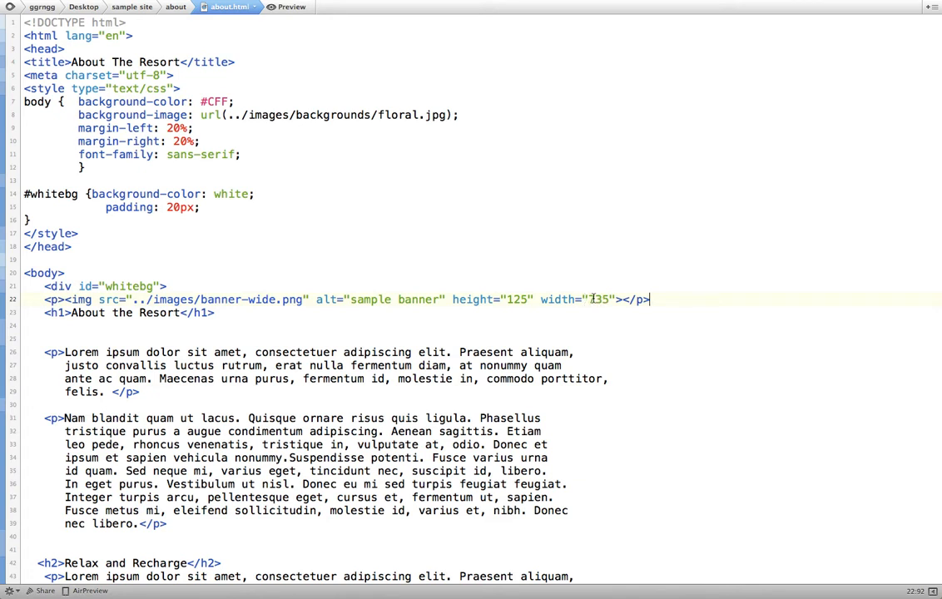
pyautogui.write('735')
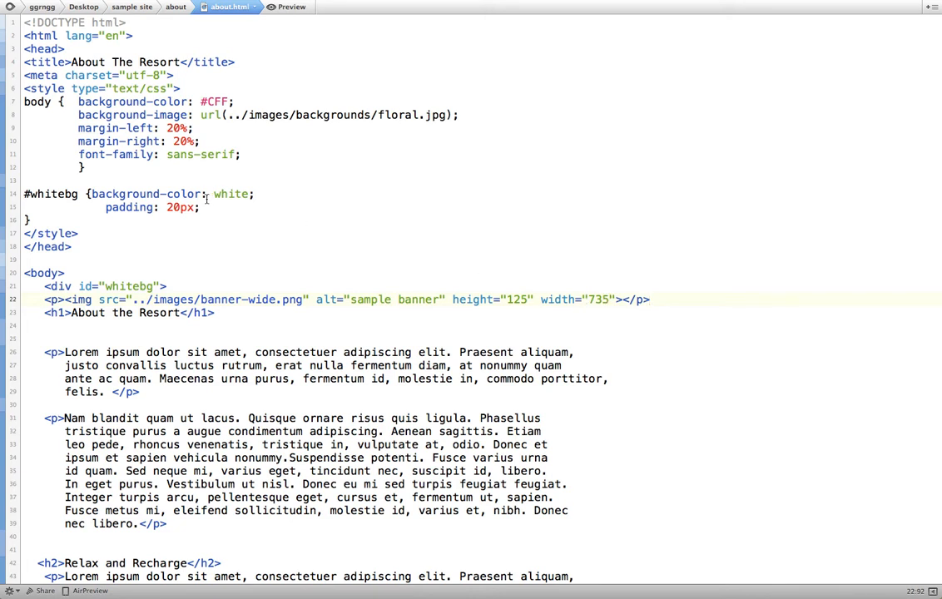
# Step: Add width: 750px; to the #whitebg rule and preview the narrower panel
pyautogui.press('Return')
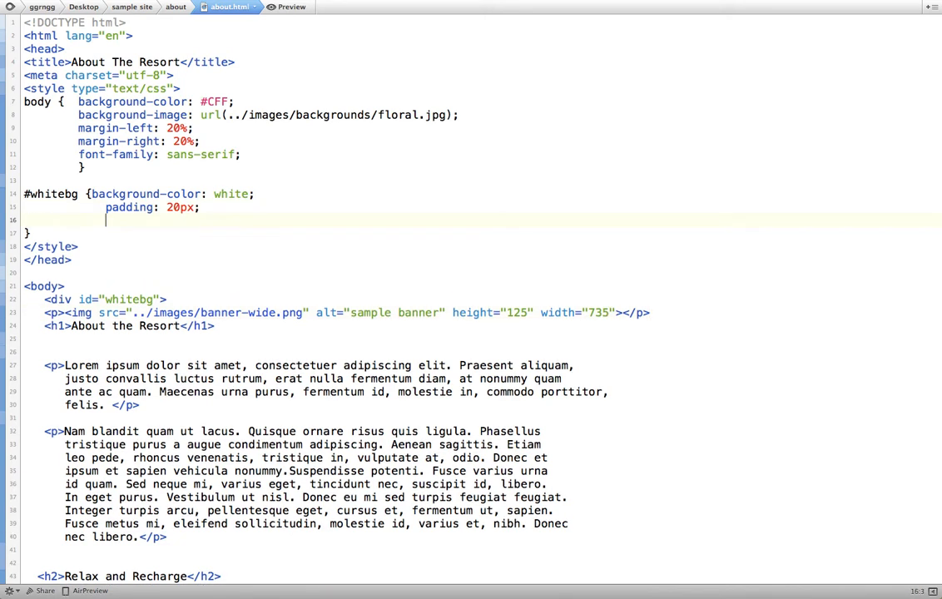
pyautogui.write('width:')
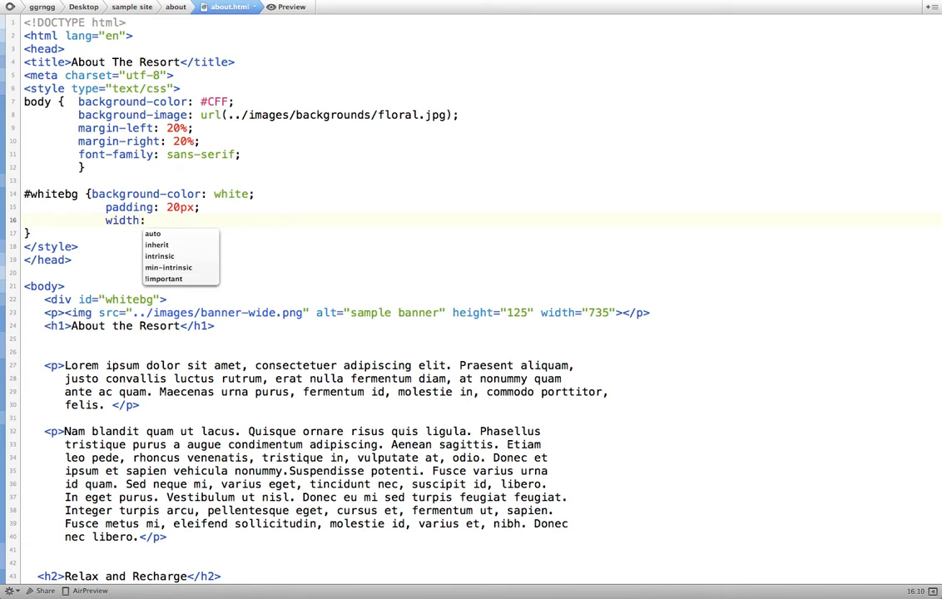
pyautogui.write('750')
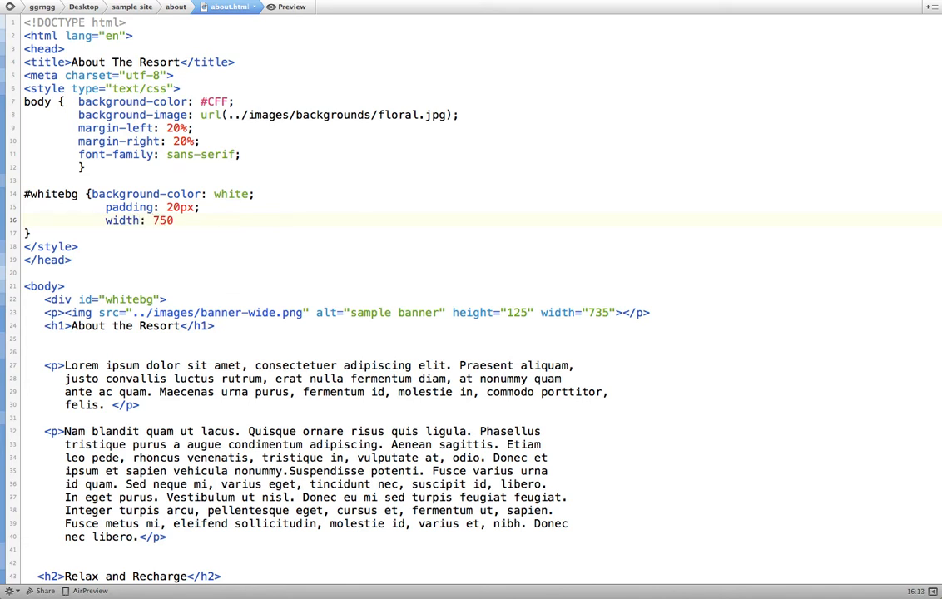
pyautogui.write('px;')
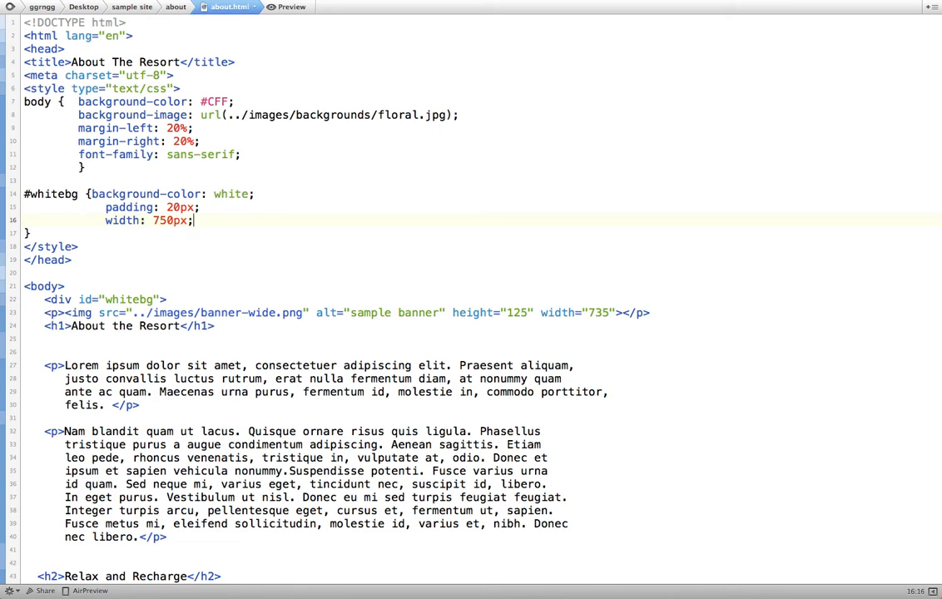
pyautogui.click(286, 7)
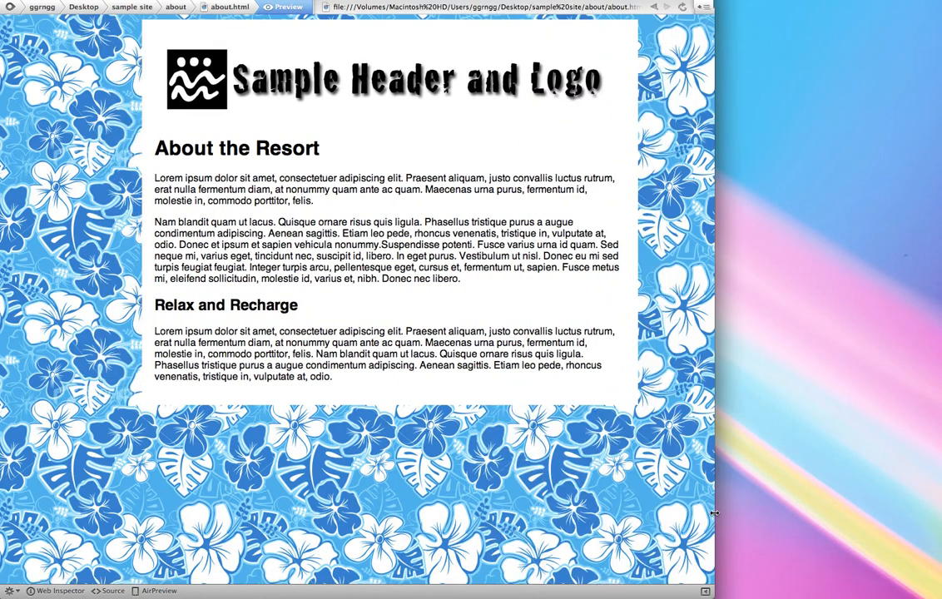
pyautogui.moveTo(715, 332); pyautogui.dragTo(861, 332)
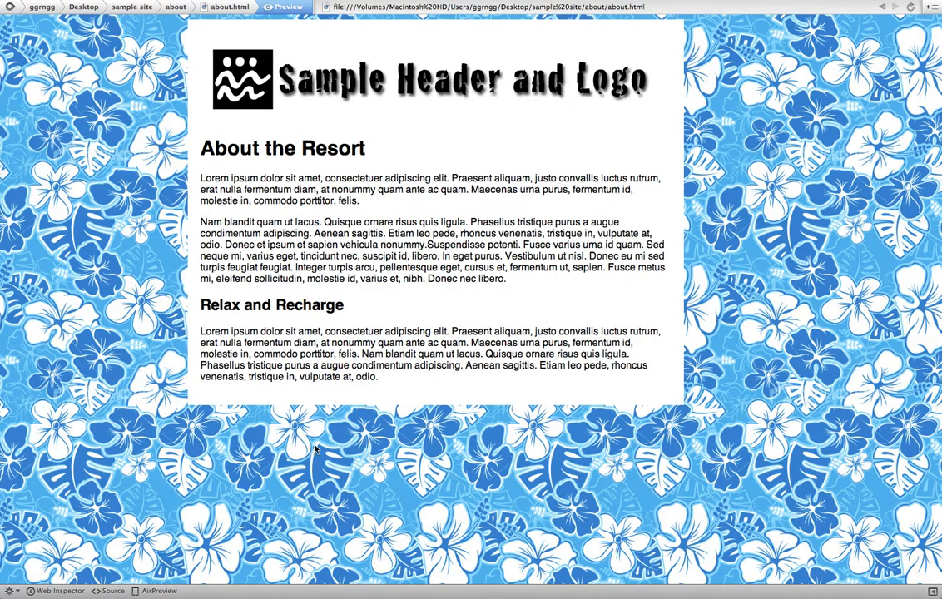
pyautogui.click(224, 7)
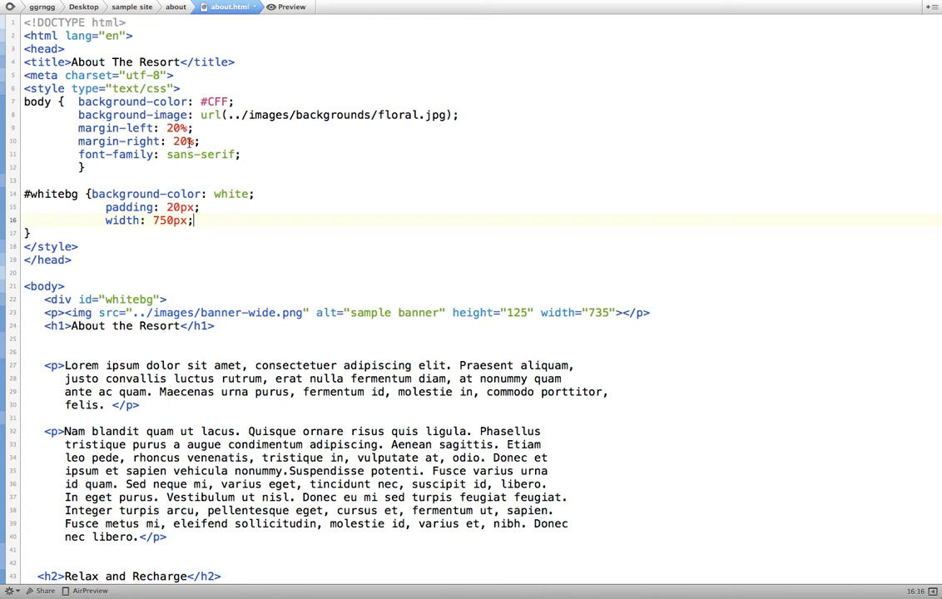
pyautogui.moveTo(188, 142)
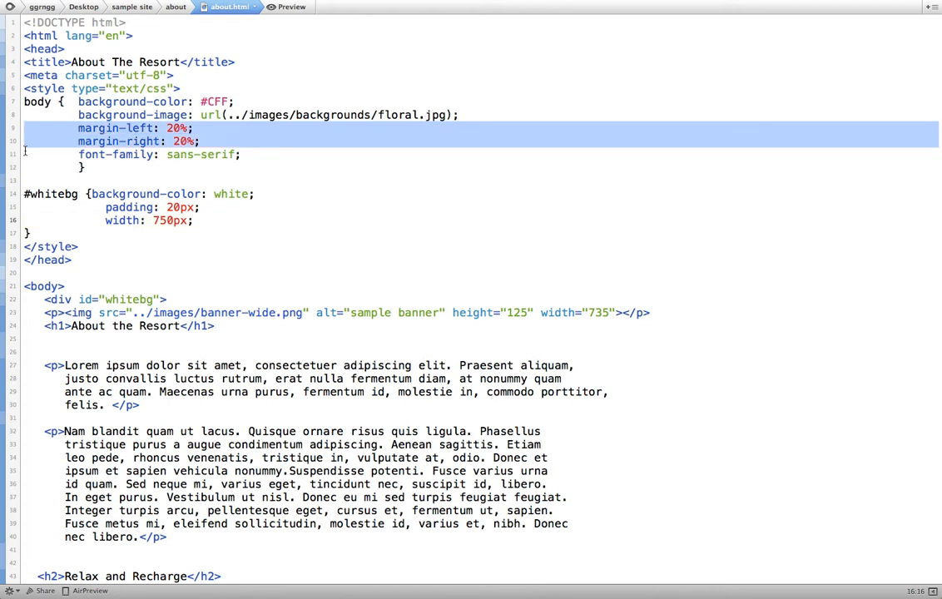
# Step: Delete the body's 20% left and right margins, check the preview, and return to source
pyautogui.press('Delete')
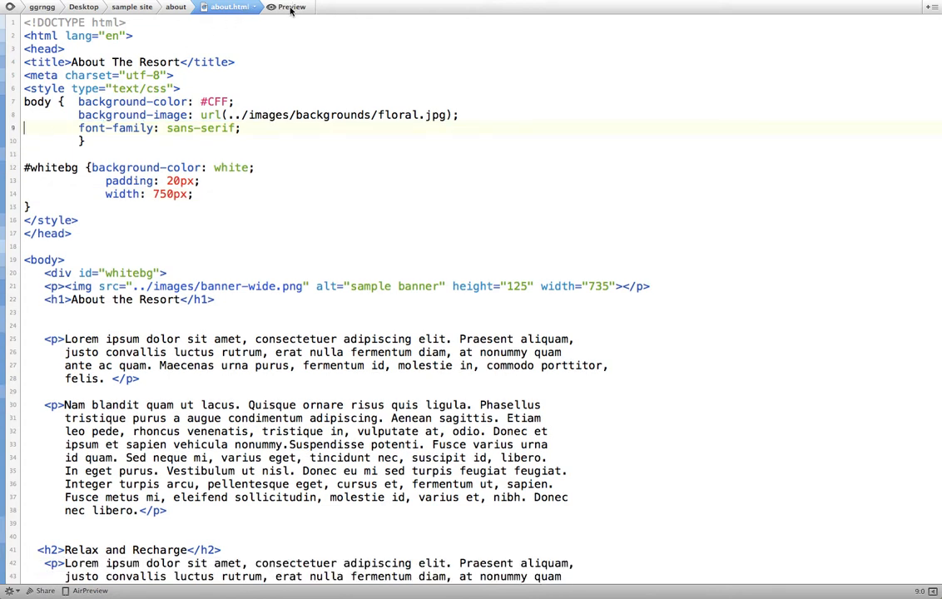
pyautogui.click(288, 6)
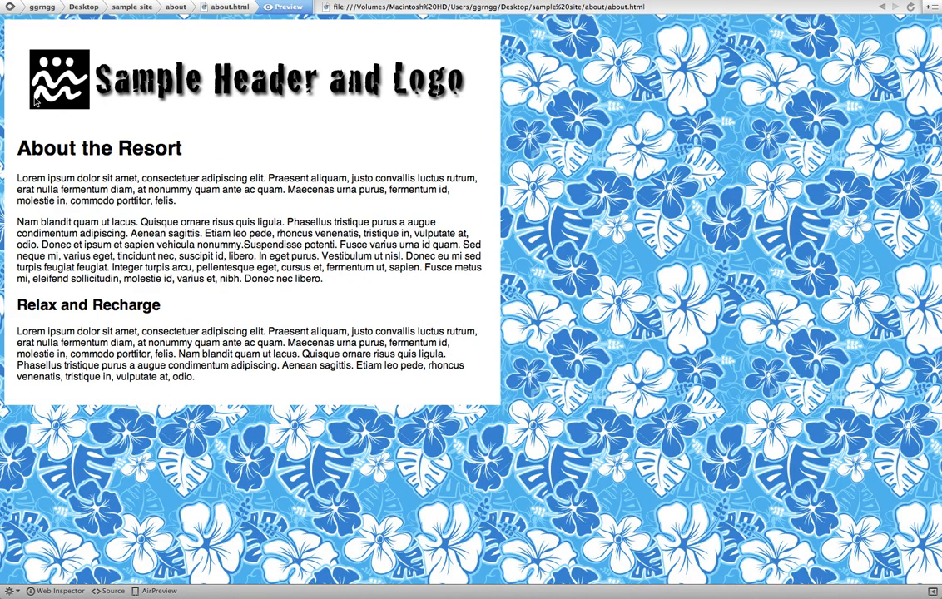
pyautogui.moveTo(501, 230)
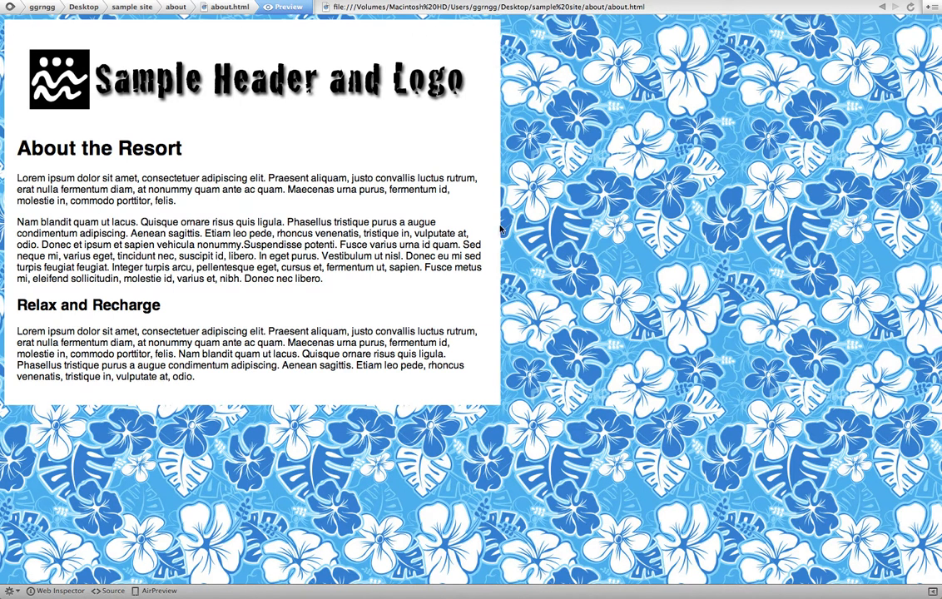
pyautogui.moveTo(431, 330)
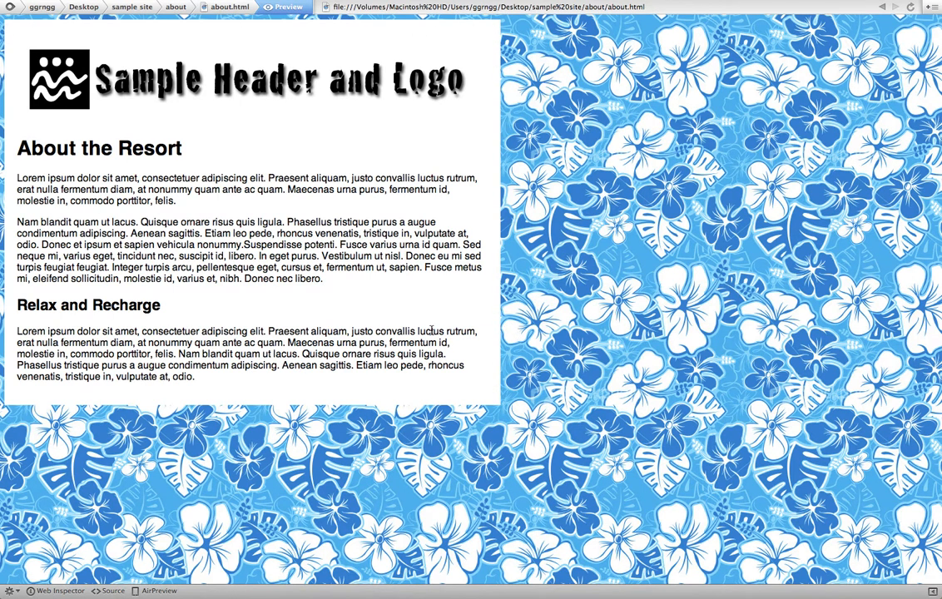
pyautogui.click(226, 6)
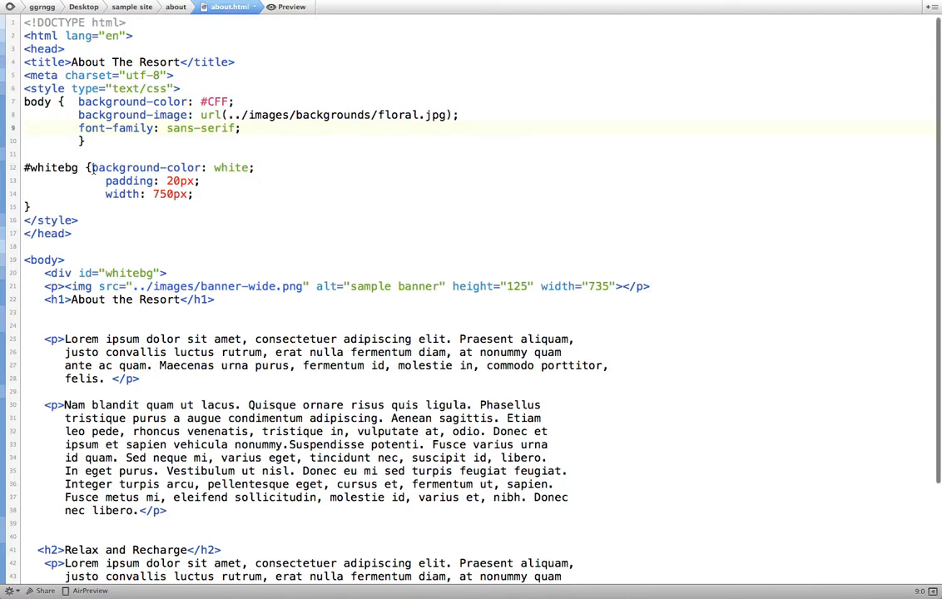
# Step: Add a margin-left declaration to #whitebg, changing its 20% value to auto, then select the right margin value
pyautogui.click(195, 194)
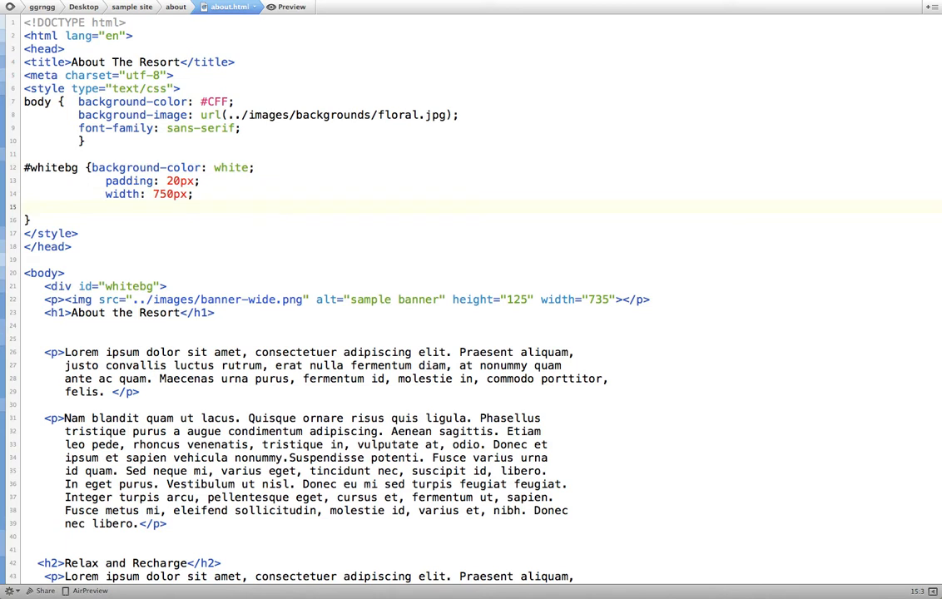
pyautogui.write('margin-left: 20%;')
pyautogui.write('margin-right: 20%;')
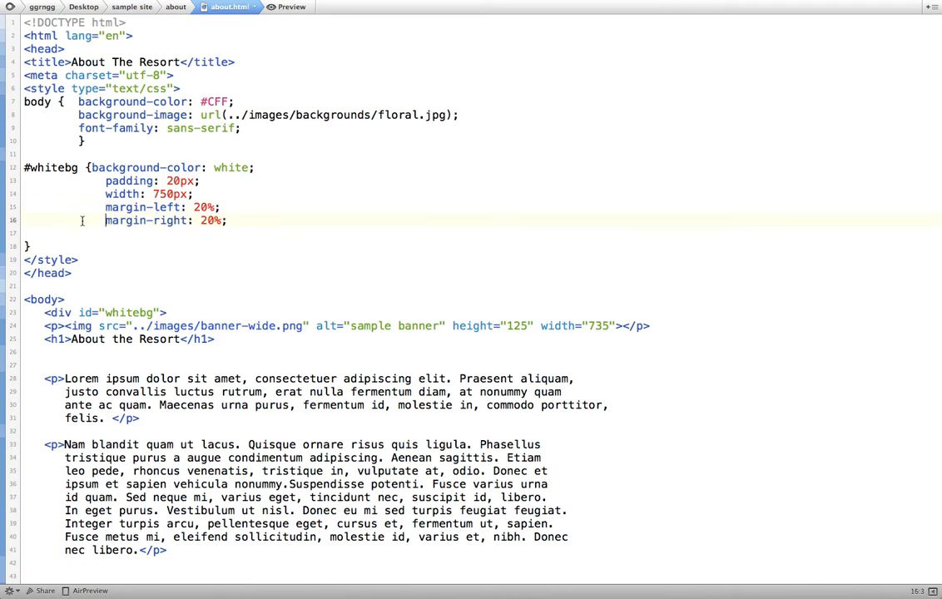
pyautogui.doubleClick(205, 207)
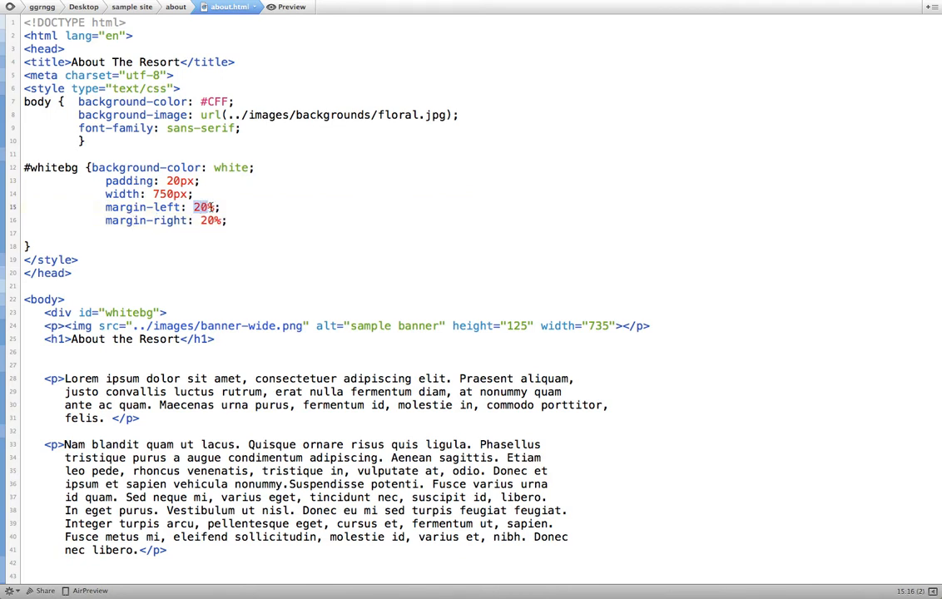
pyautogui.write('auto')
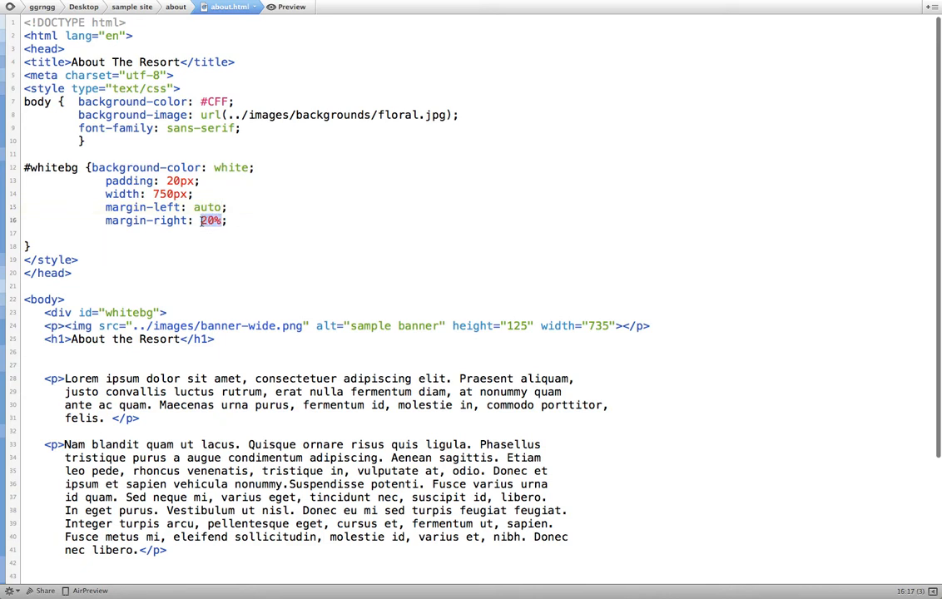
pyautogui.click(286, 7)
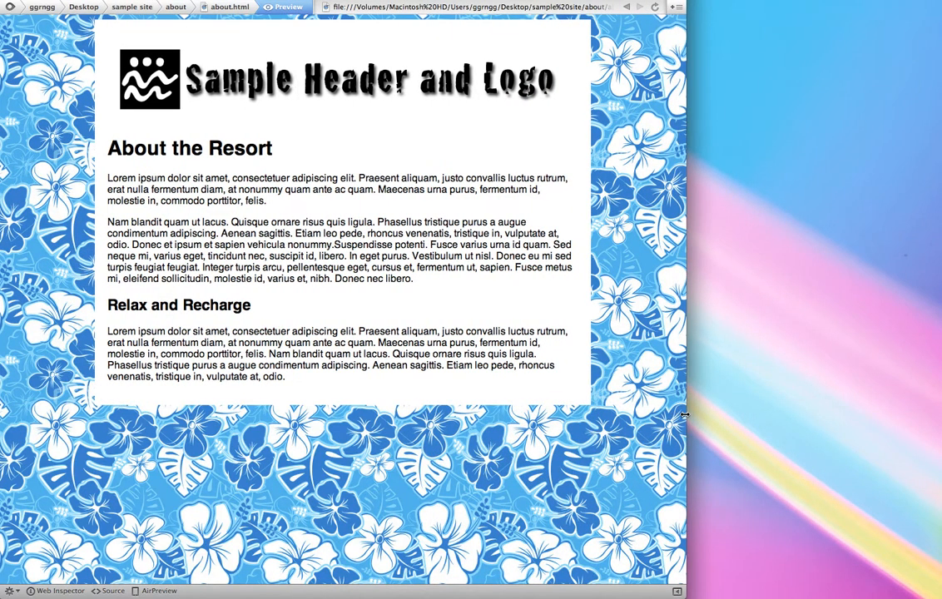
pyautogui.moveTo(86, 201)
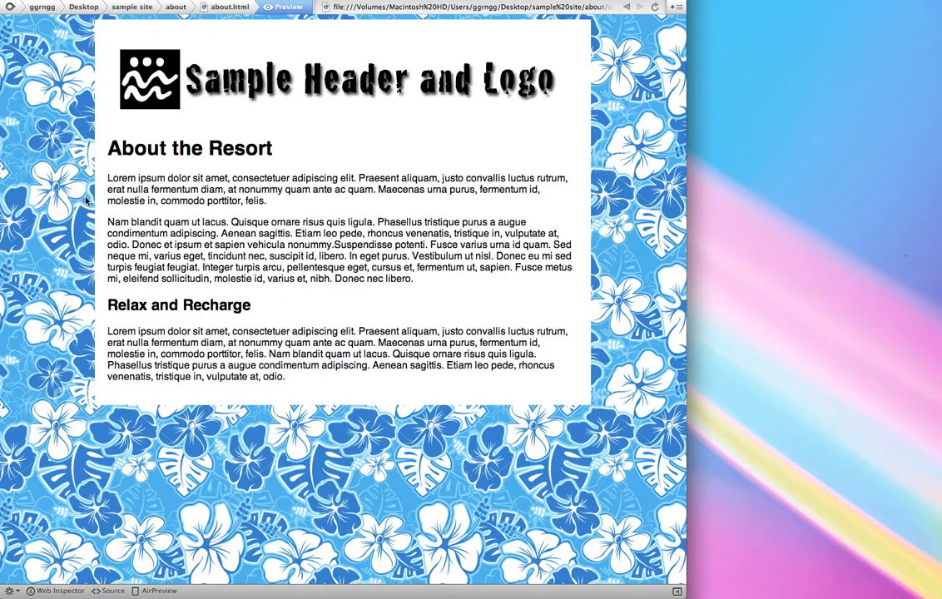
pyautogui.moveTo(684, 299)
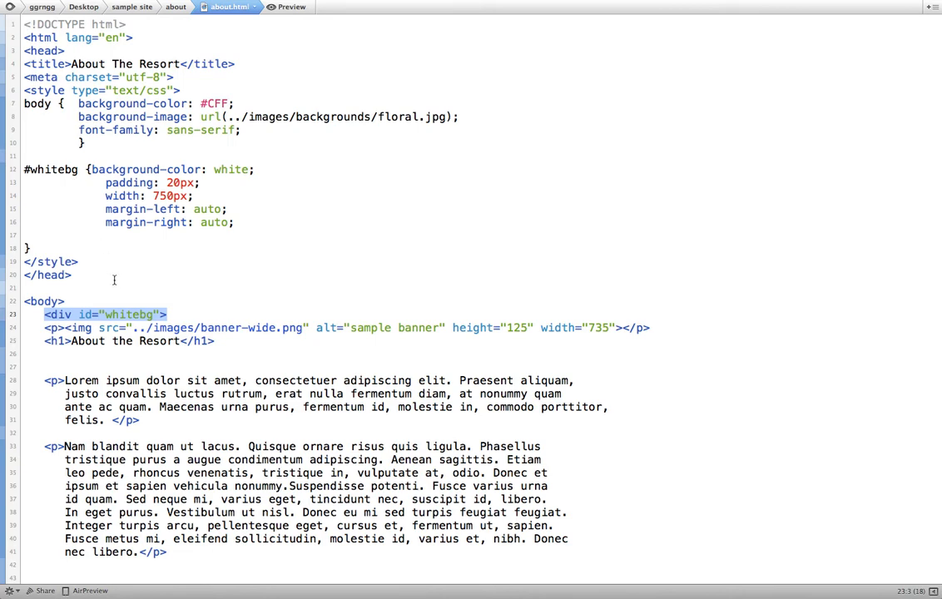
# Step: Preview about.html to check the 750px white div sits centered with equal floral space on both sides
pyautogui.click(288, 7)
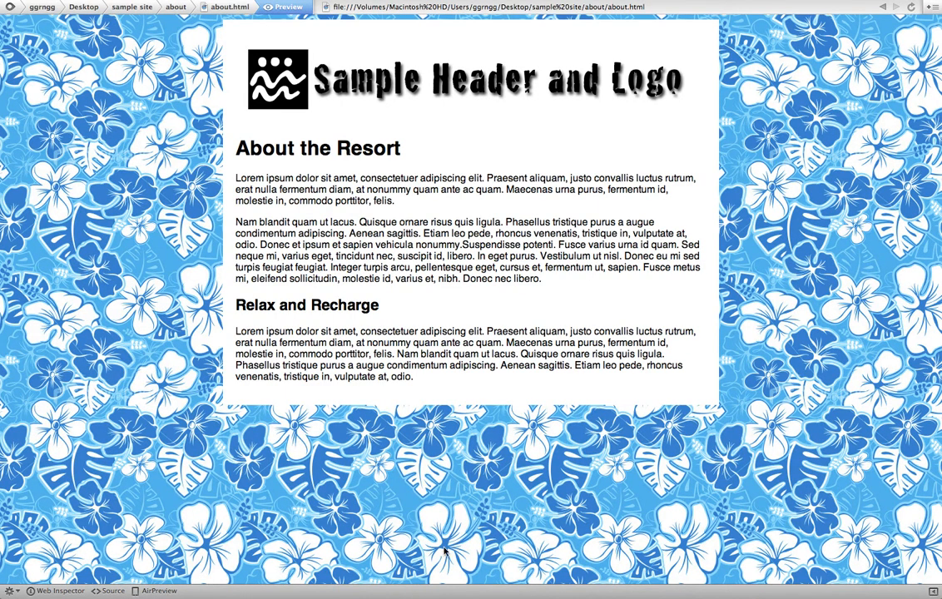
pyautogui.moveTo(733, 117)
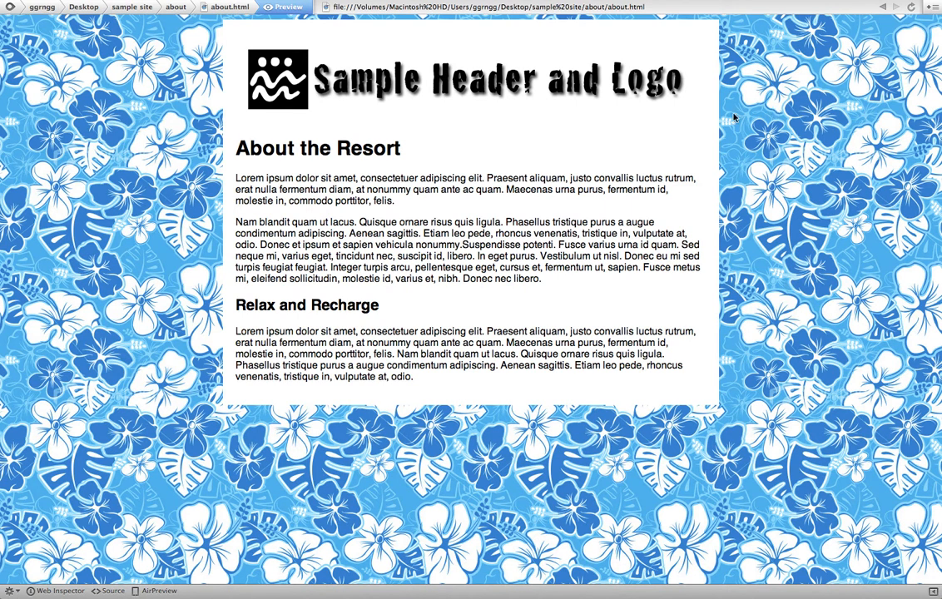
pyautogui.moveTo(225, 289)
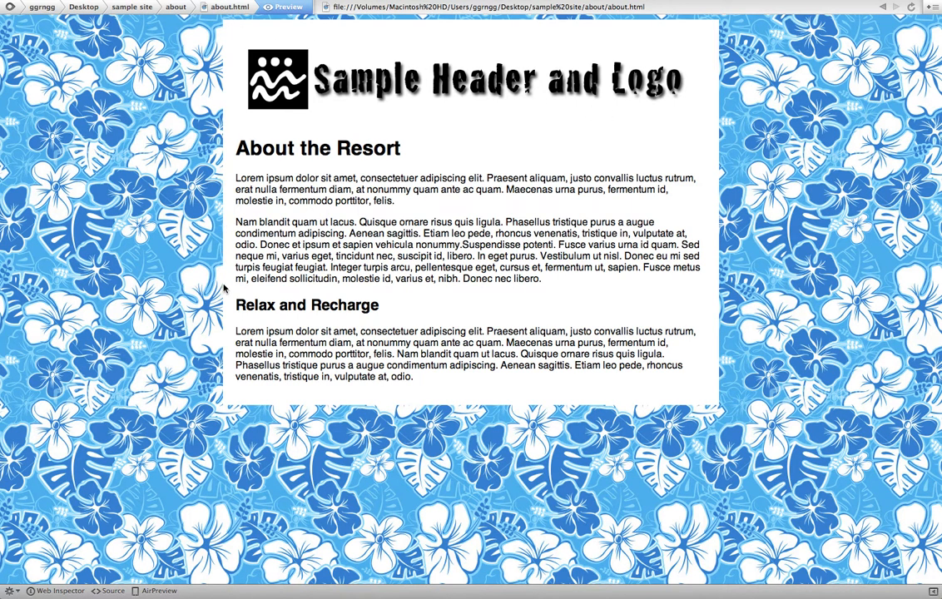
pyautogui.moveTo(657, 176)
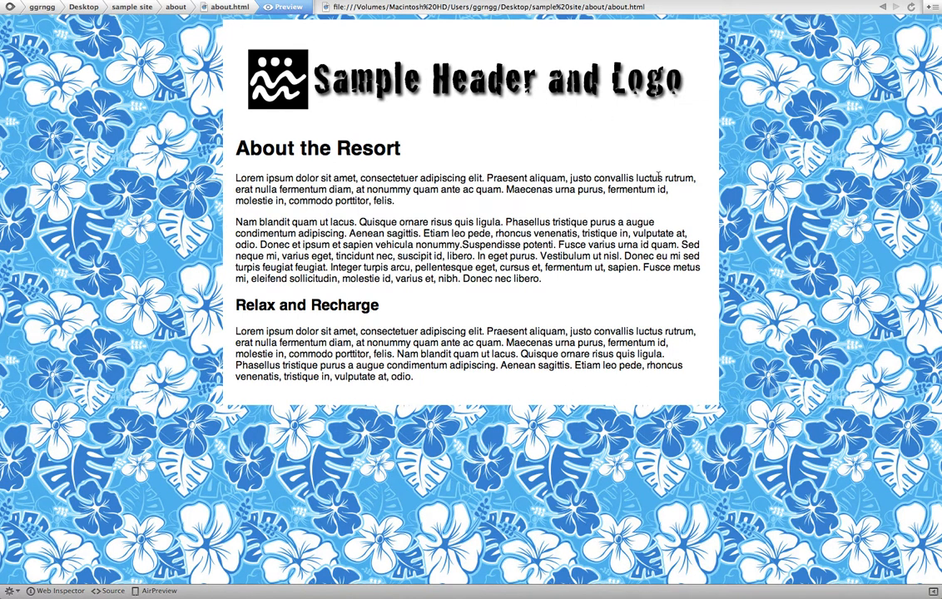
pyautogui.moveTo(773, 213)
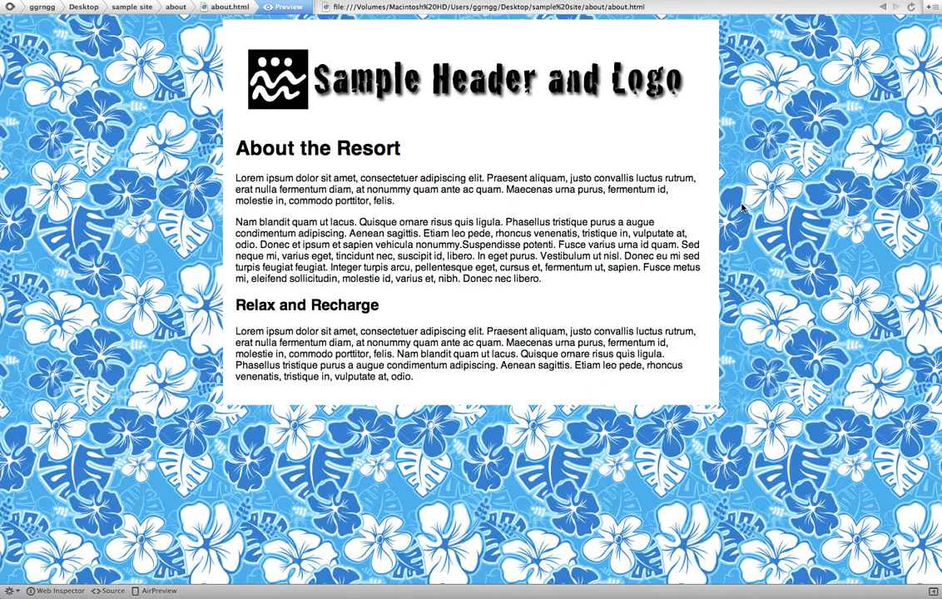
pyautogui.moveTo(291, 73)
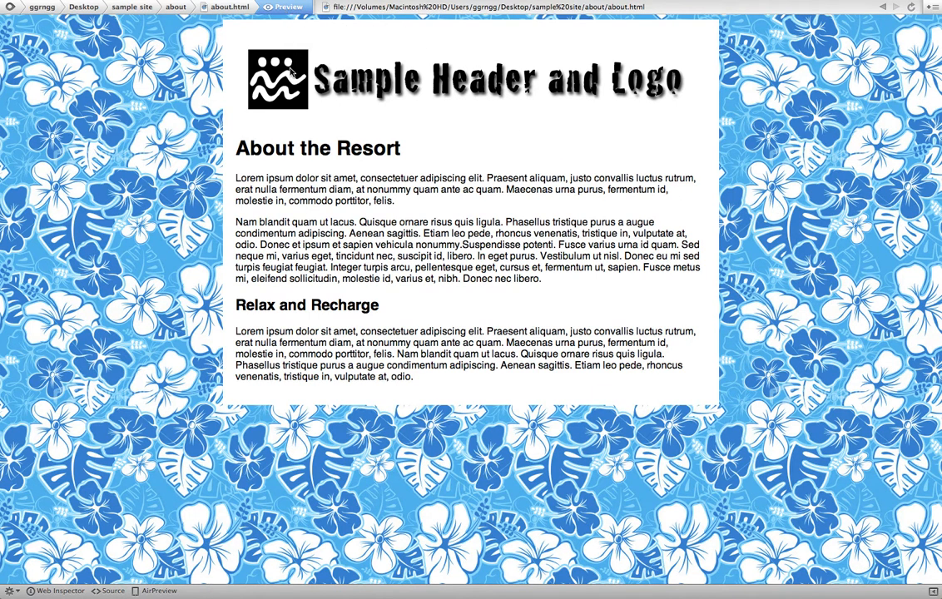
pyautogui.moveTo(506, 201)
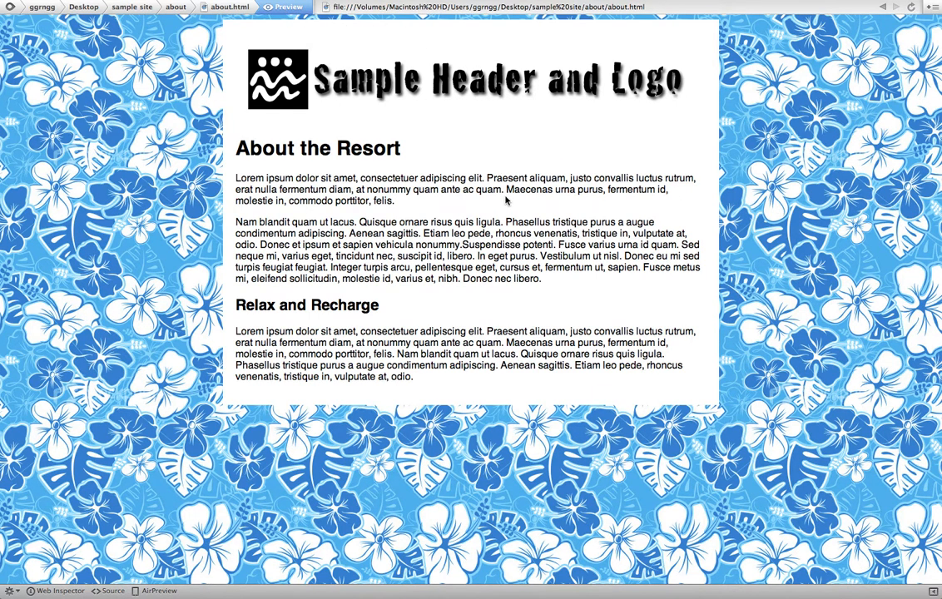